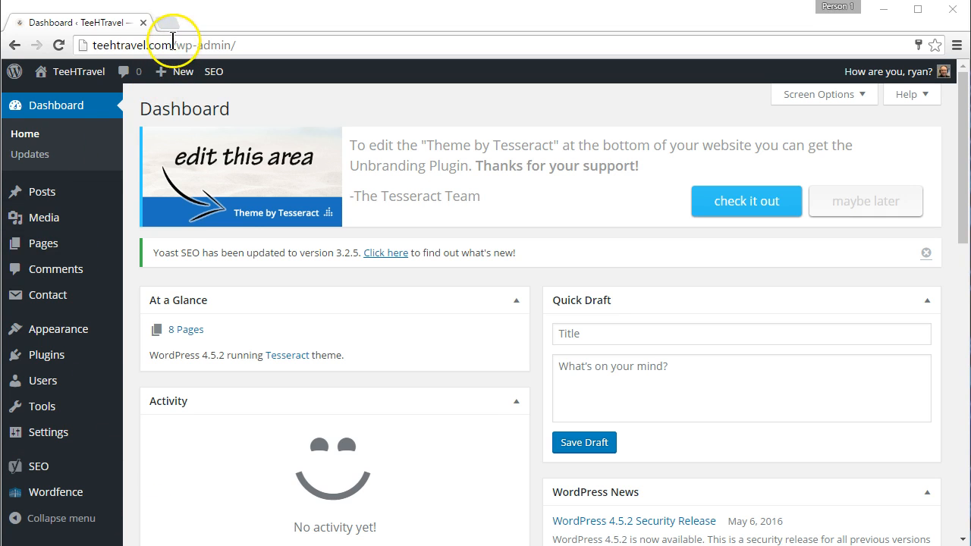
- Go to the Plugins > Add New page of the WordPress dashboard
left_click(246, 46)
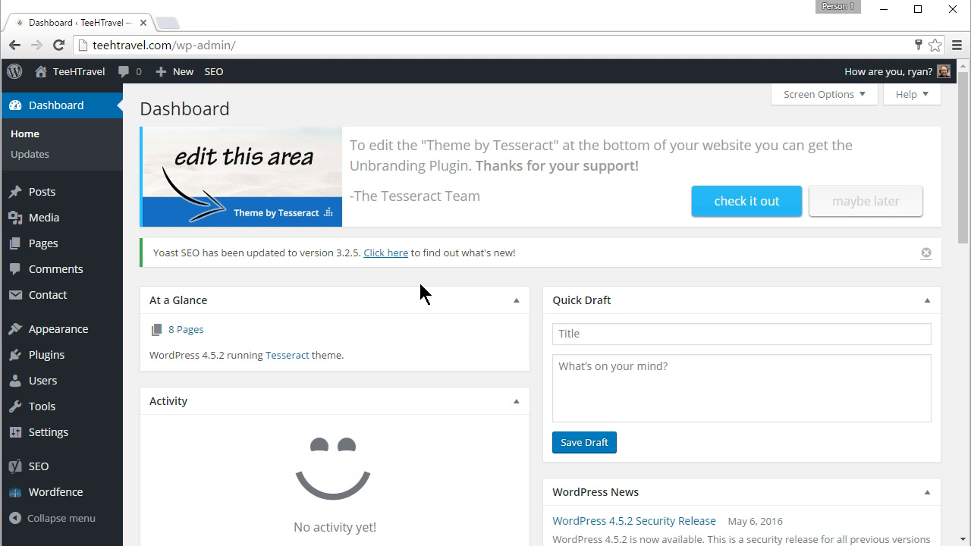
left_click(235, 45)
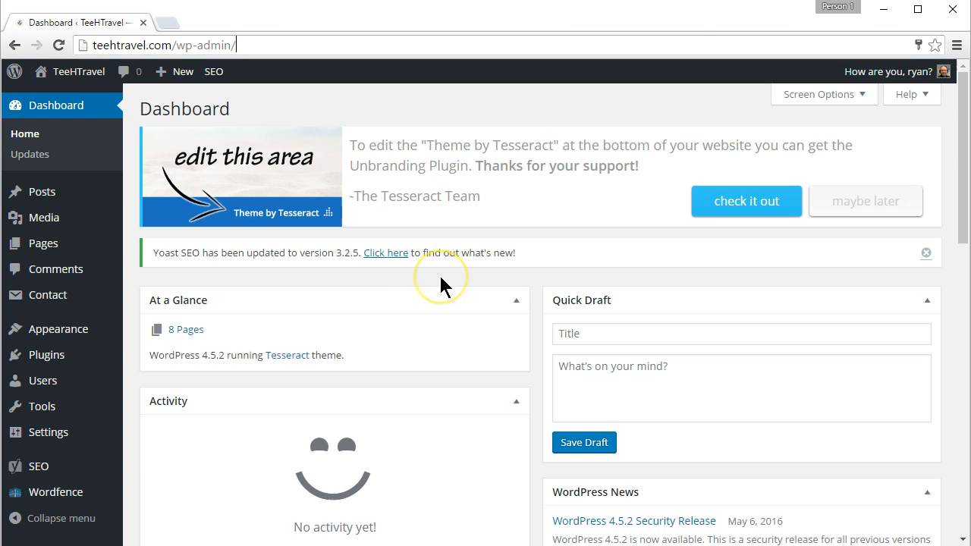
mouse_move(446, 285)
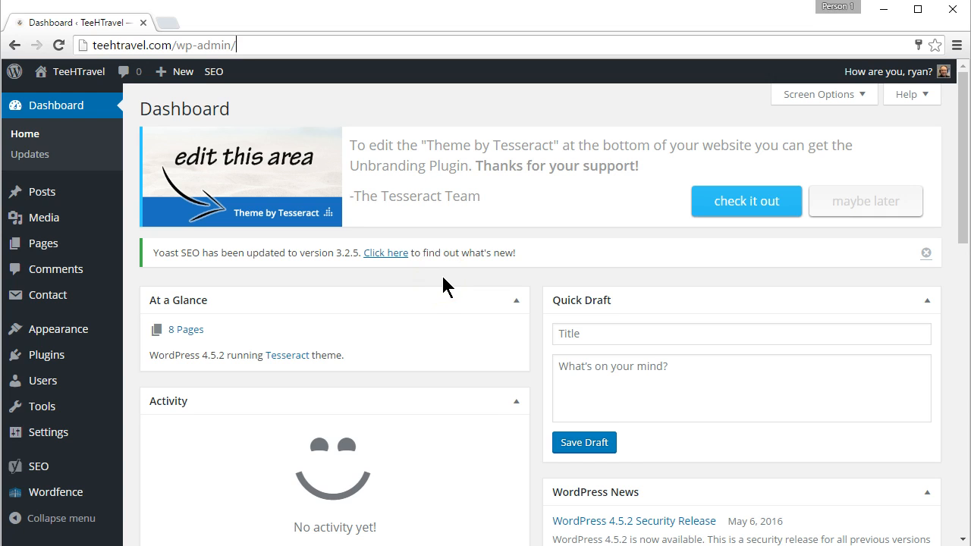
mouse_move(43, 379)
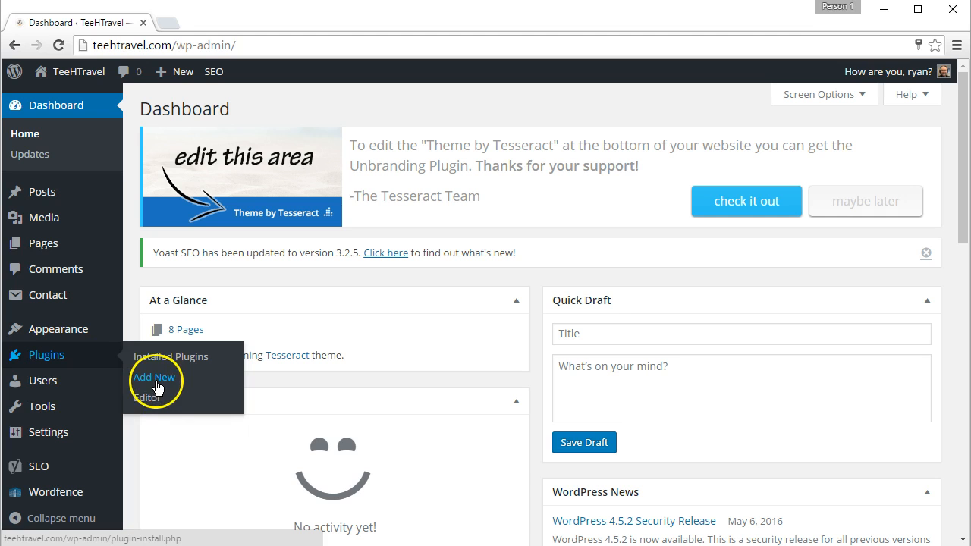
left_click(155, 376)
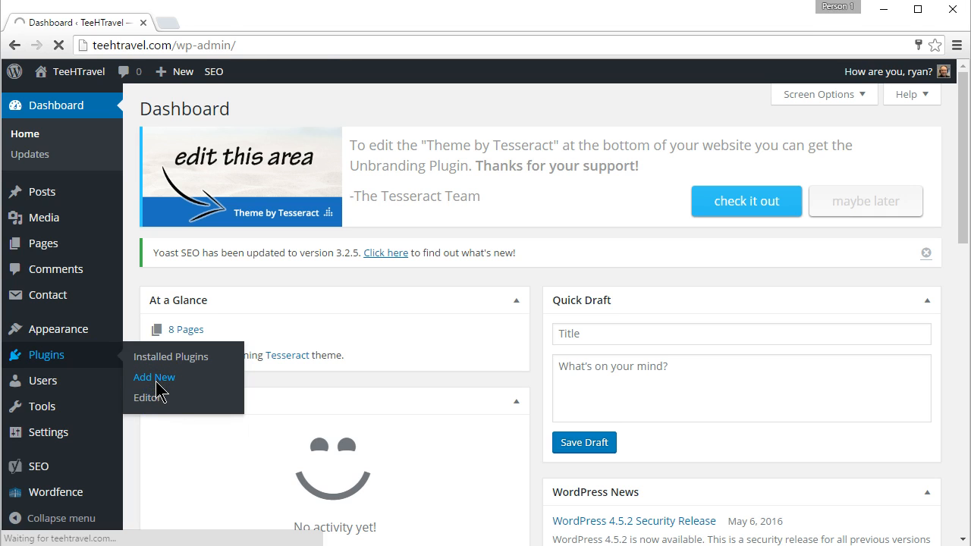
left_click(153, 376)
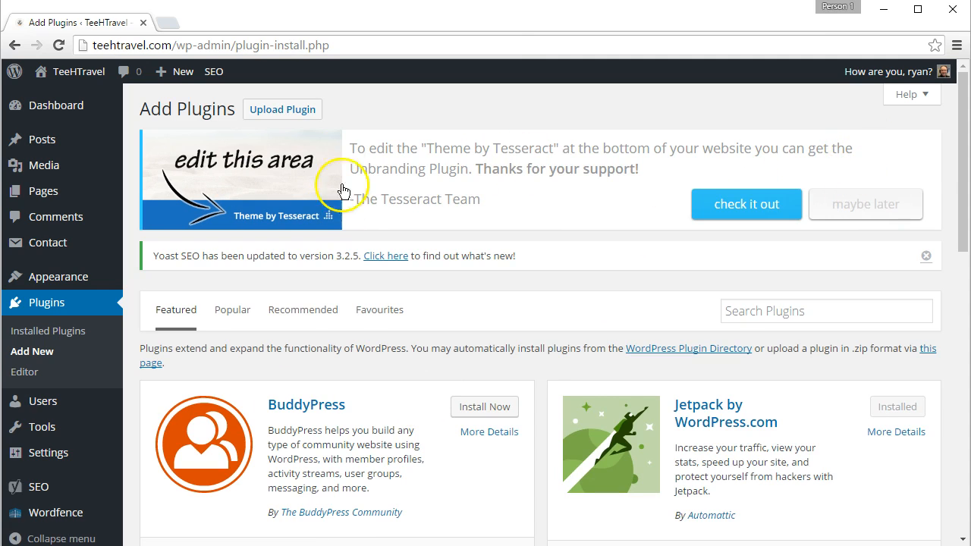
- Search the plugin directory for 'updraftplus' to find the UpdraftPlus backup plugin
left_click(825, 310)
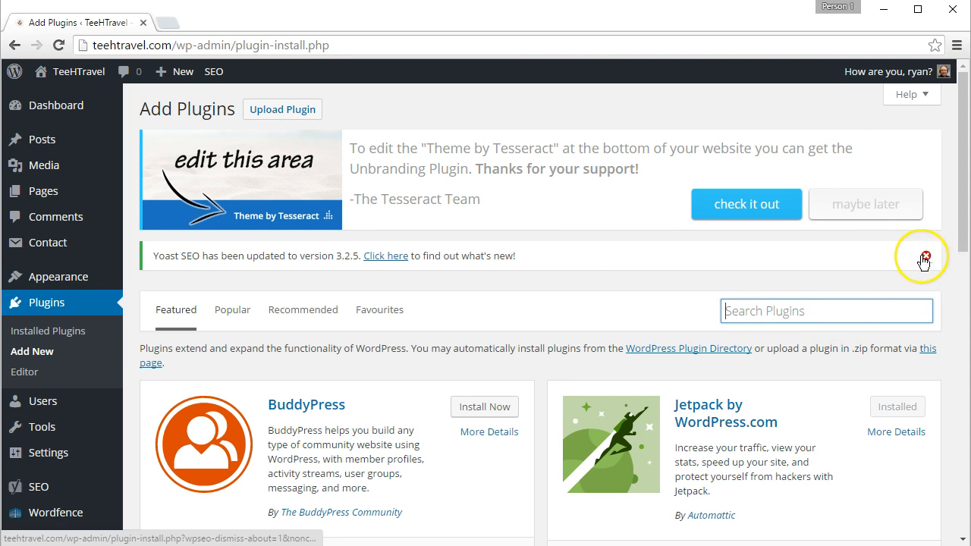
left_click(925, 255)
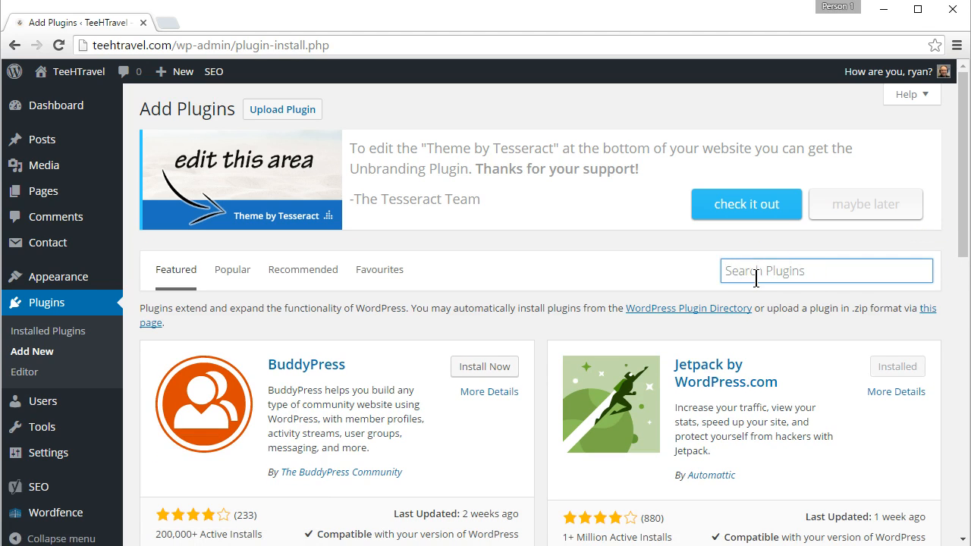
type("updra")
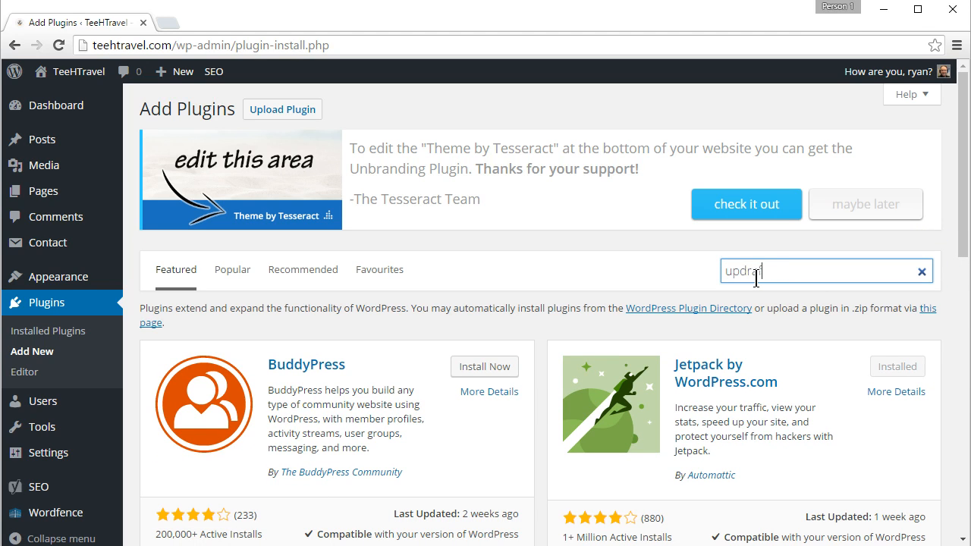
type("ftplus")
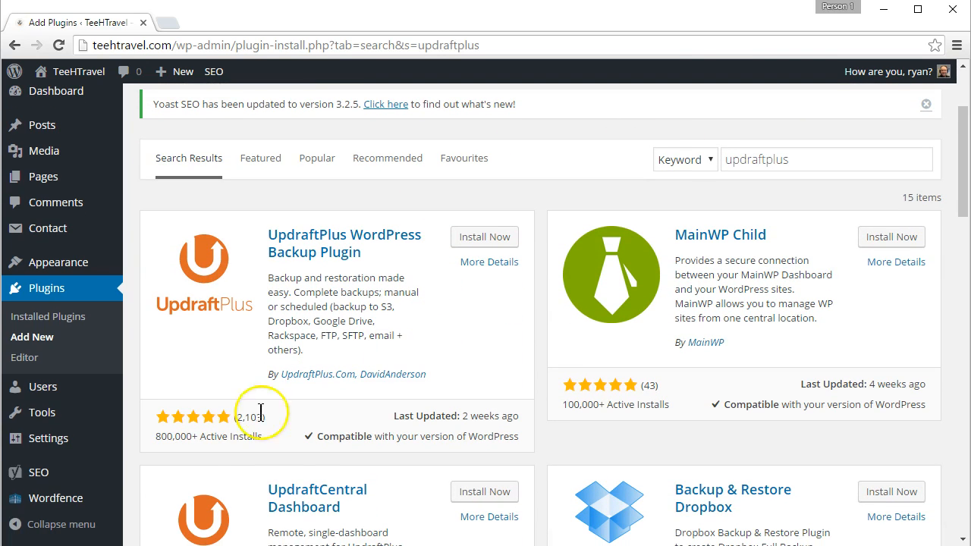
mouse_move(200, 440)
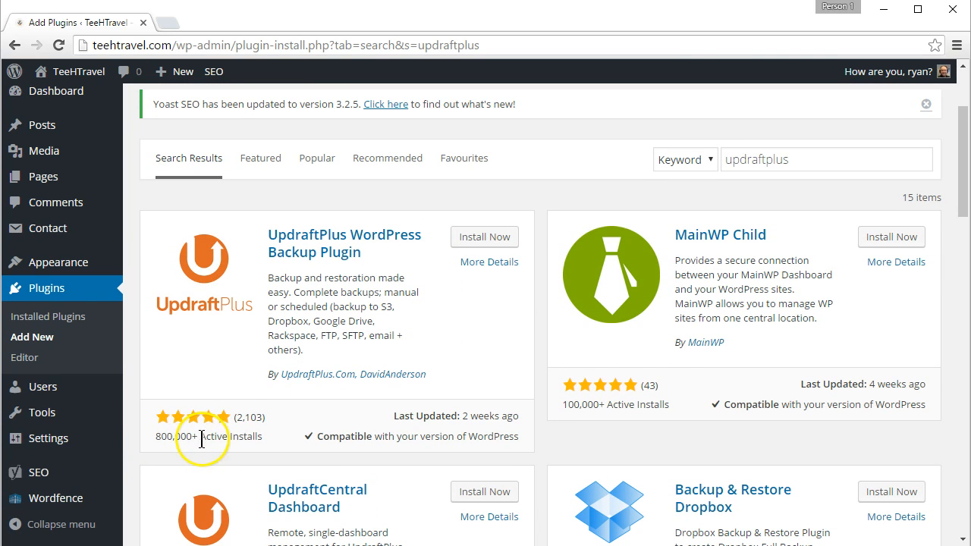
mouse_move(170, 425)
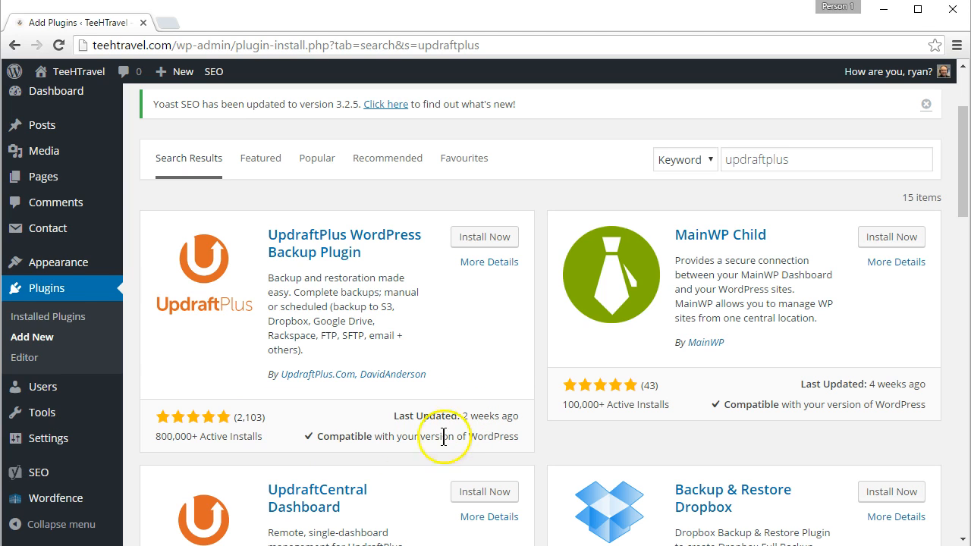
- Review the UpdraftPlus listing's ratings and compatibility, then start Install Now
scroll("down", 3)
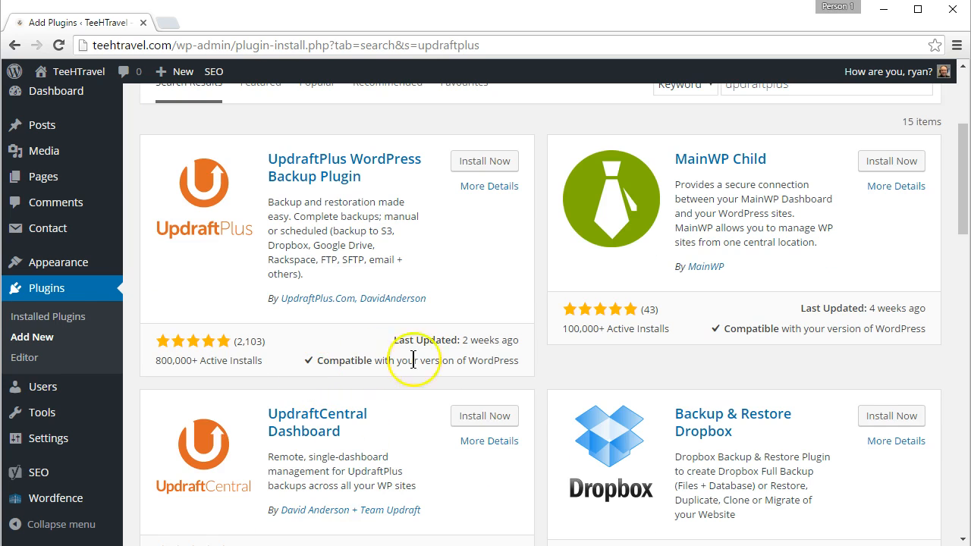
mouse_move(499, 378)
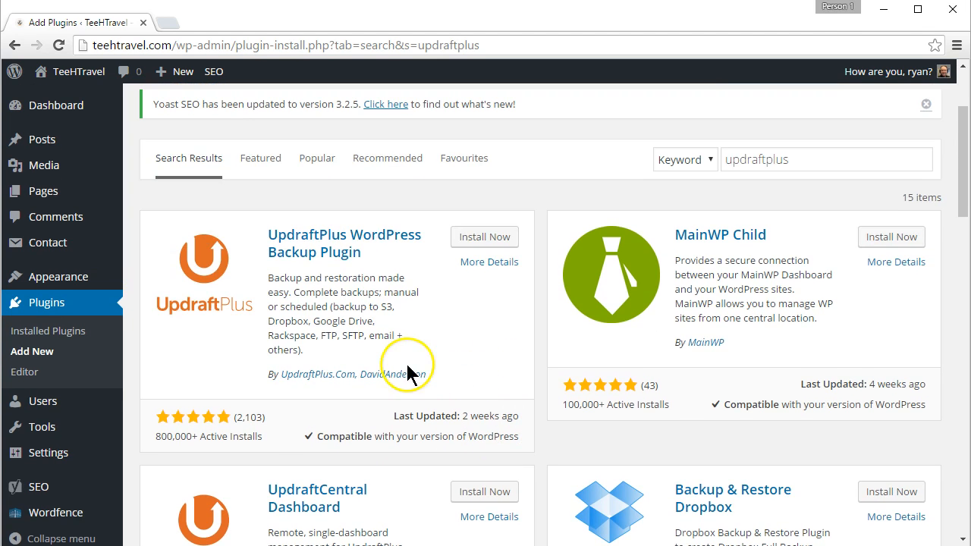
mouse_move(285, 285)
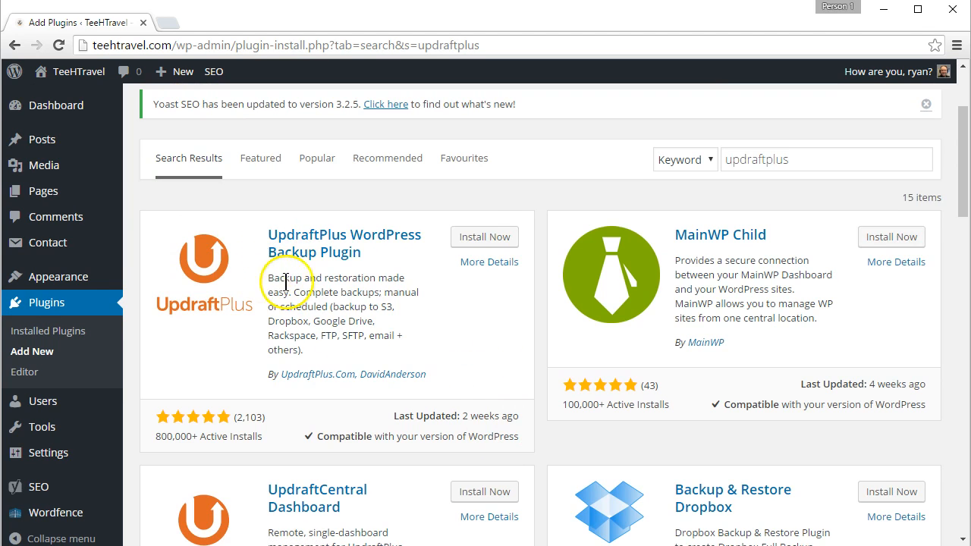
left_click(484, 237)
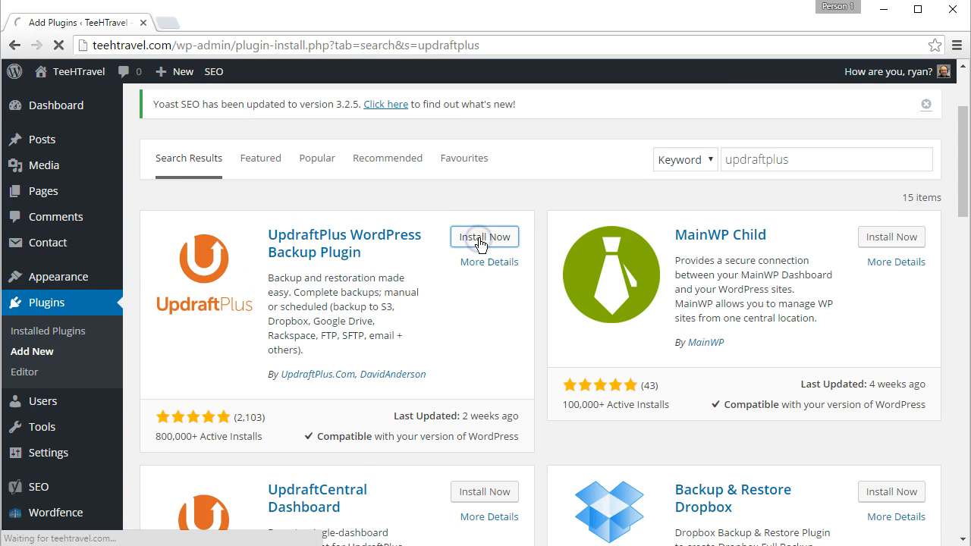
- Activate the newly installed UpdraftPlus plugin and confirm it in the installed plugins list
left_click(484, 237)
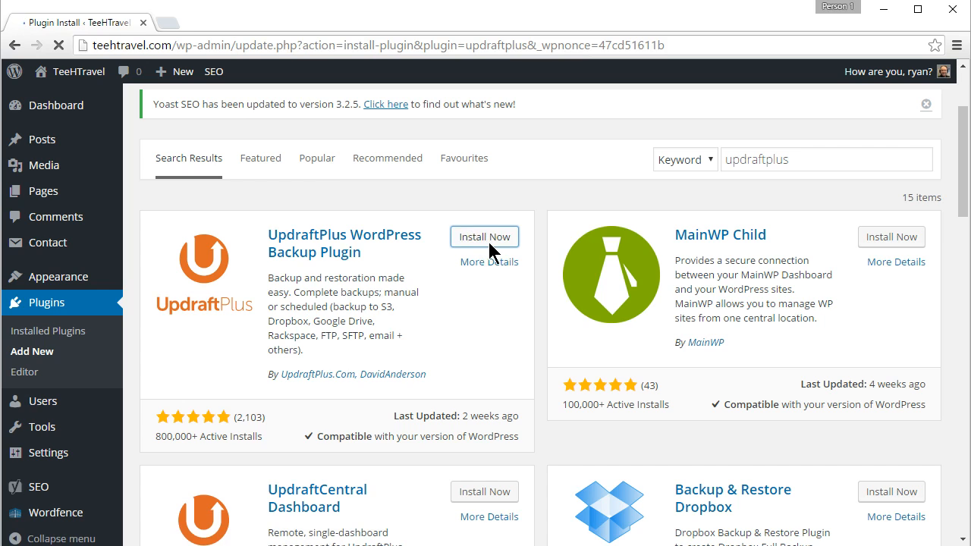
left_click(484, 236)
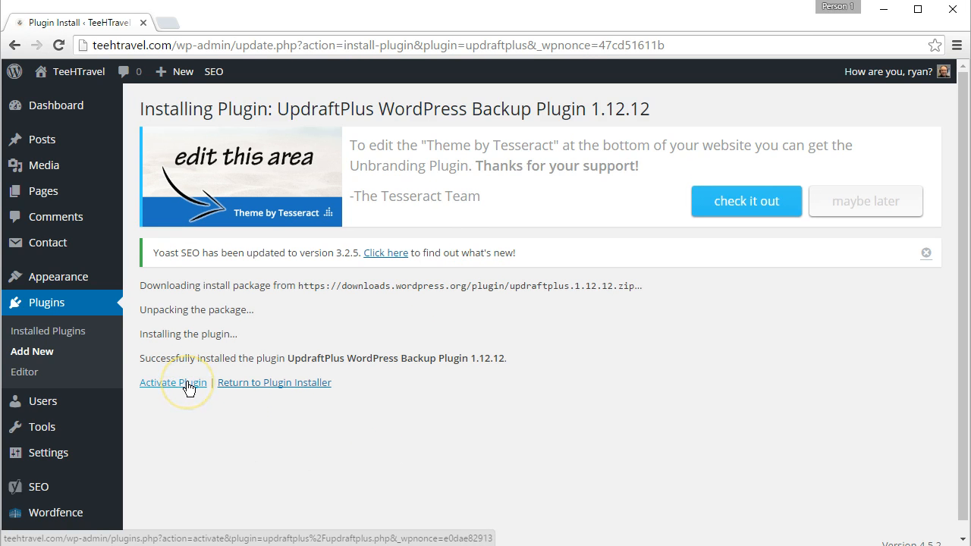
left_click(172, 383)
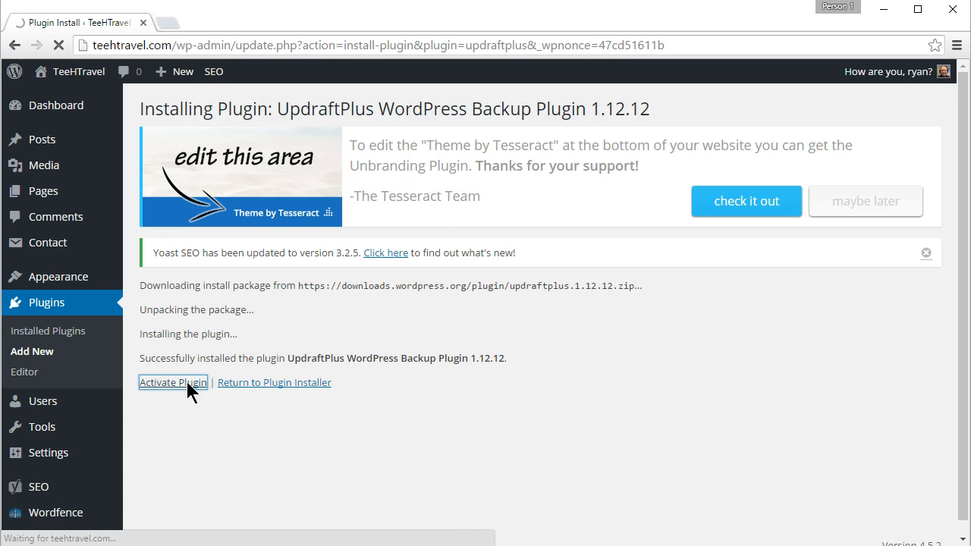
left_click(173, 382)
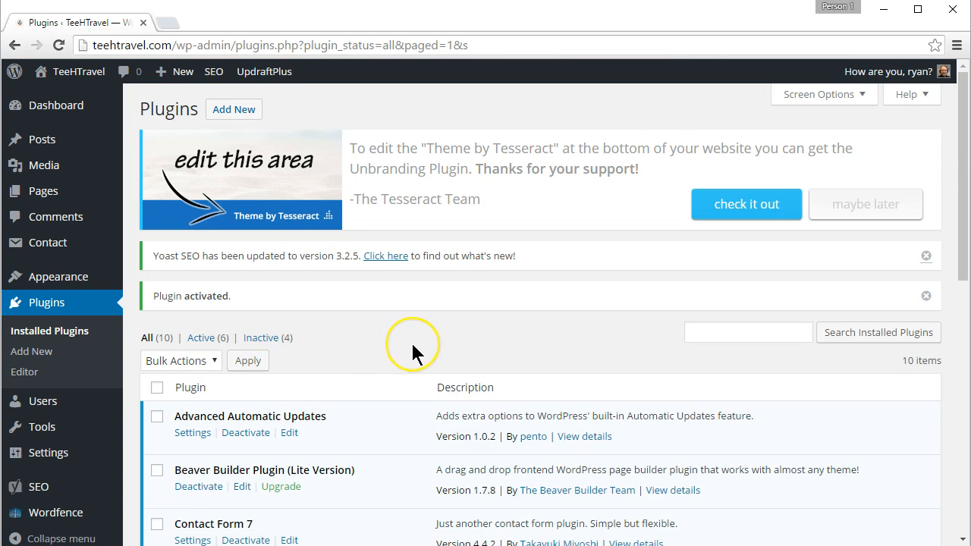
mouse_move(416, 352)
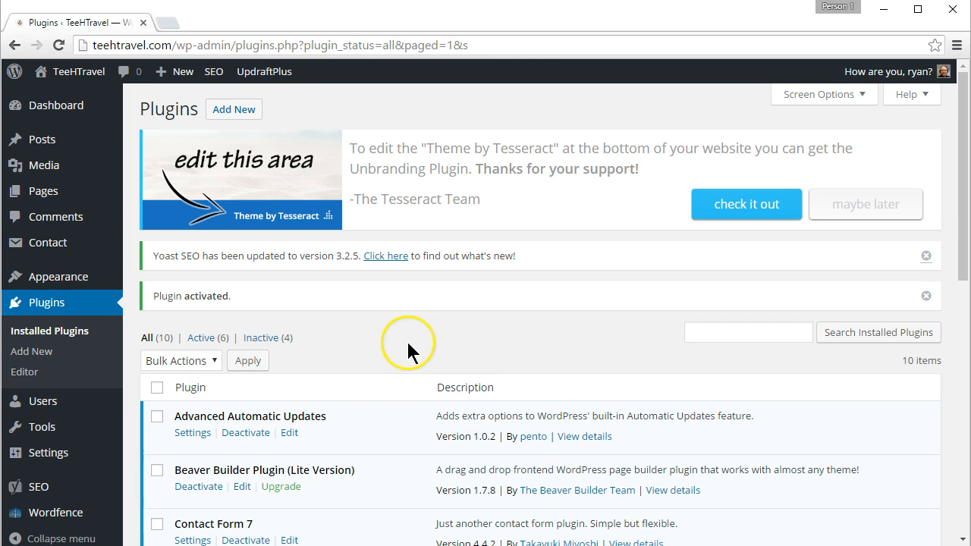
mouse_move(413, 352)
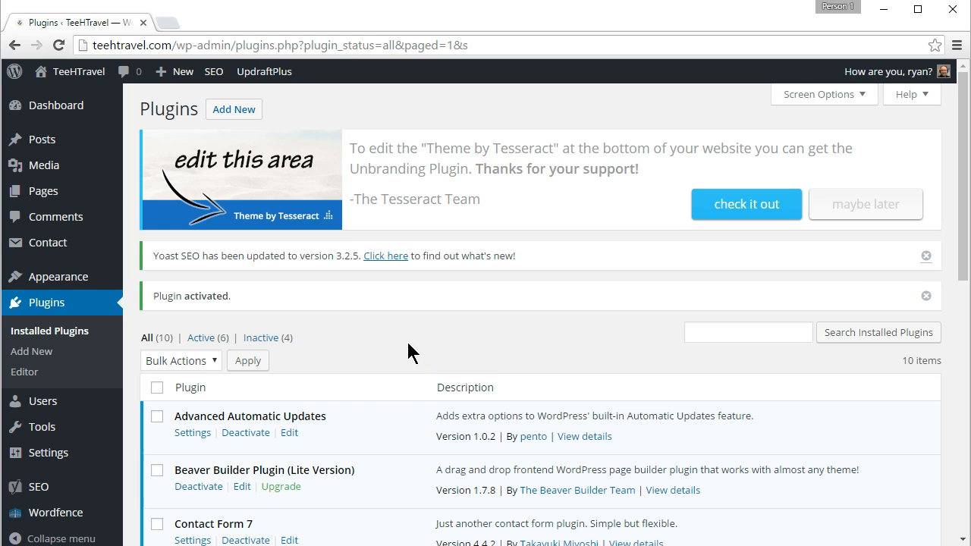
scroll("down", 3)
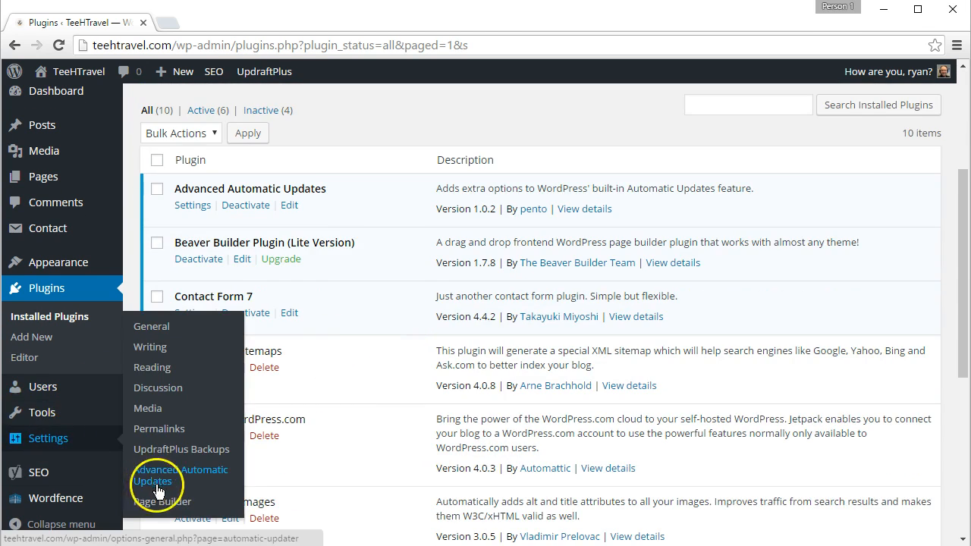
mouse_move(170, 463)
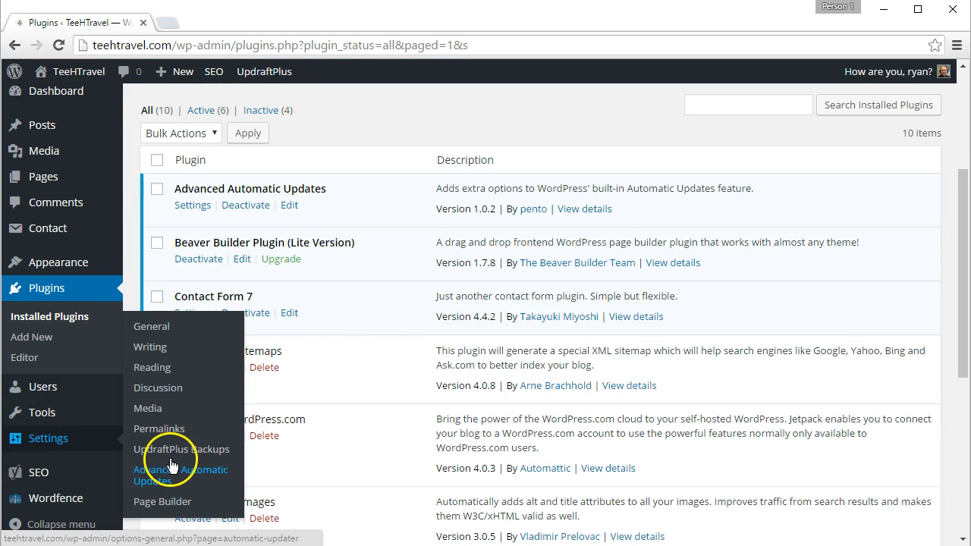
- Reach UpdraftPlus Backups under Settings and show its Settings tab with schedule options
left_click(180, 449)
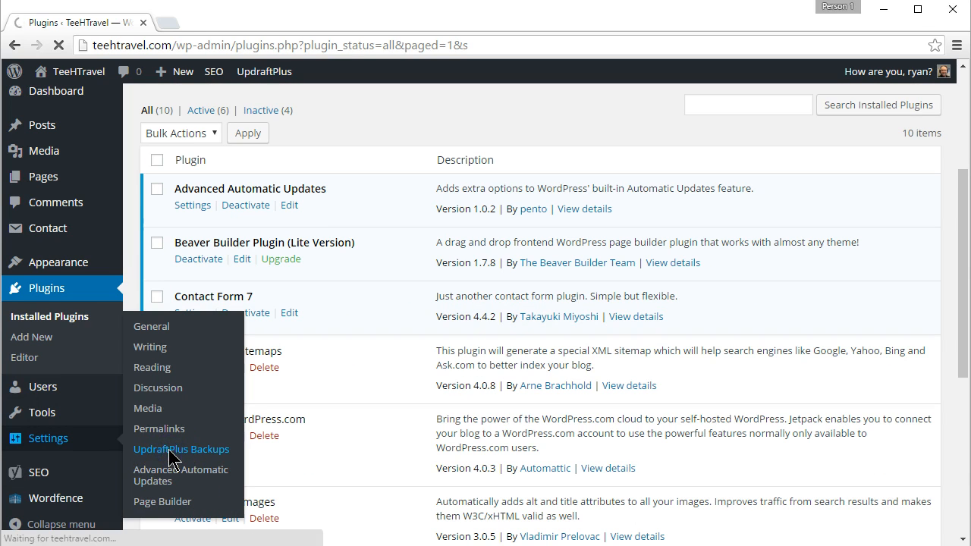
left_click(182, 449)
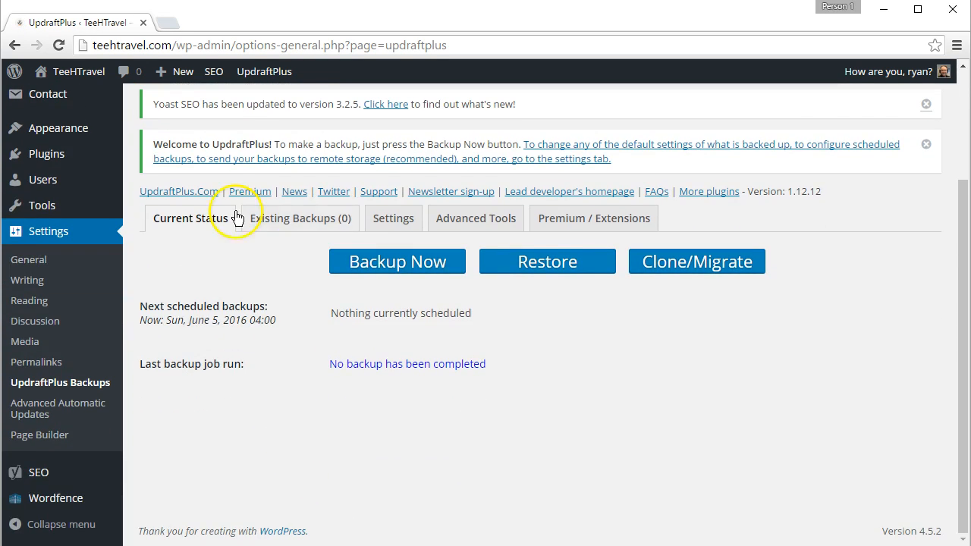
left_click(926, 103)
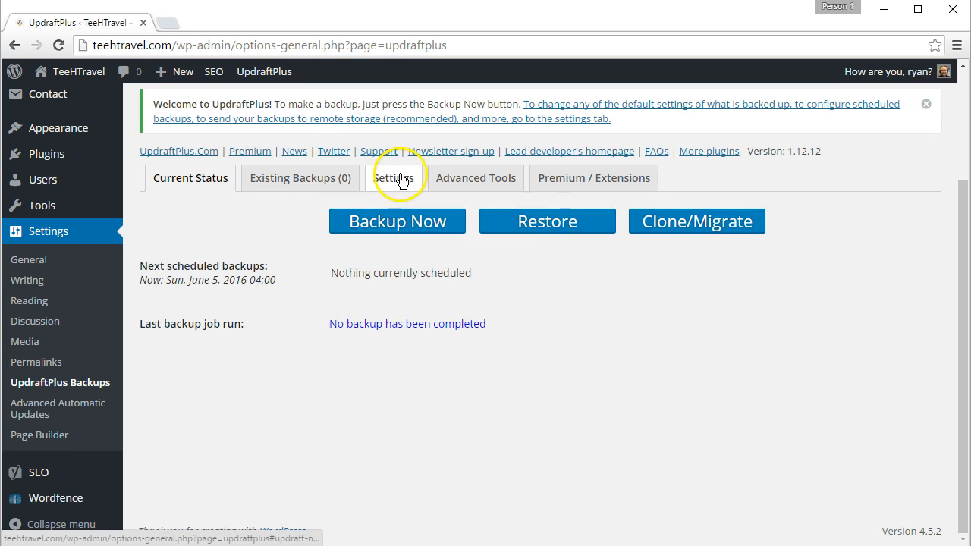
left_click(393, 178)
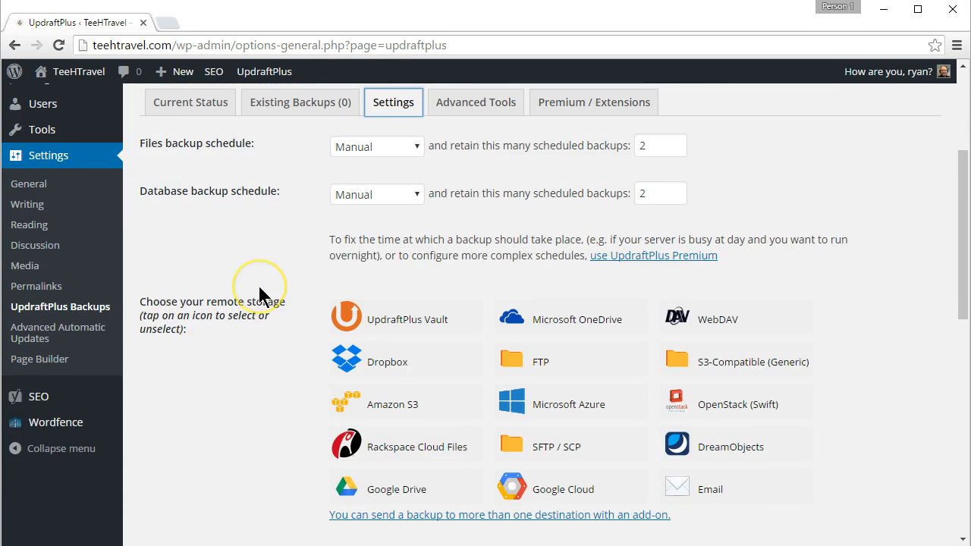
scroll("down", 3)
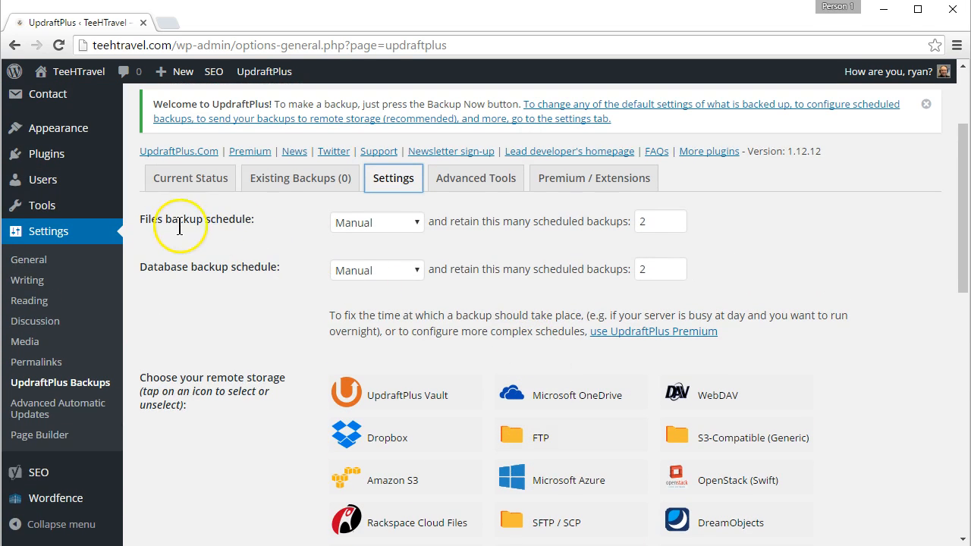
- Set both the files and database backup schedules to Daily, retaining 7 of each
left_click(376, 222)
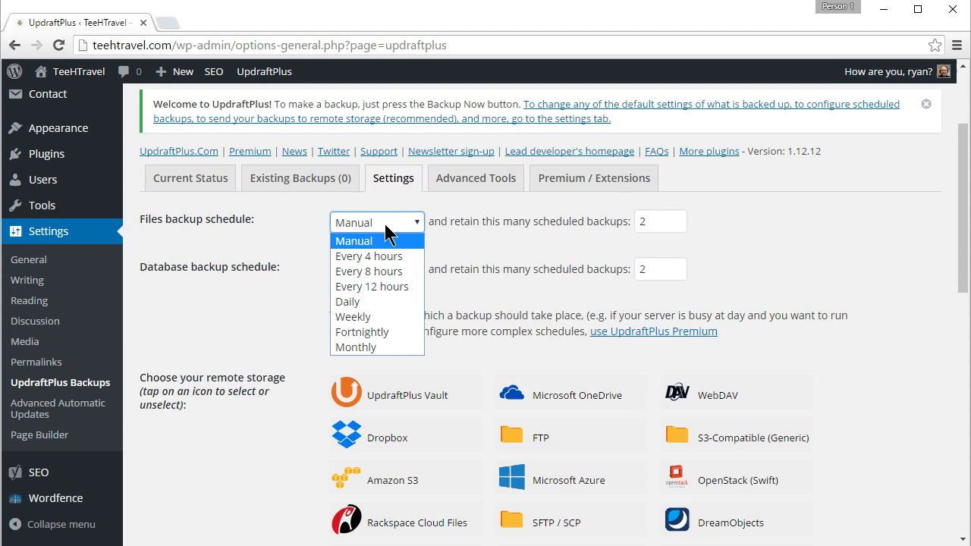
mouse_move(362, 333)
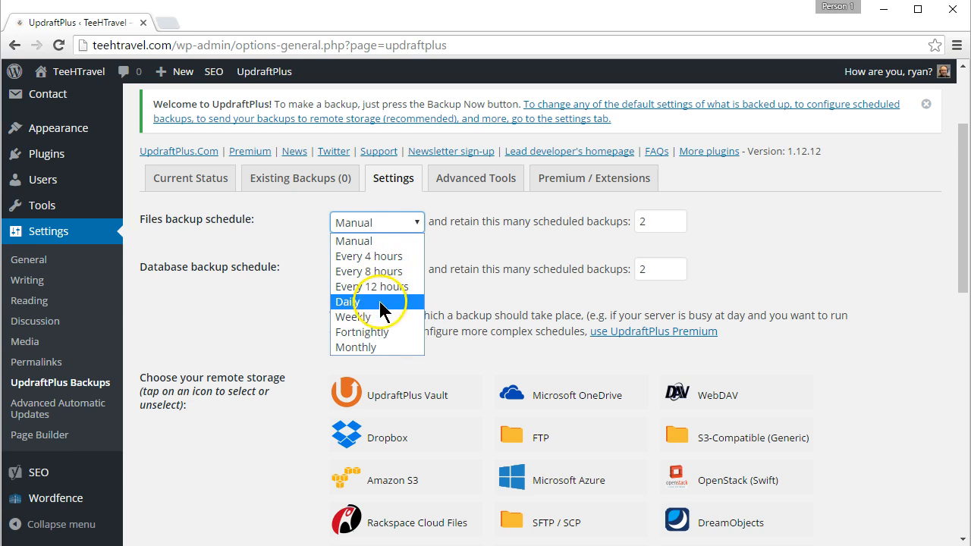
left_click(346, 300)
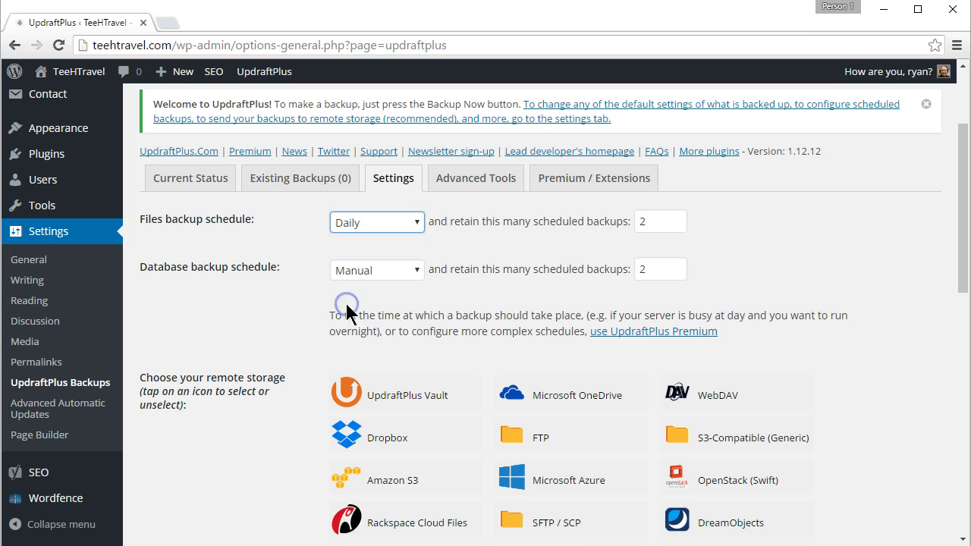
left_click(376, 270)
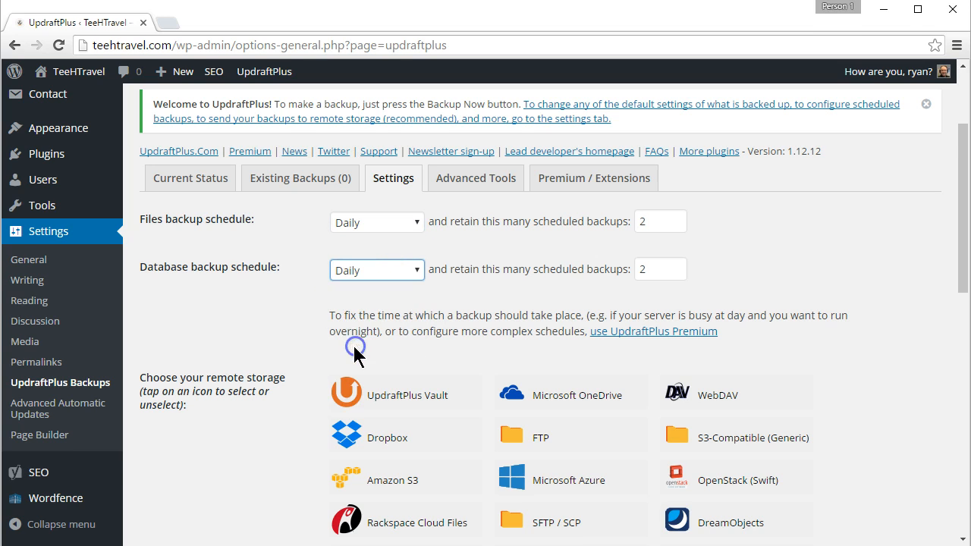
left_click(658, 222)
type("7")
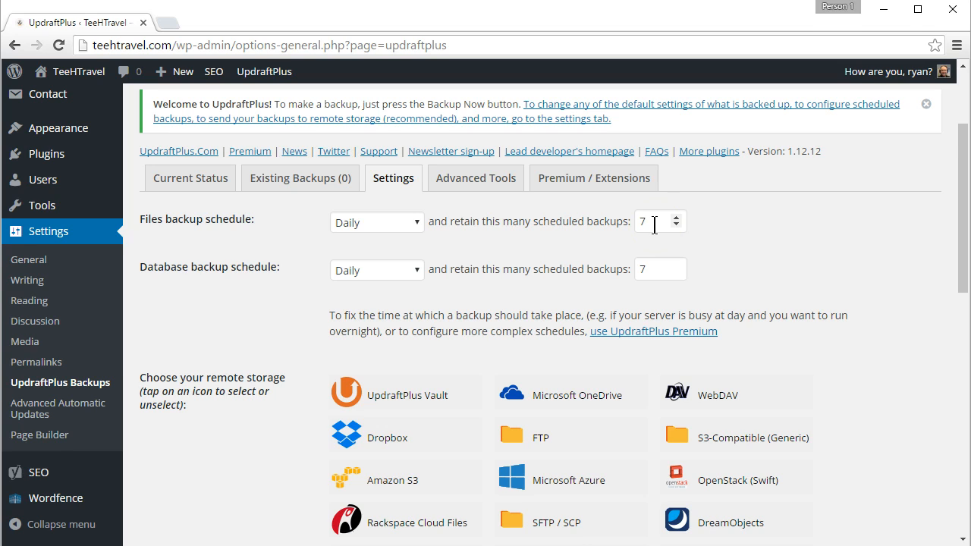
left_click(652, 221)
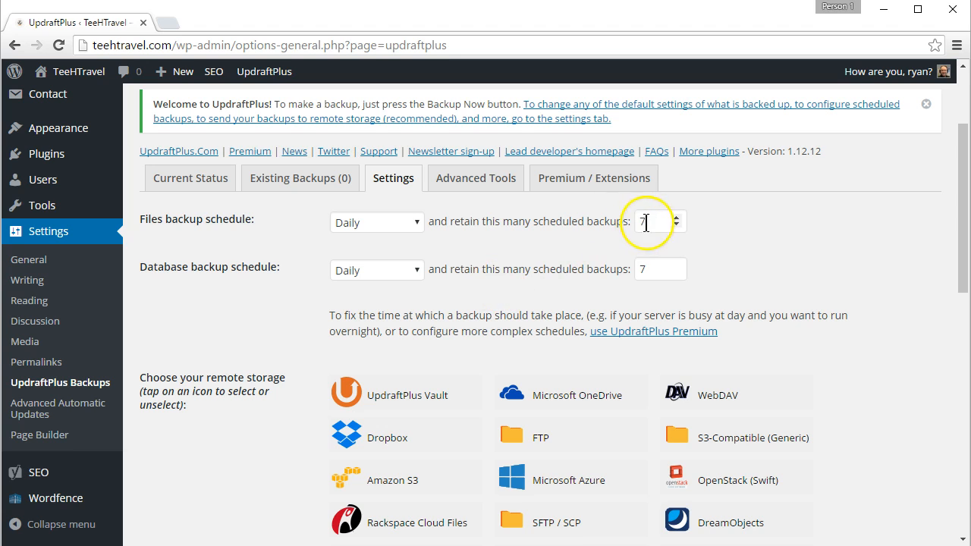
left_click(926, 103)
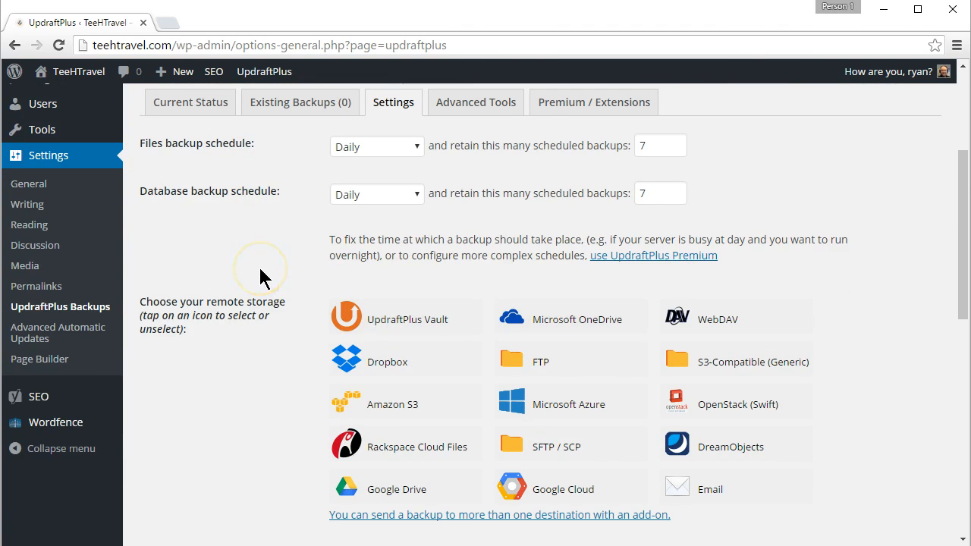
mouse_move(681, 255)
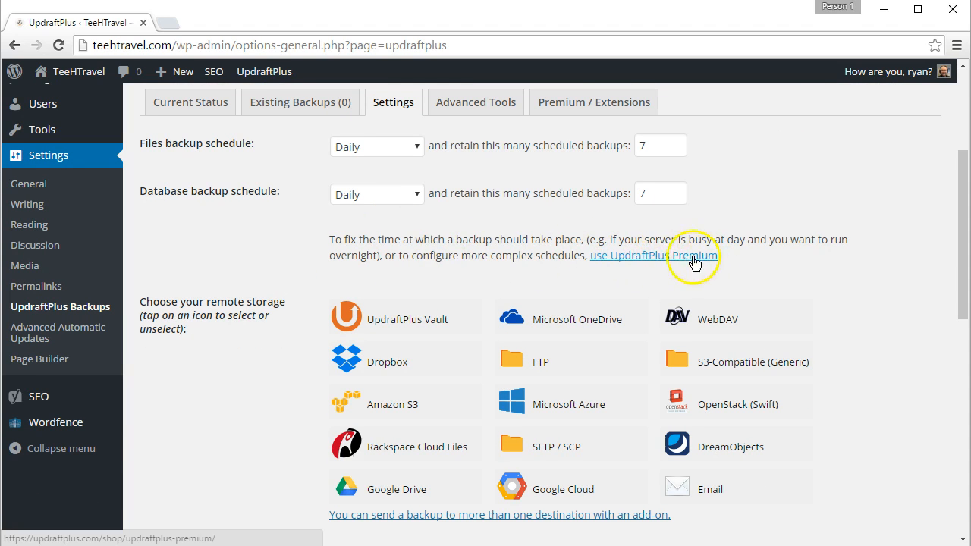
mouse_move(710, 261)
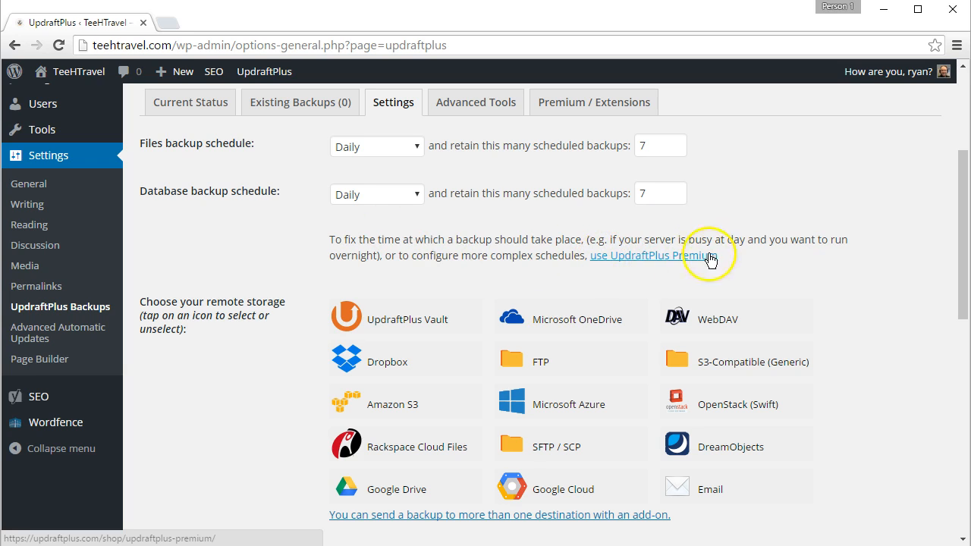
mouse_move(660, 261)
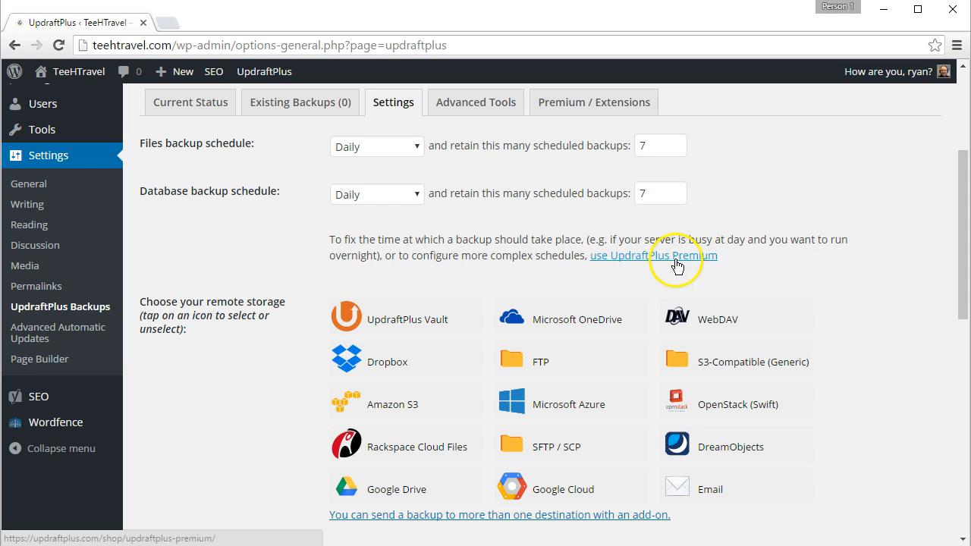
mouse_move(698, 266)
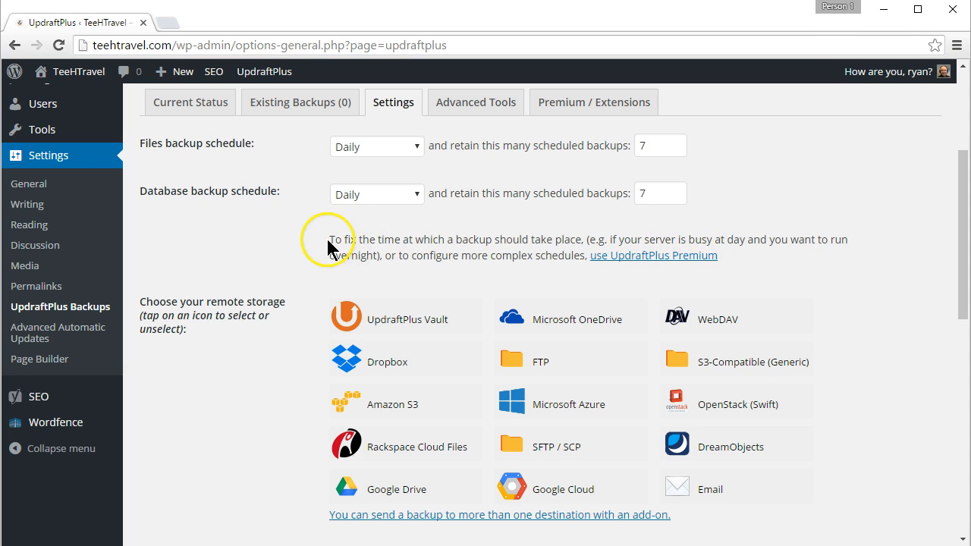
mouse_move(513, 240)
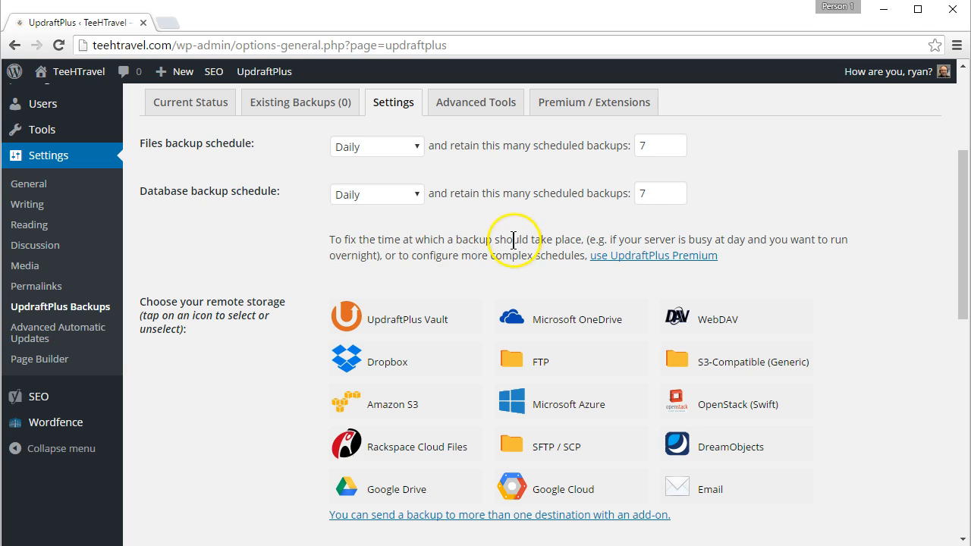
mouse_move(666, 240)
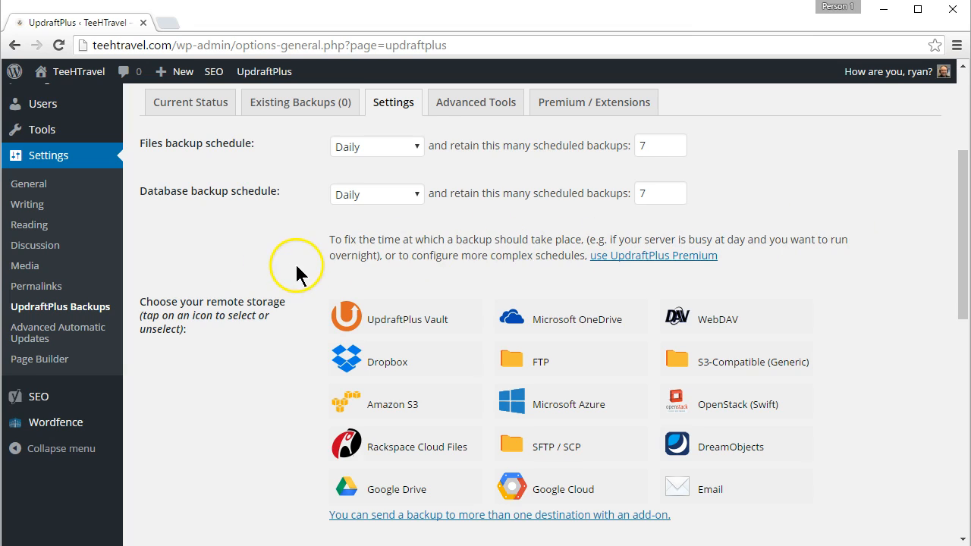
scroll("down", 3)
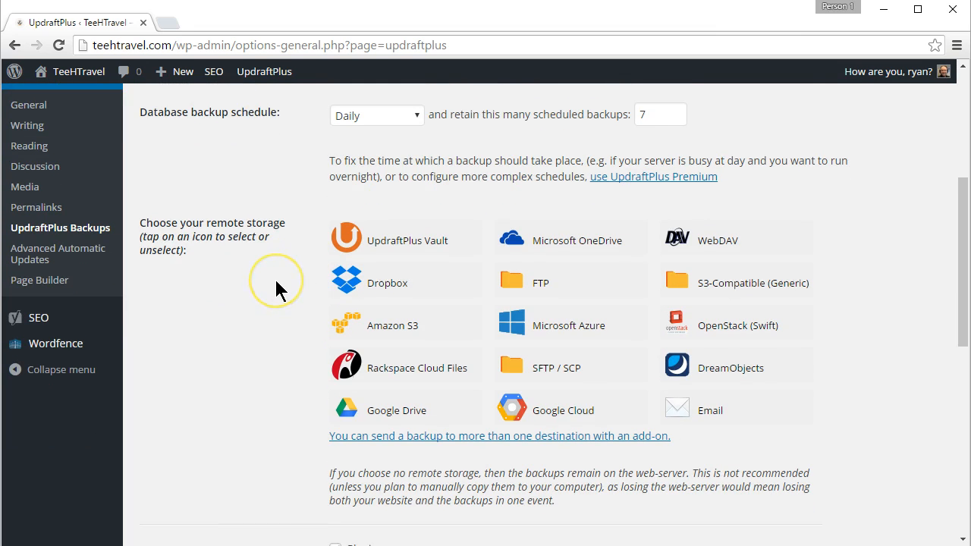
scroll("down", 3)
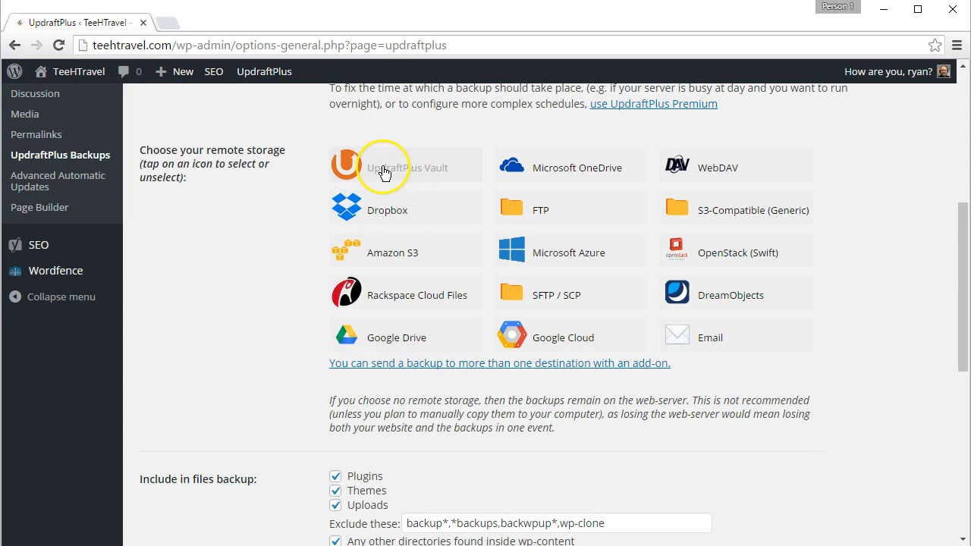
- Try UpdraftPlus Vault, then choose Dropbox as remote storage and view its setup details
left_click(382, 167)
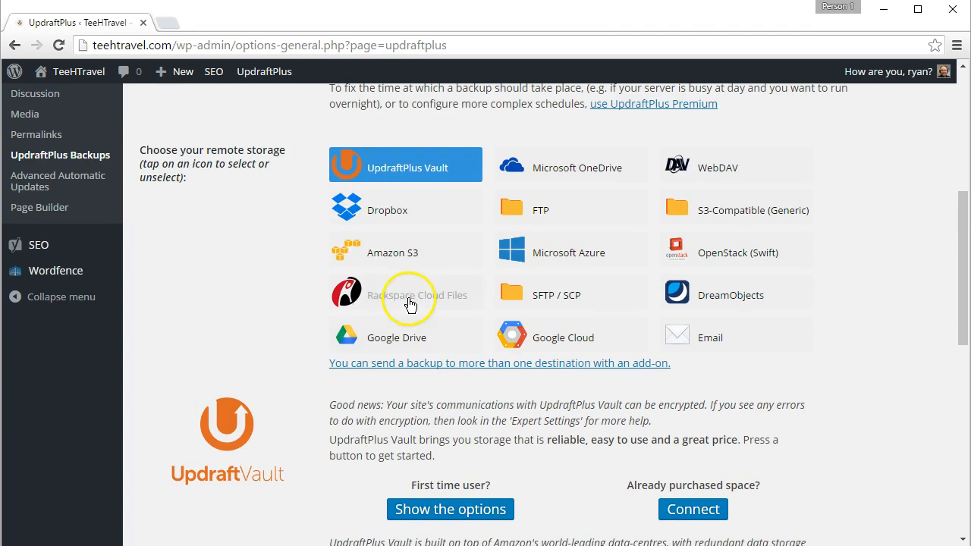
left_click(387, 209)
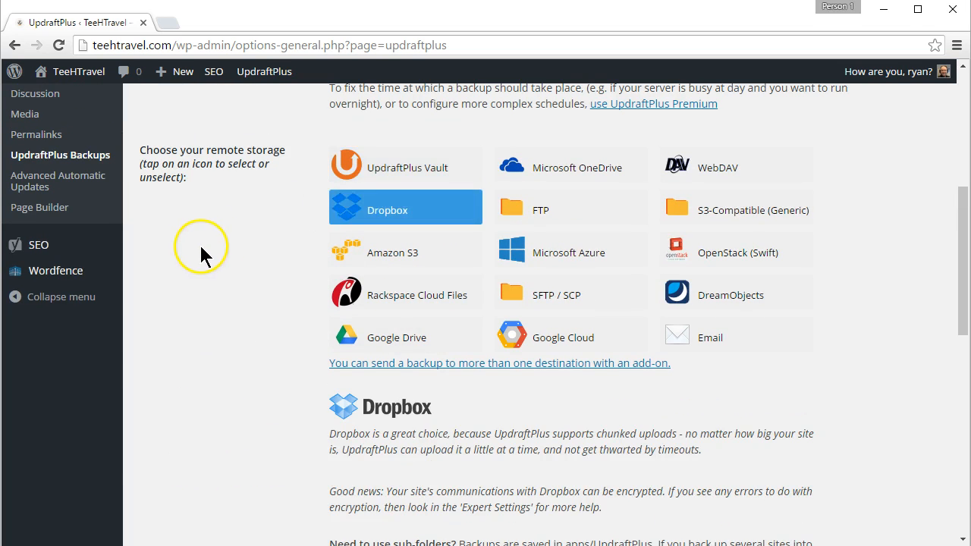
scroll("down", 3)
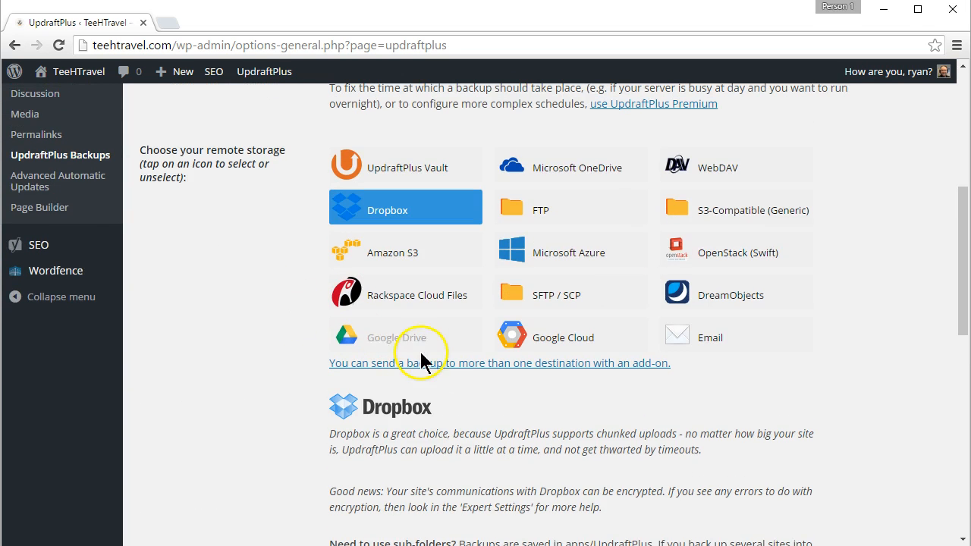
- Switch remote storage to Google Drive and review its Client ID and Secret setup section
left_click(396, 337)
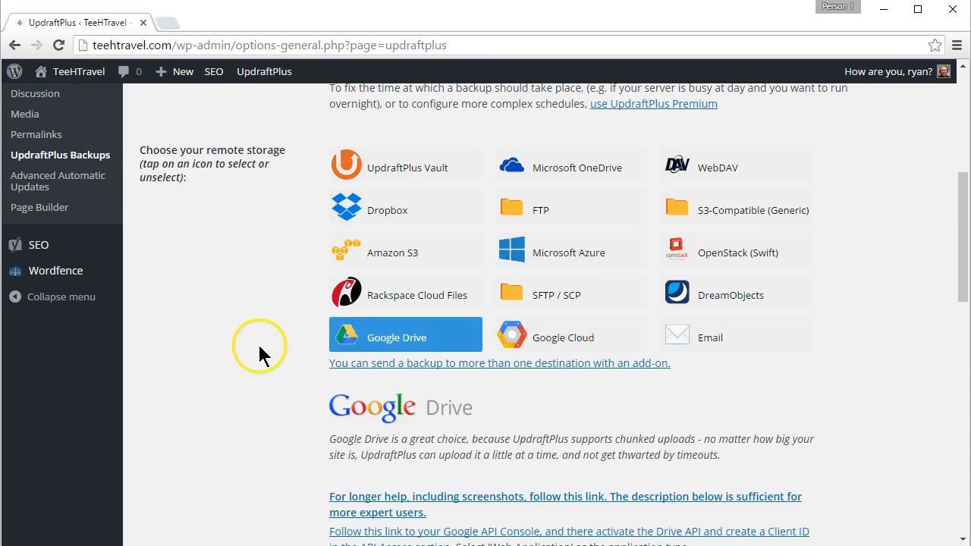
scroll("down", 3)
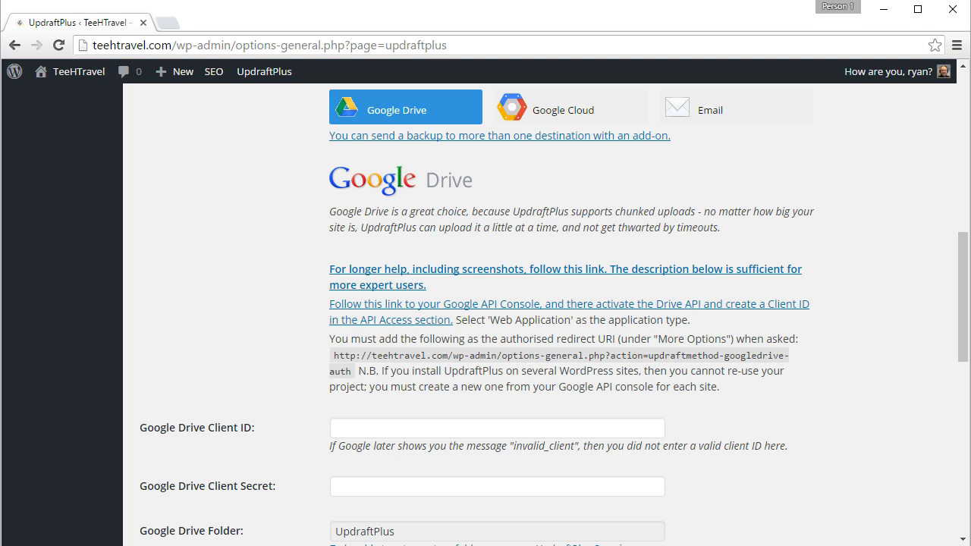
mouse_move(464, 337)
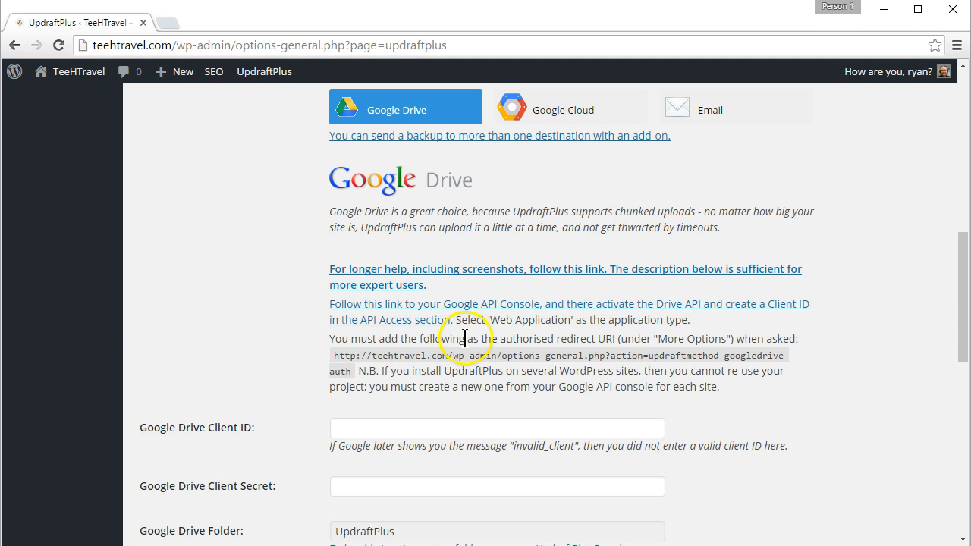
mouse_move(276, 400)
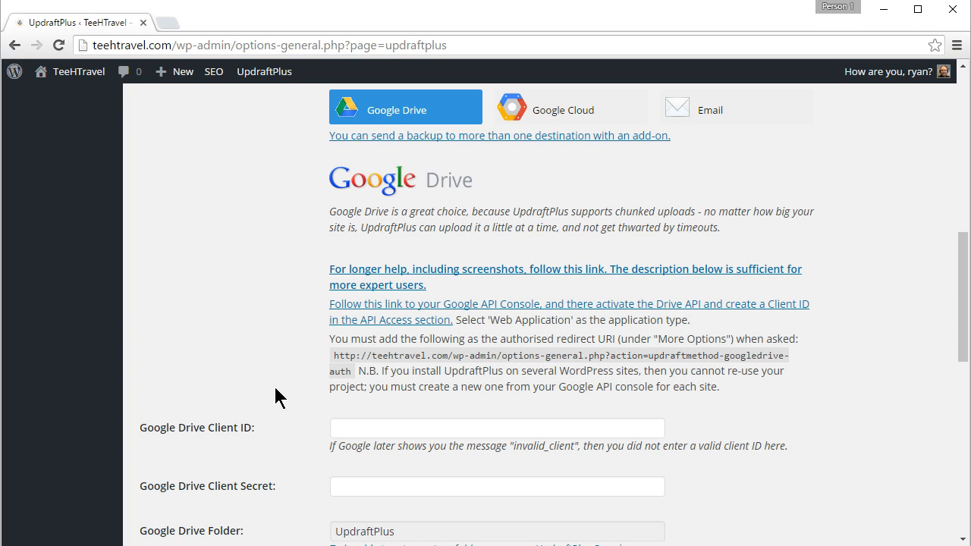
mouse_move(276, 401)
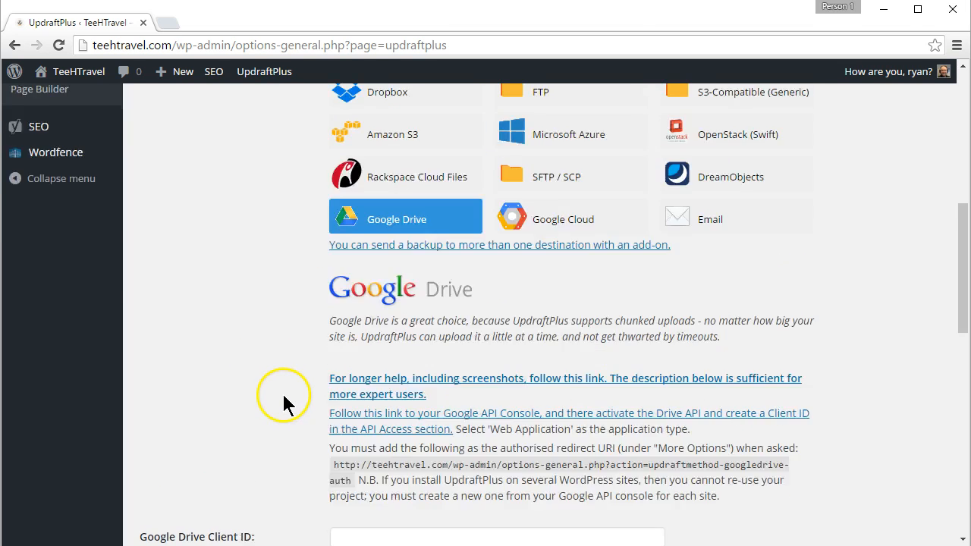
scroll("up", 3)
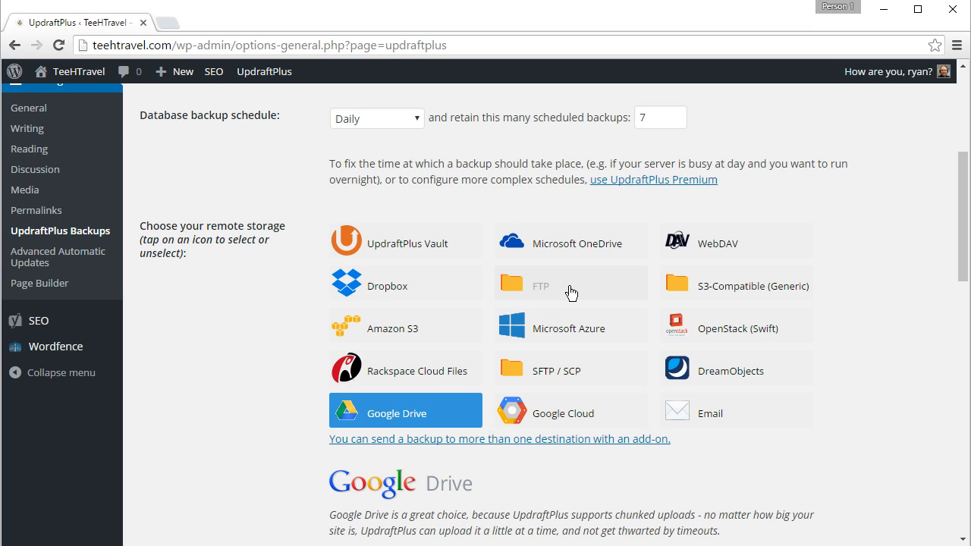
mouse_move(300, 331)
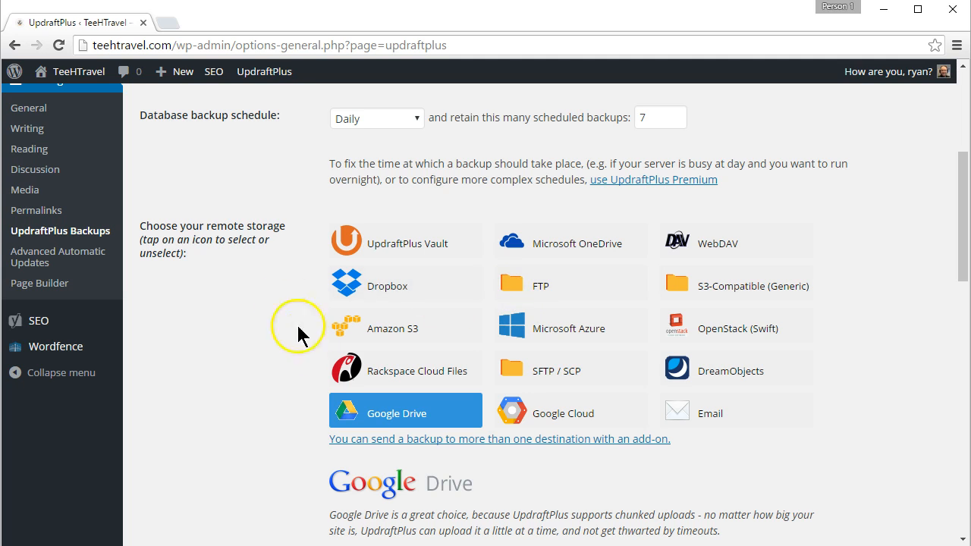
mouse_move(264, 355)
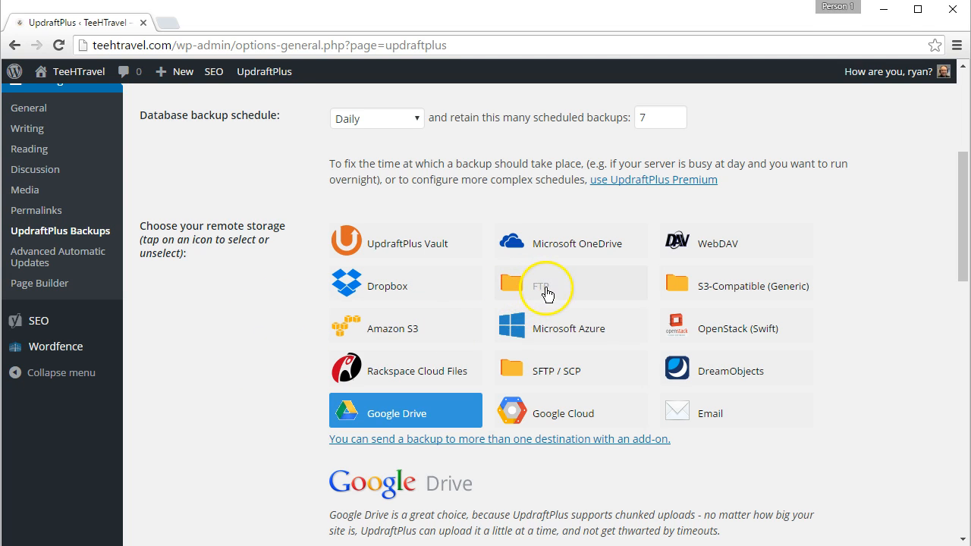
mouse_move(543, 376)
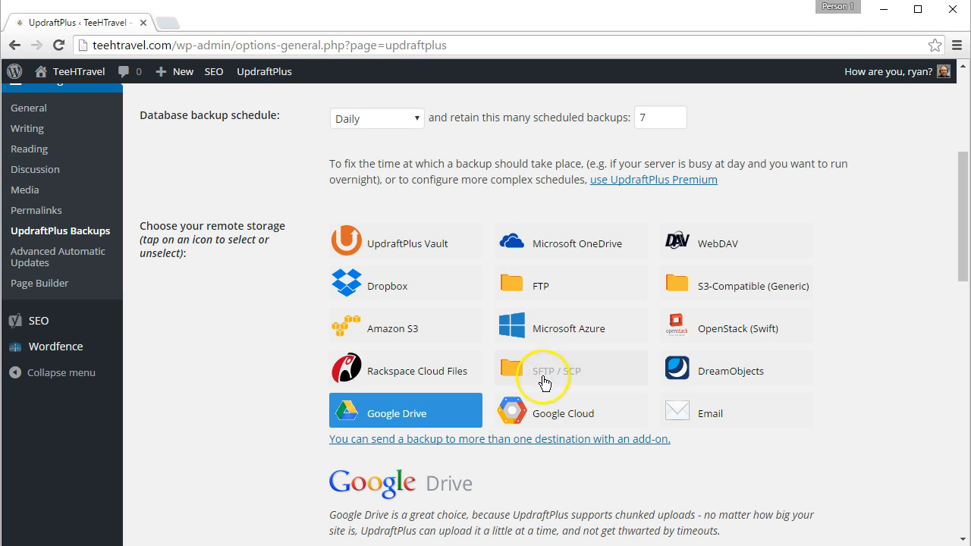
mouse_move(540, 285)
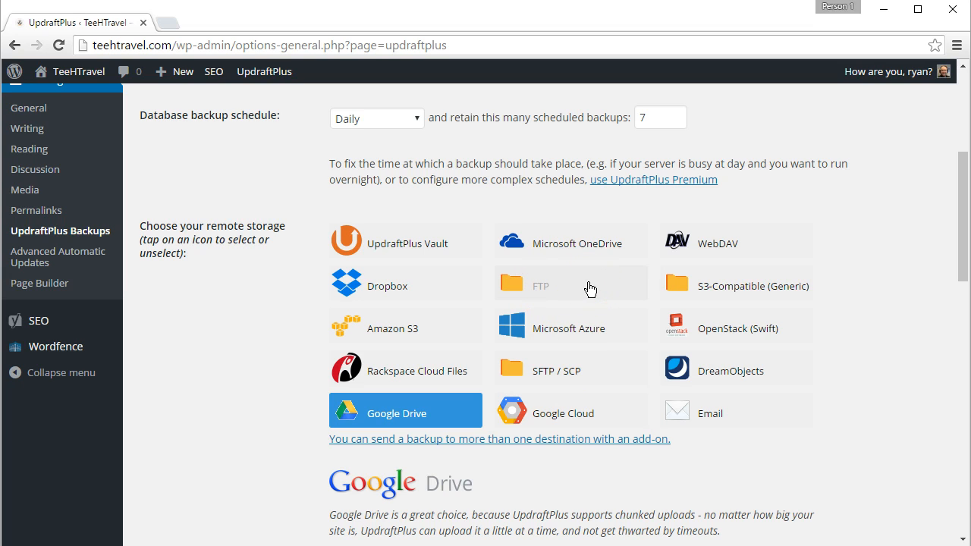
mouse_move(561, 293)
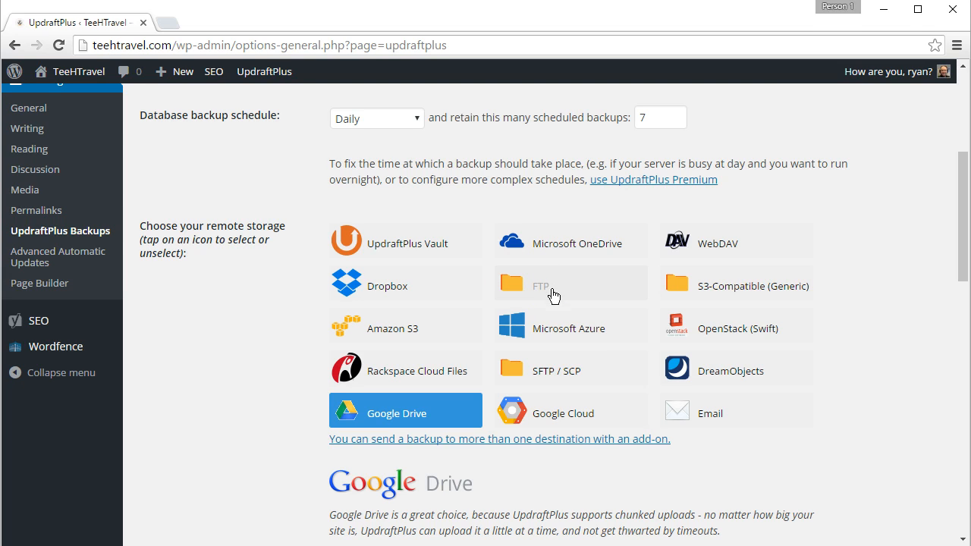
mouse_move(553, 298)
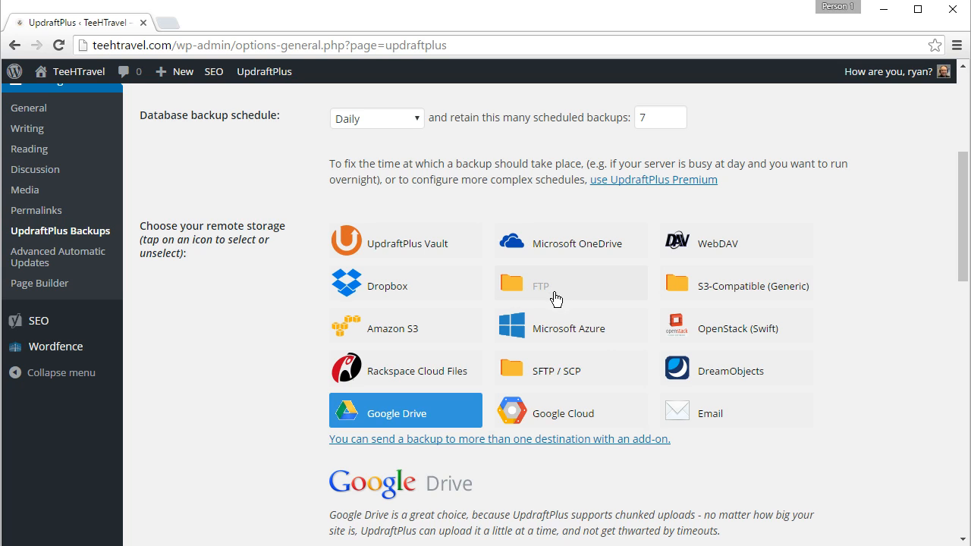
mouse_move(279, 356)
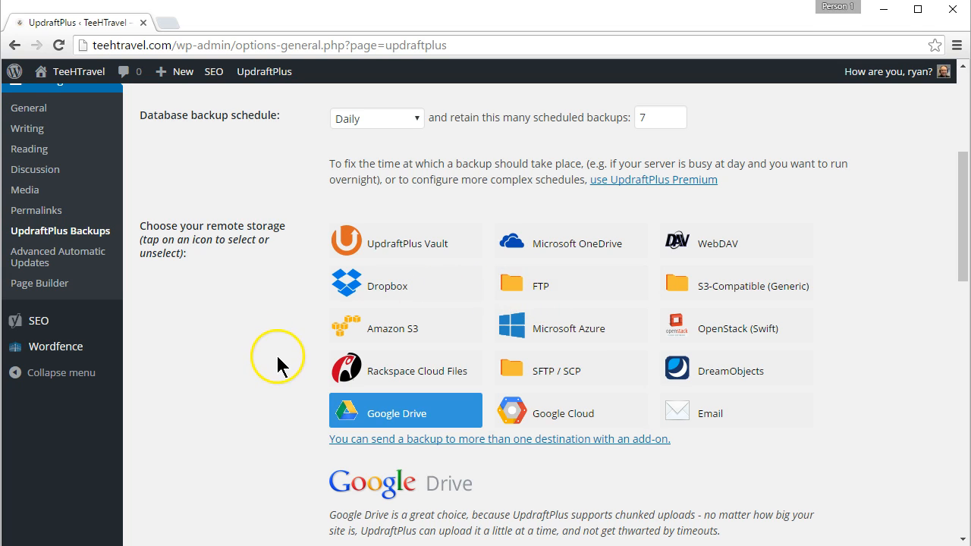
mouse_move(285, 361)
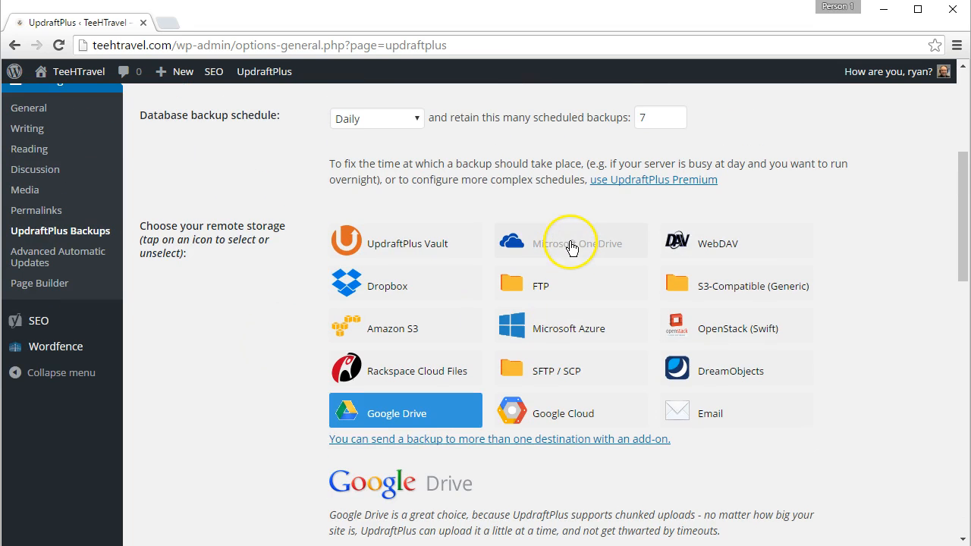
- Make Microsoft OneDrive the remote storage destination and read its add-on notice
left_click(571, 239)
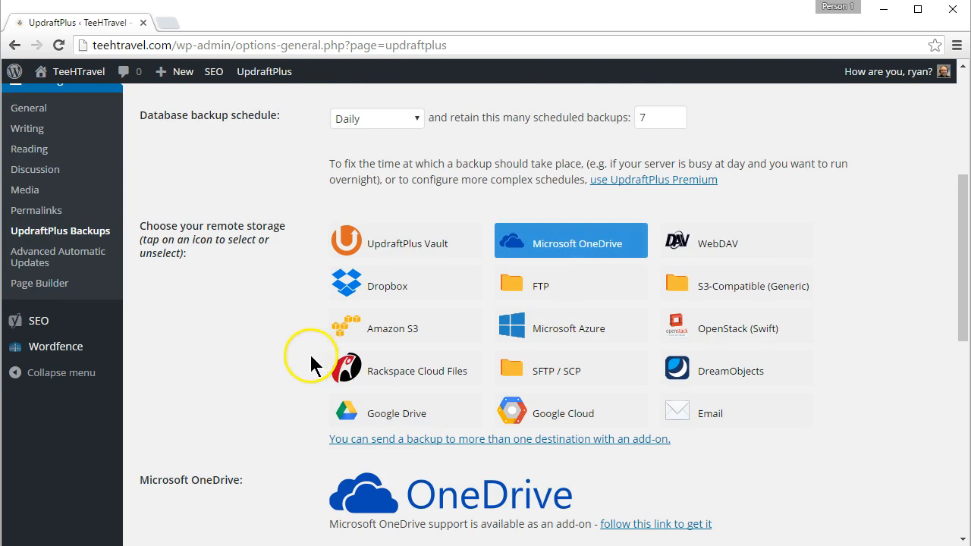
scroll("down", 3)
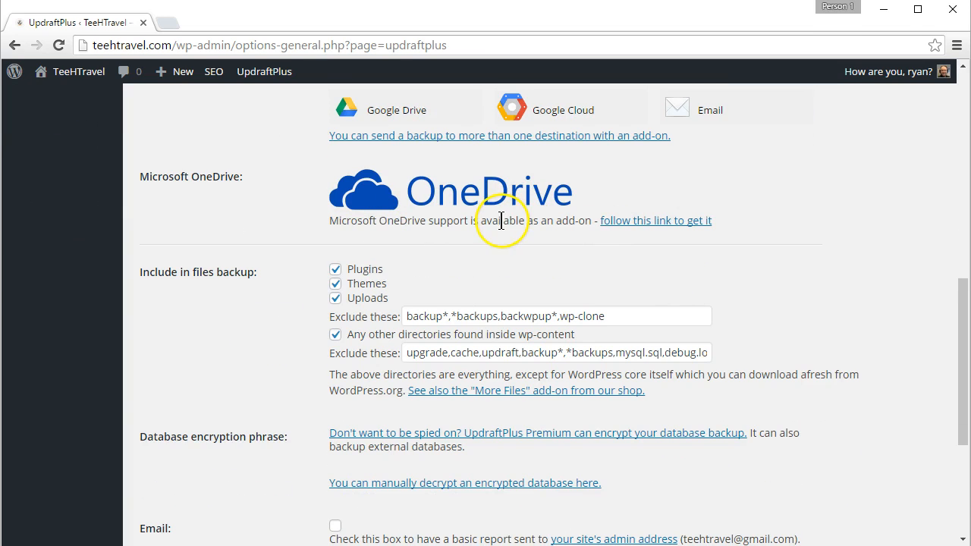
mouse_move(304, 347)
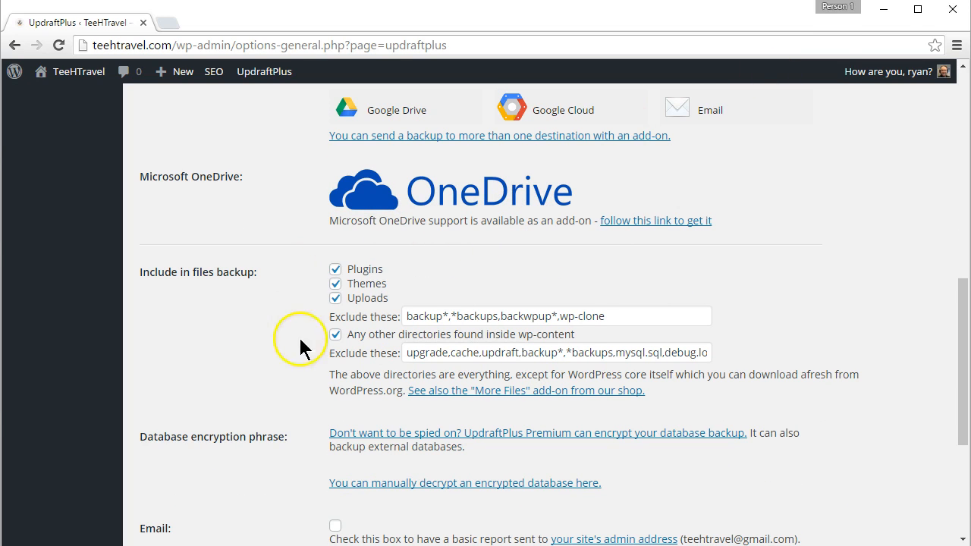
mouse_move(255, 378)
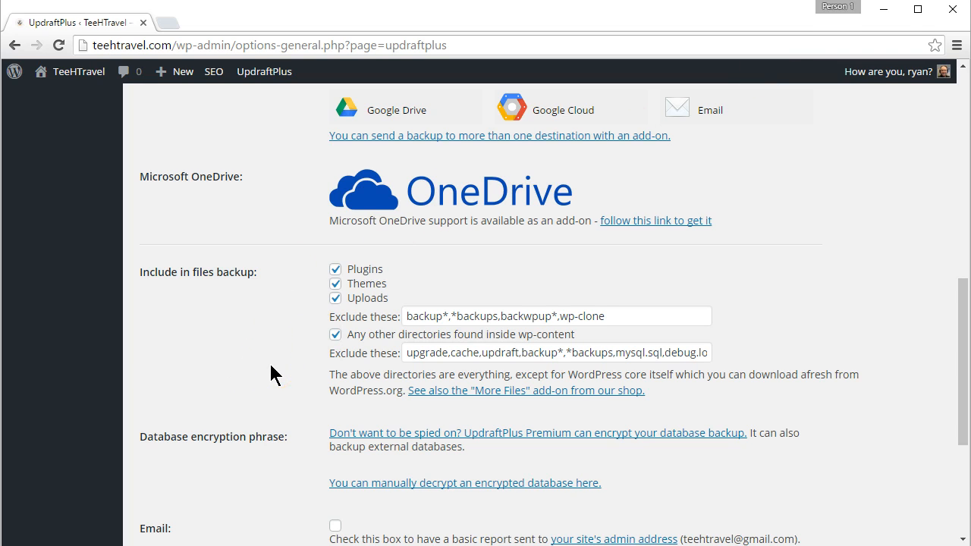
mouse_move(270, 376)
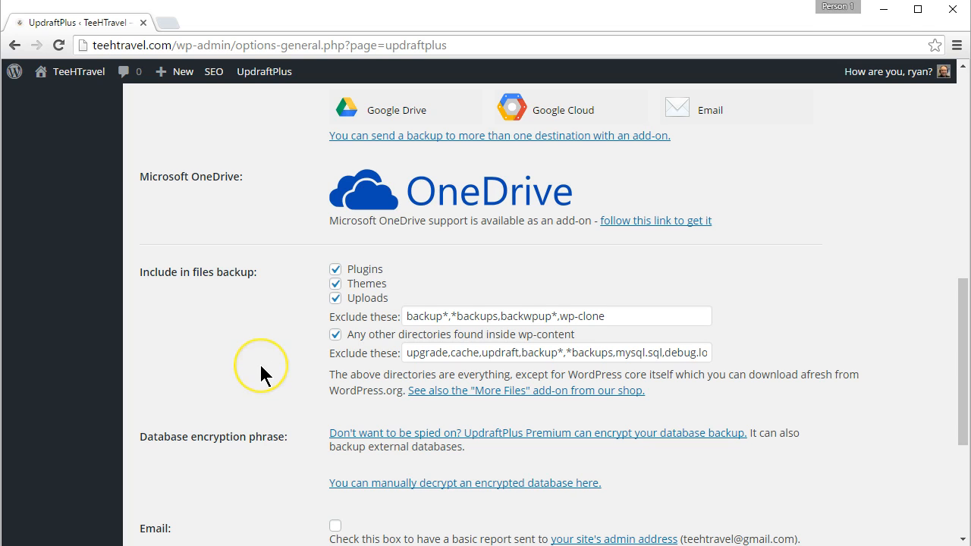
mouse_move(255, 373)
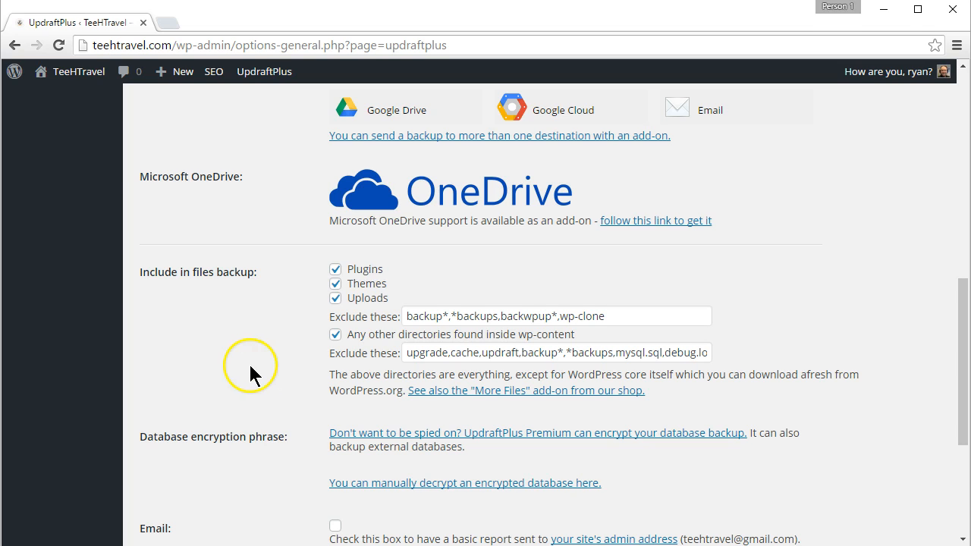
mouse_move(302, 264)
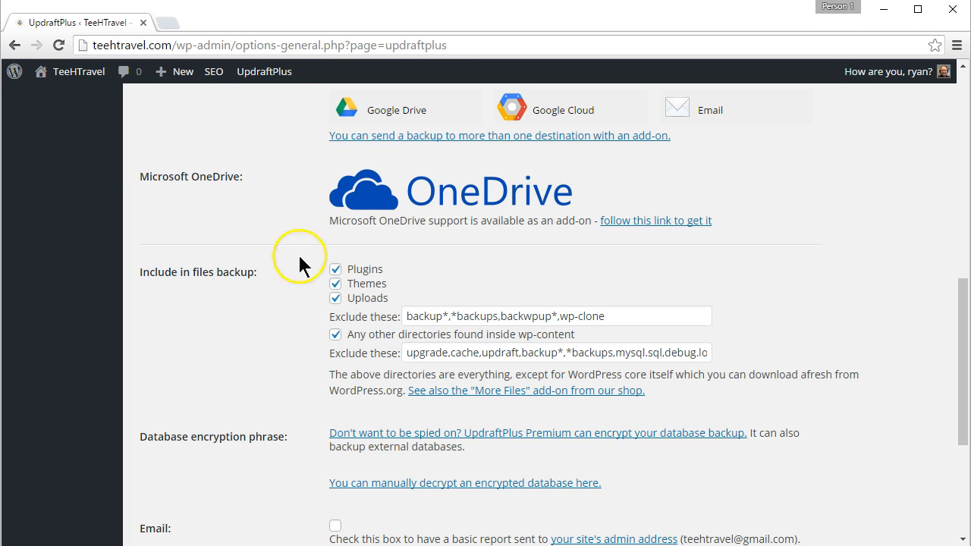
- Scroll through the remote storage options and Google Drive setup fields to compare them
scroll("up", 3)
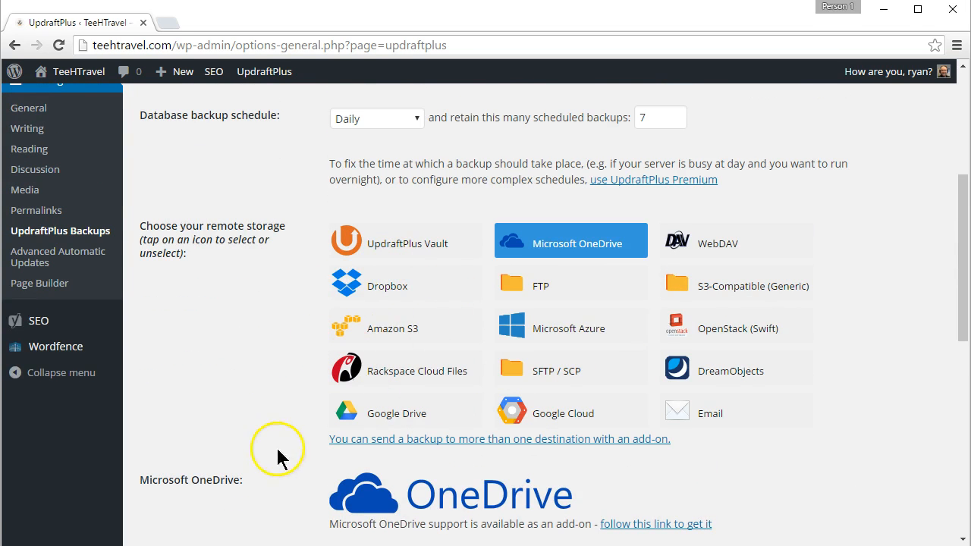
mouse_move(282, 416)
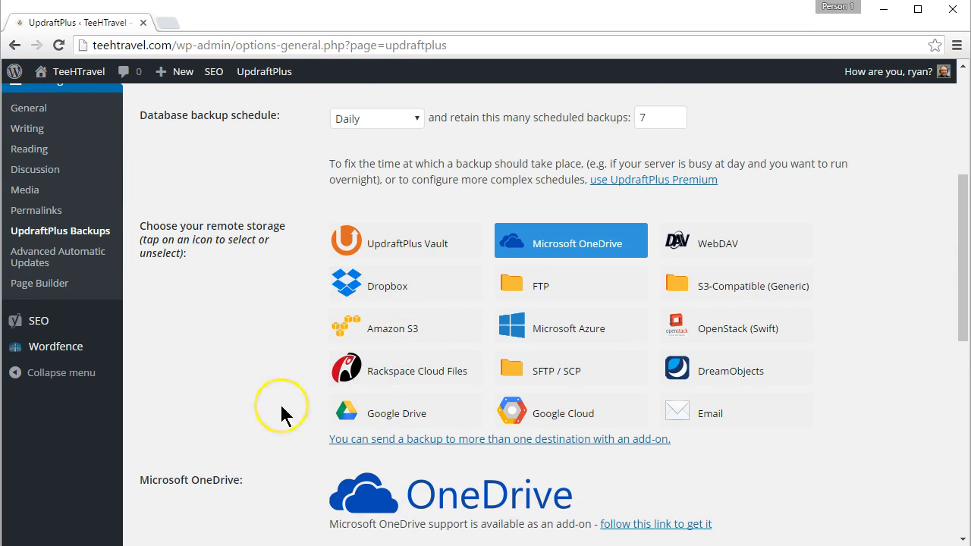
mouse_move(388, 285)
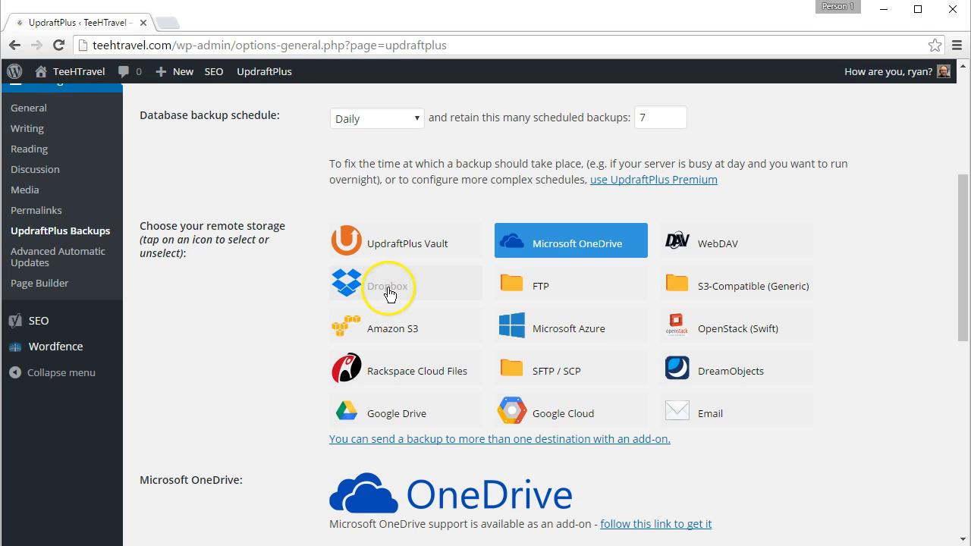
scroll("down", 3)
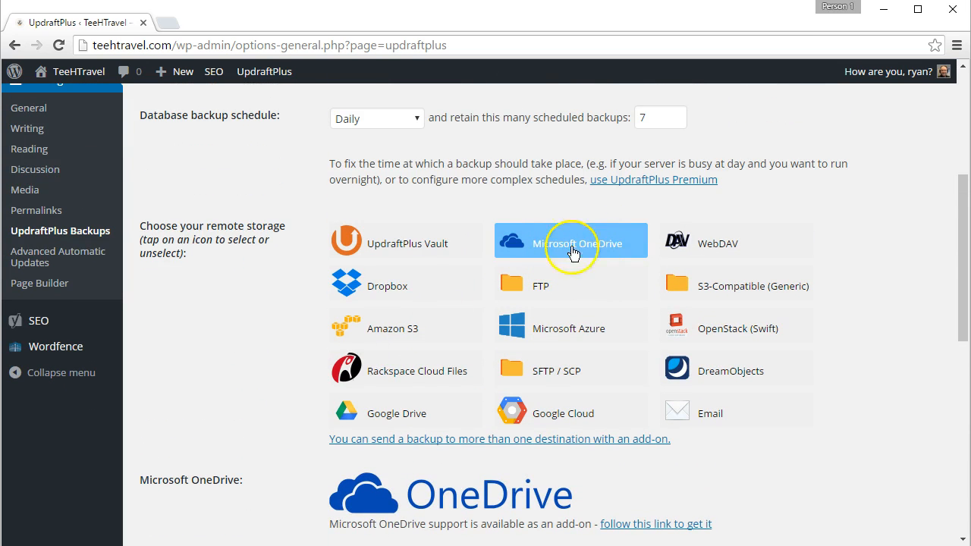
scroll("down", 3)
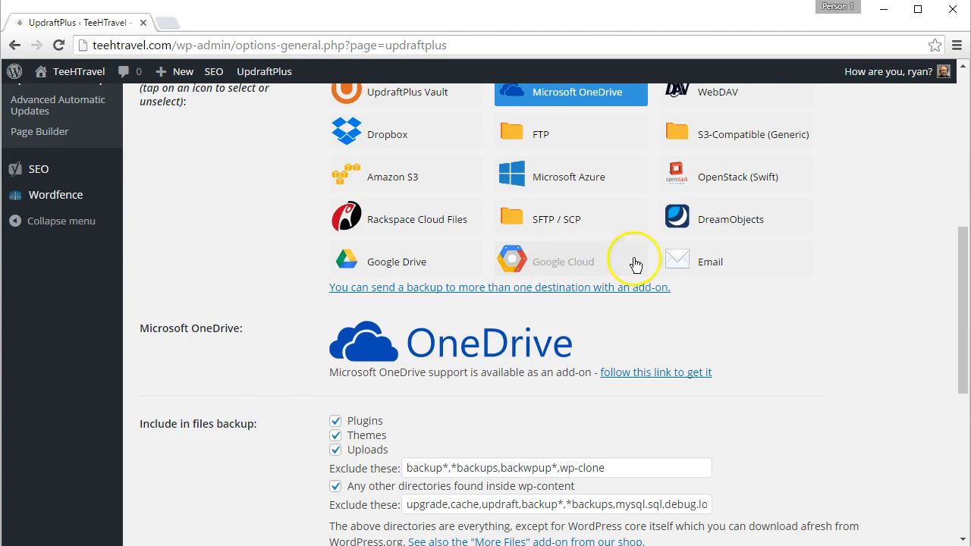
mouse_move(710, 261)
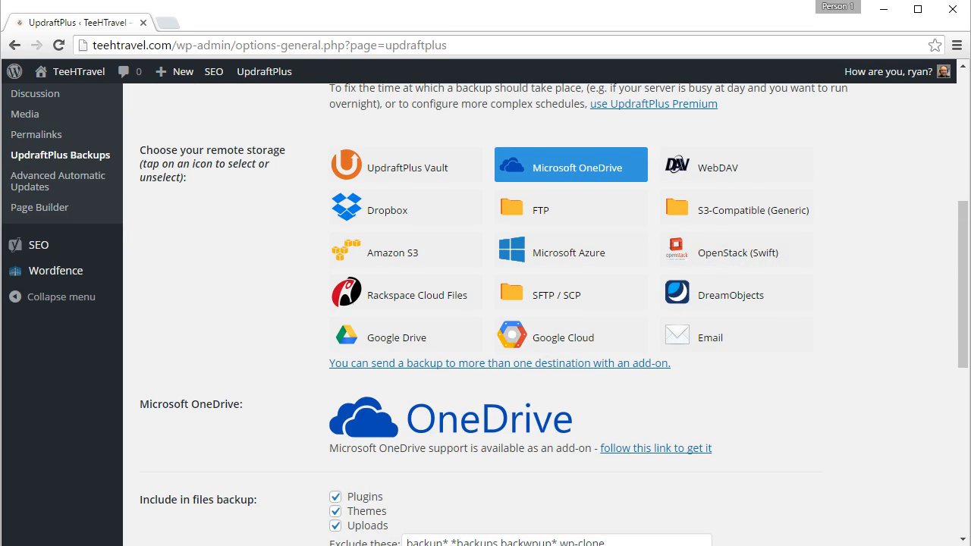
mouse_move(734, 346)
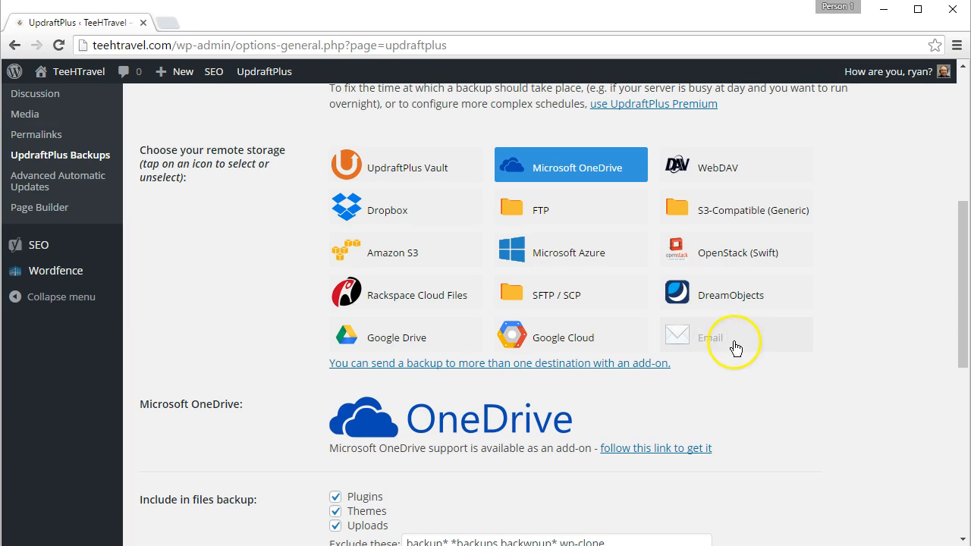
mouse_move(710, 349)
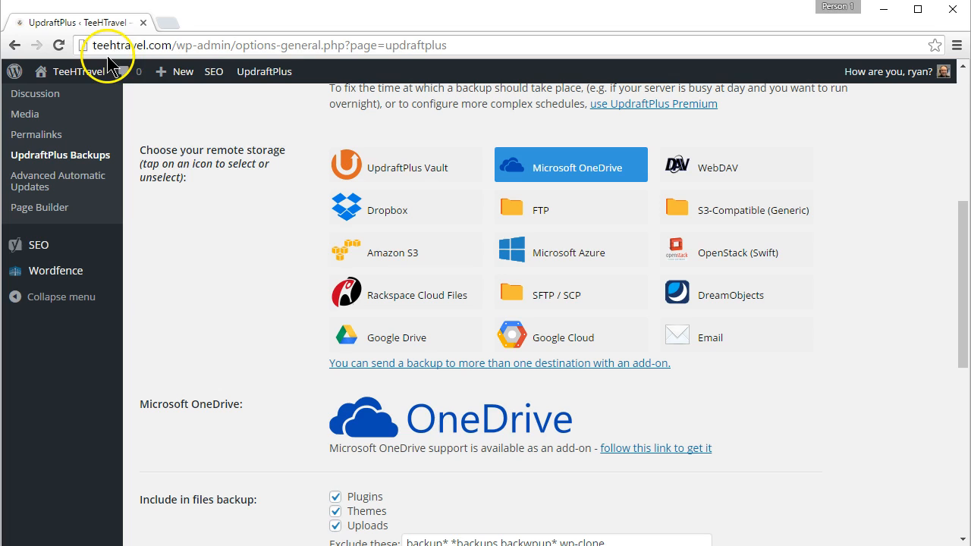
mouse_move(807, 376)
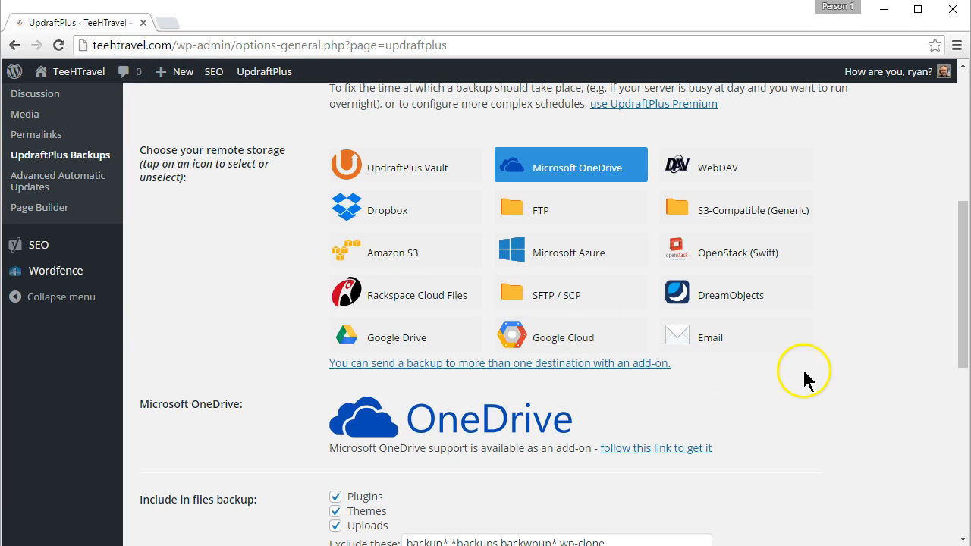
mouse_move(817, 379)
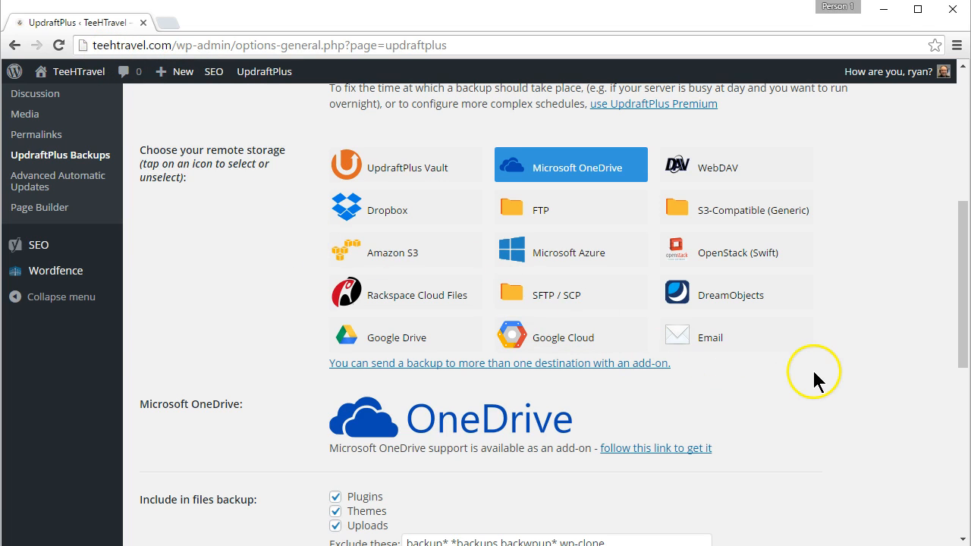
mouse_move(704, 346)
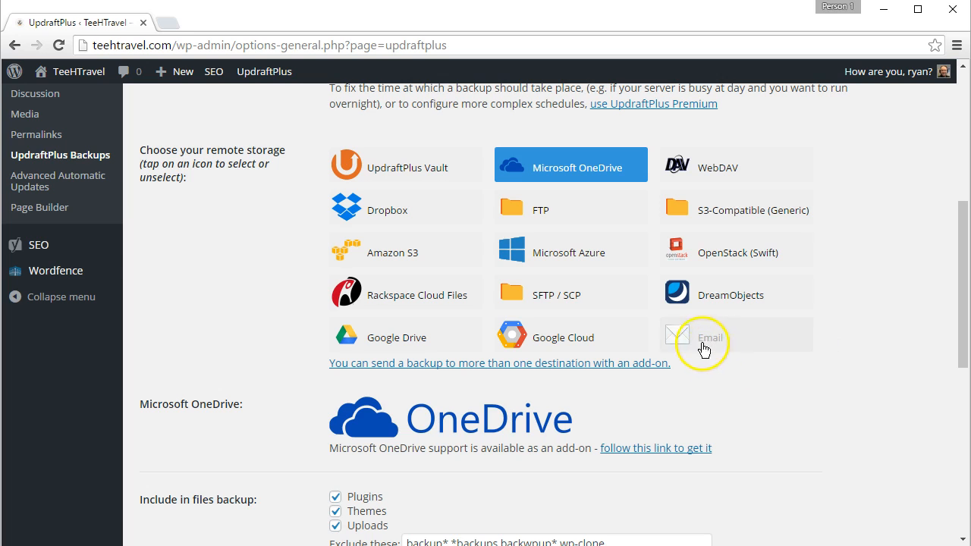
mouse_move(778, 354)
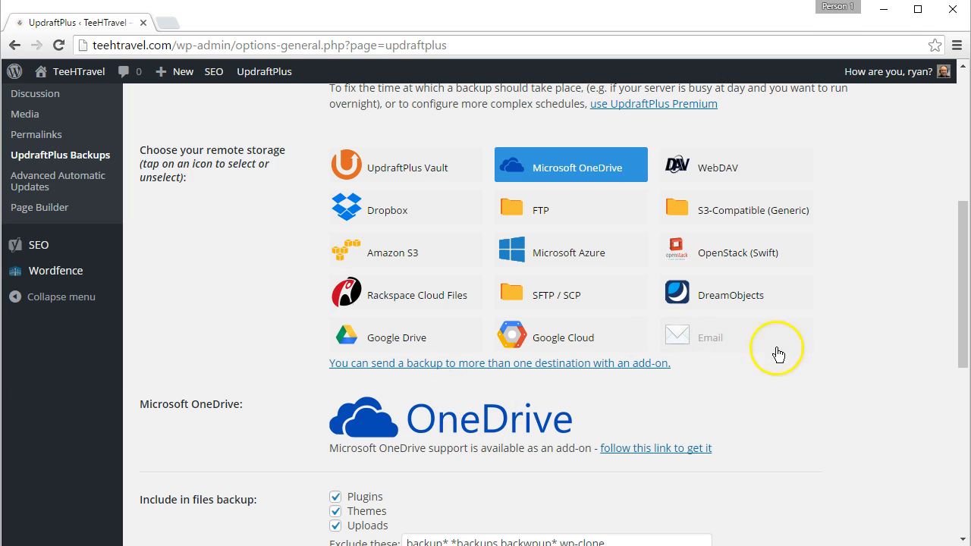
mouse_move(731, 220)
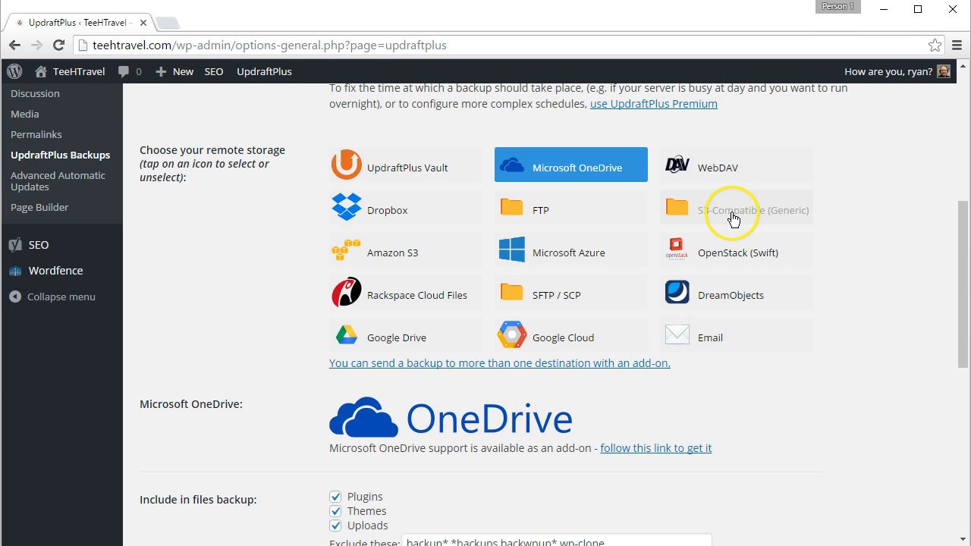
mouse_move(716, 168)
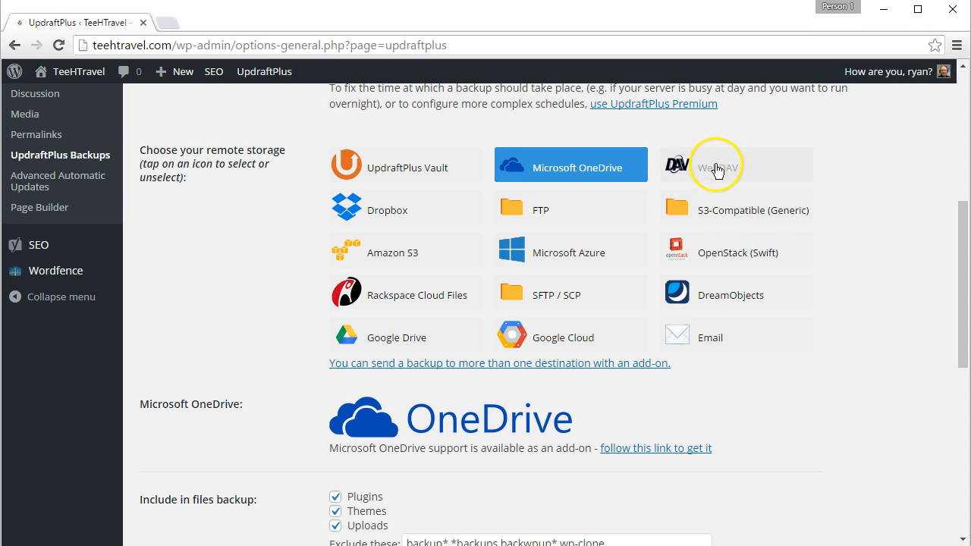
mouse_move(752, 197)
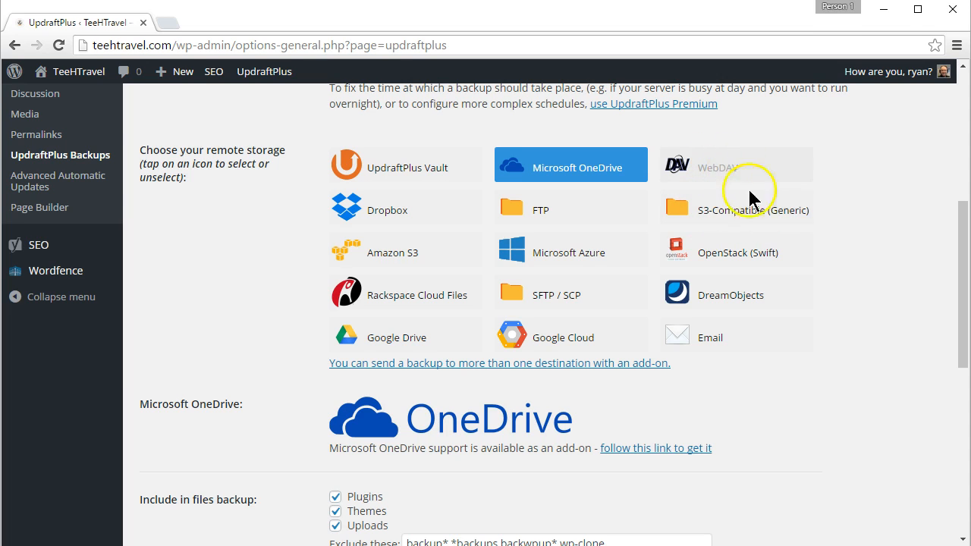
mouse_move(771, 309)
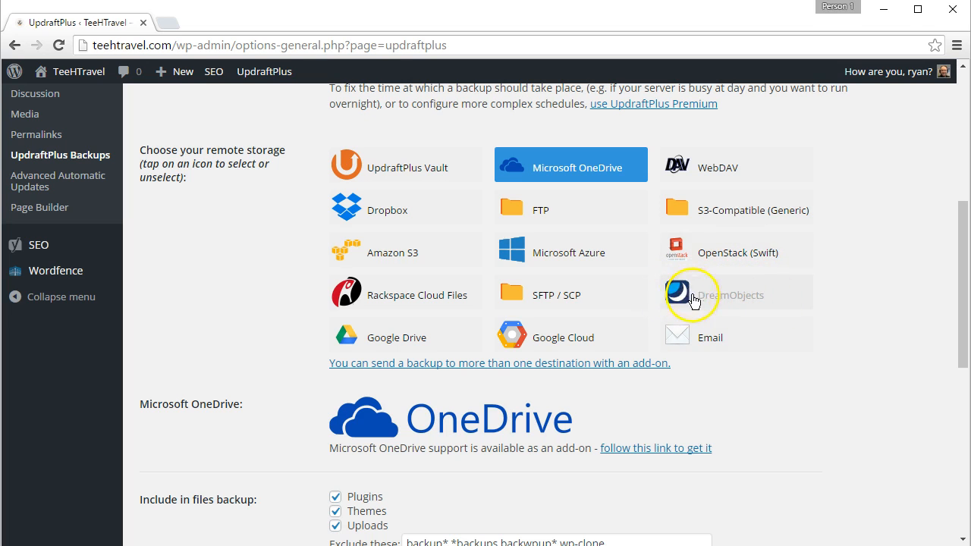
mouse_move(719, 347)
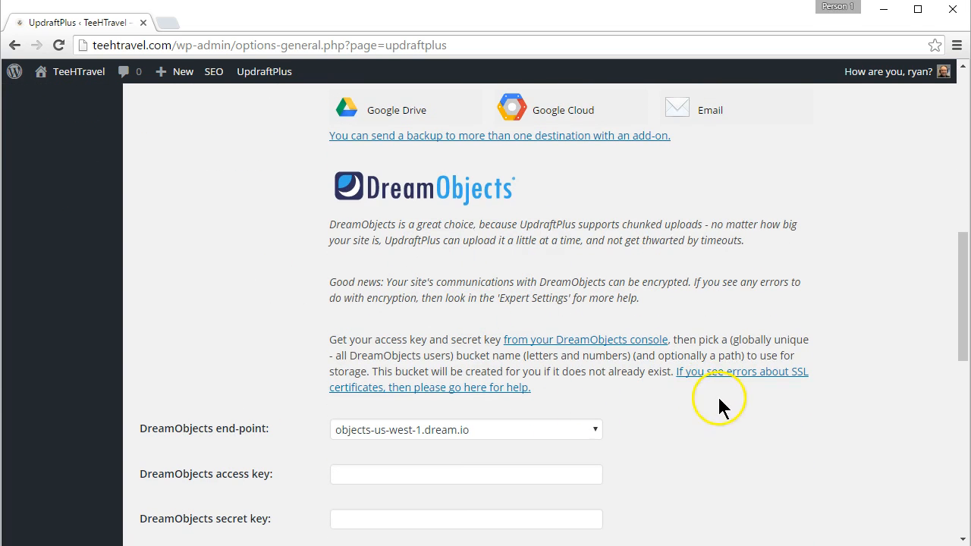
scroll("down", 3)
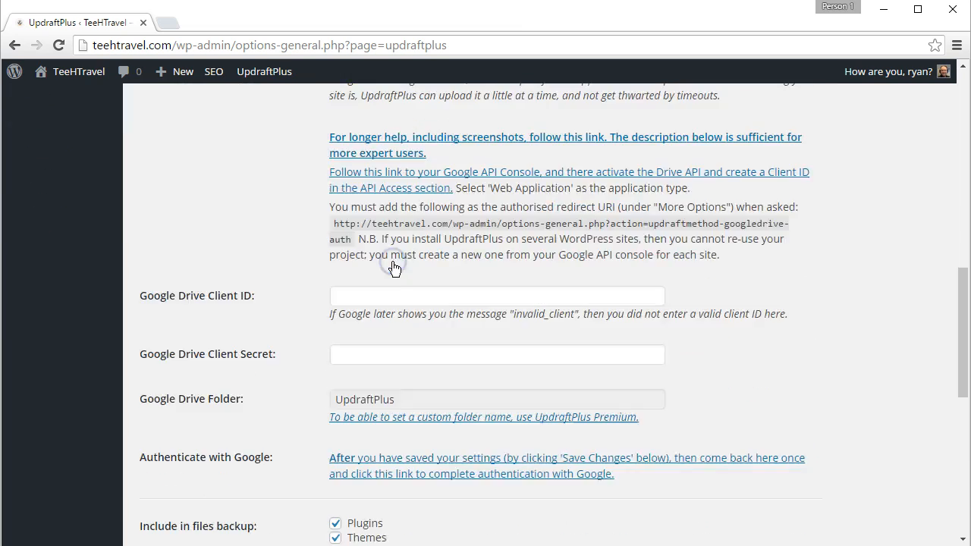
scroll("down", 3)
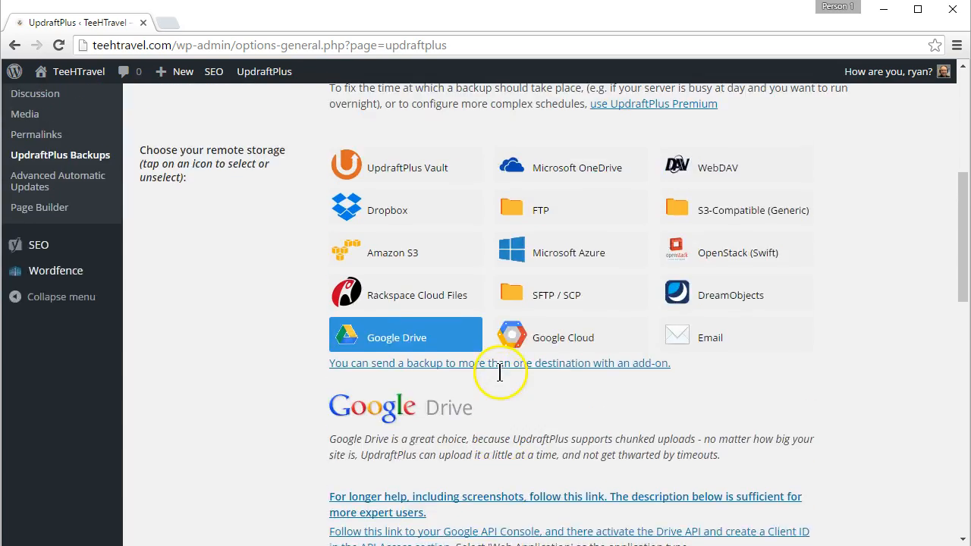
scroll("down", 3)
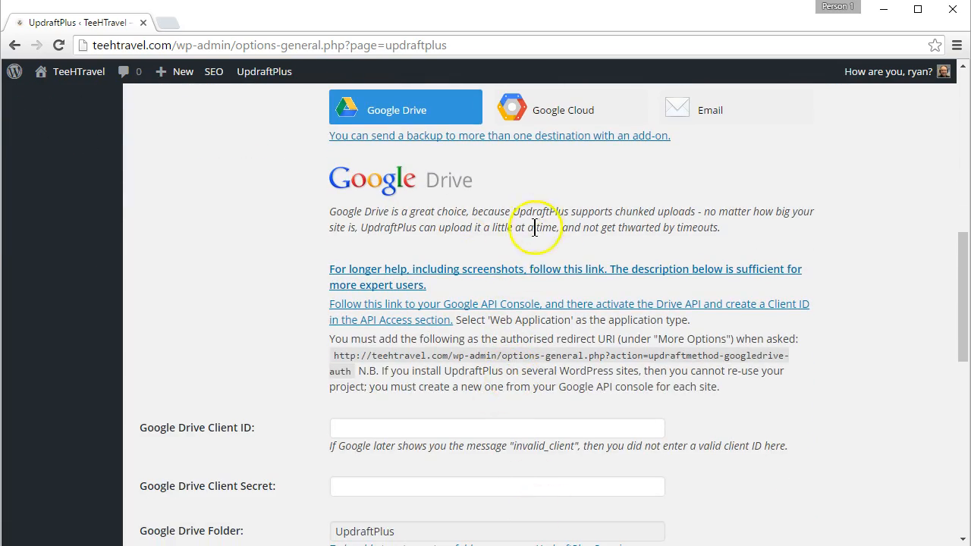
scroll("down", 3)
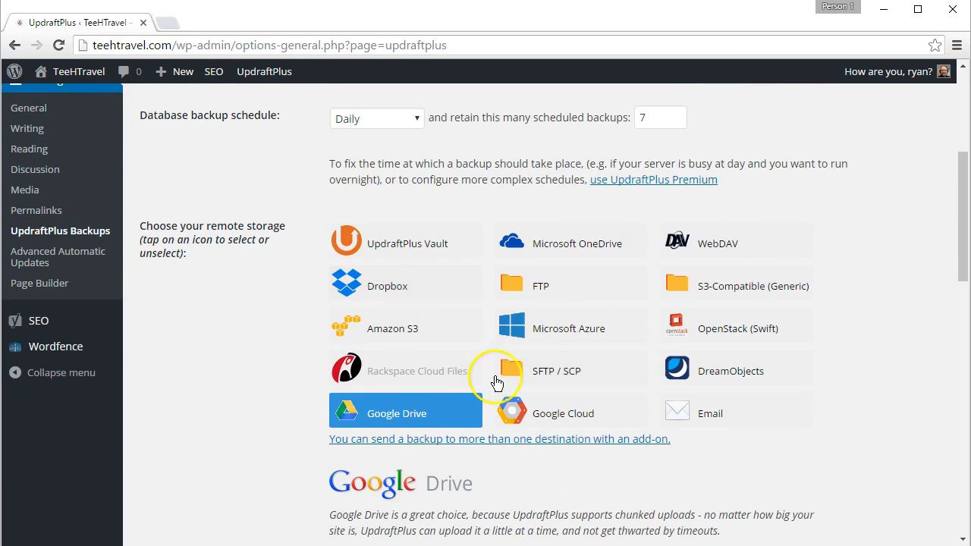
mouse_move(540, 243)
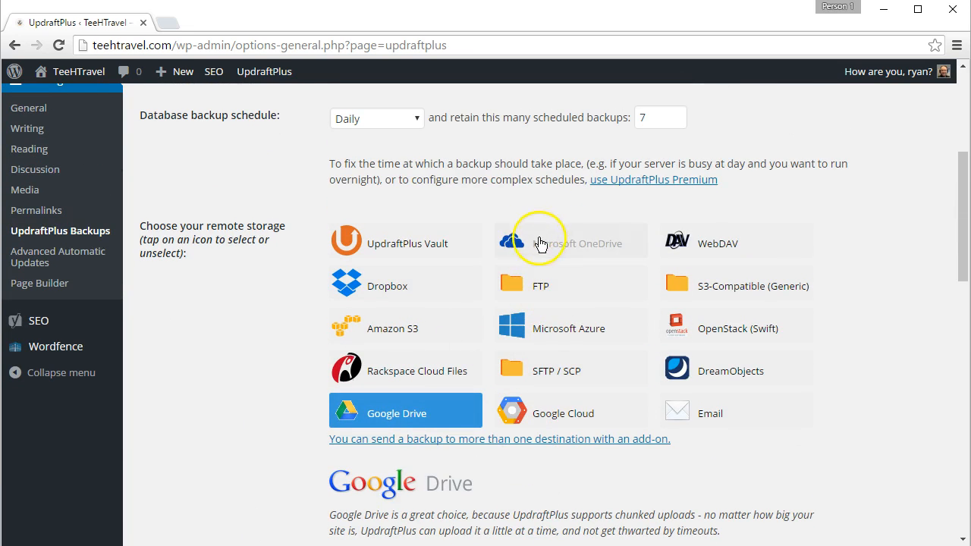
- Inspect the 'Exclude these' file list to review which files the backup includes and excludes
scroll("down", 3)
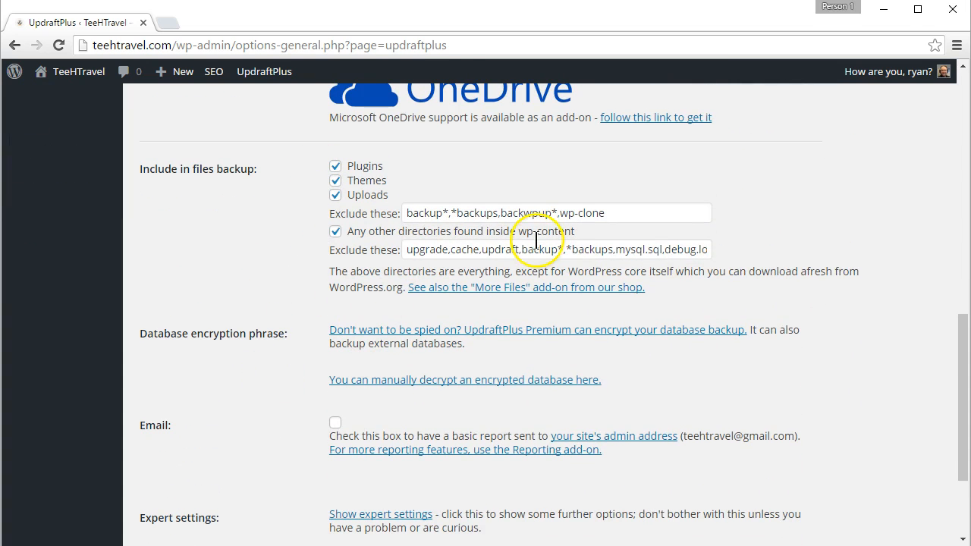
triple_click(519, 213)
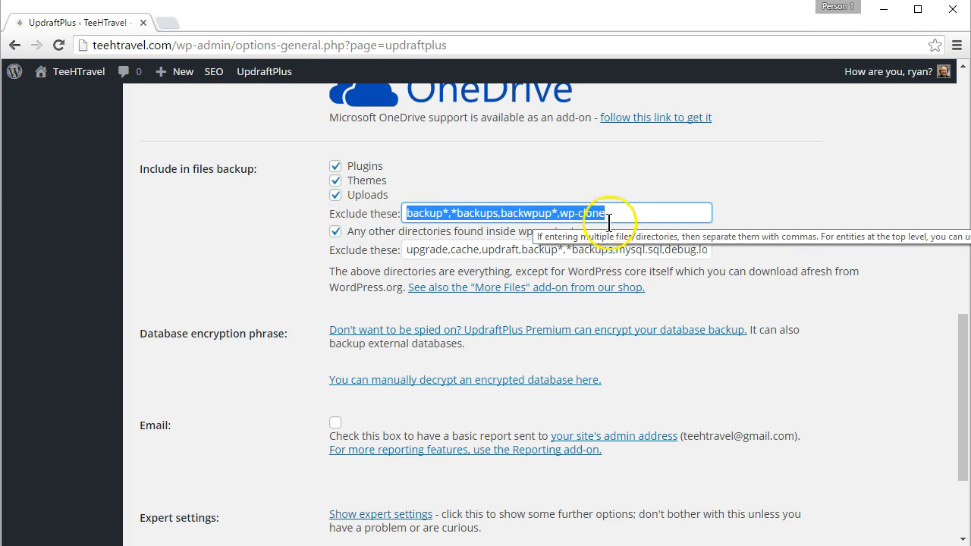
left_click(519, 248)
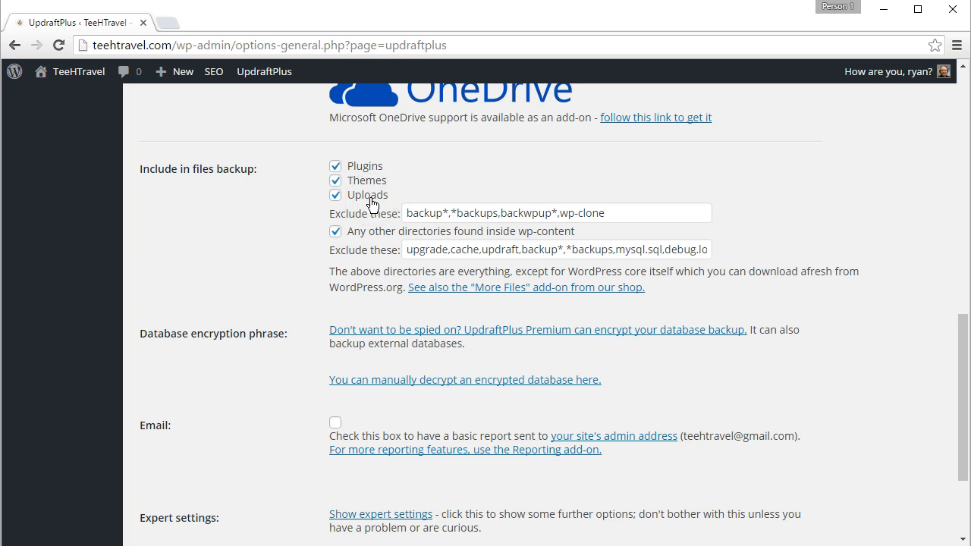
mouse_move(385, 204)
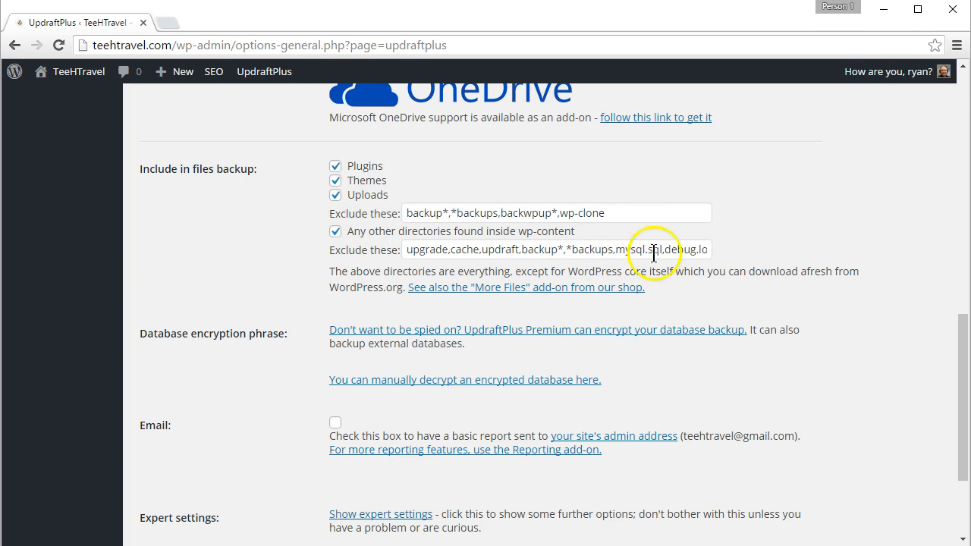
scroll("down", 3)
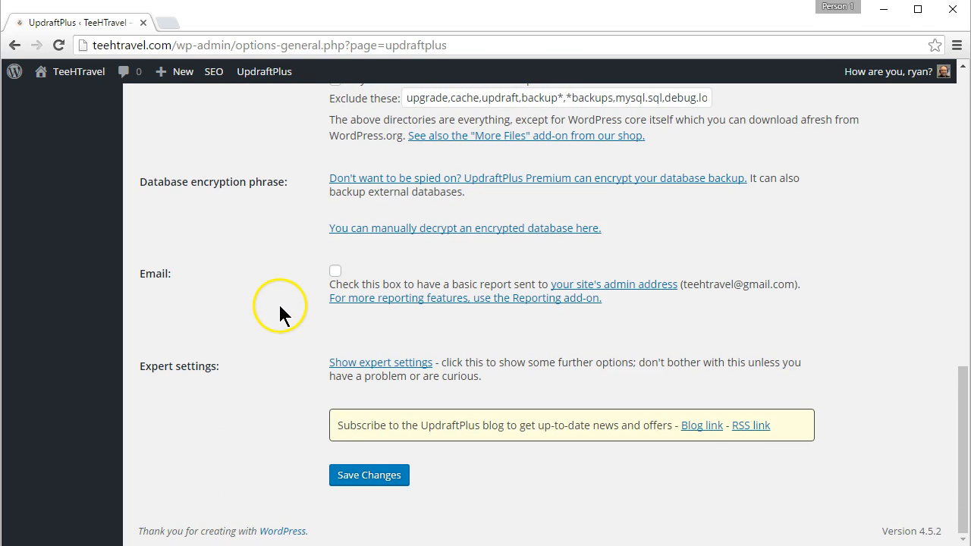
mouse_move(528, 205)
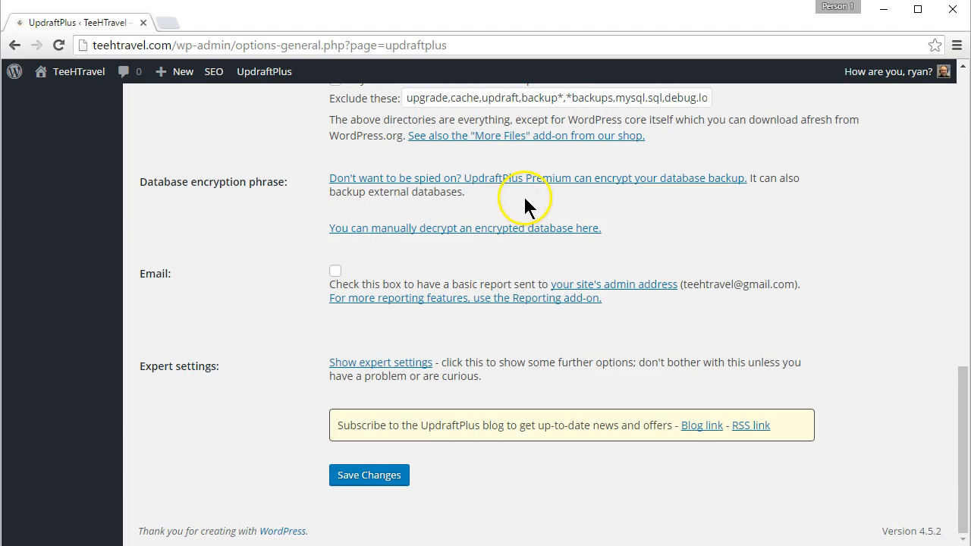
mouse_move(540, 188)
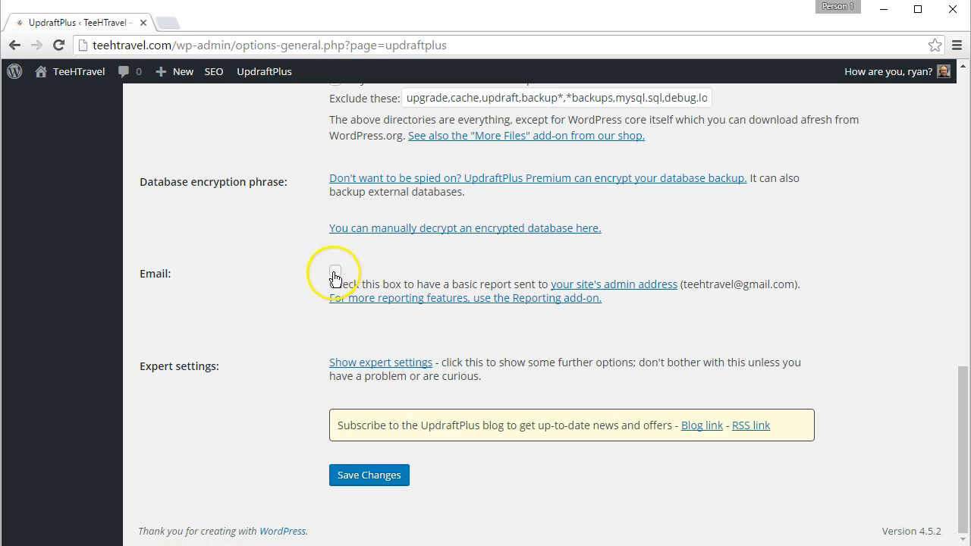
mouse_move(656, 300)
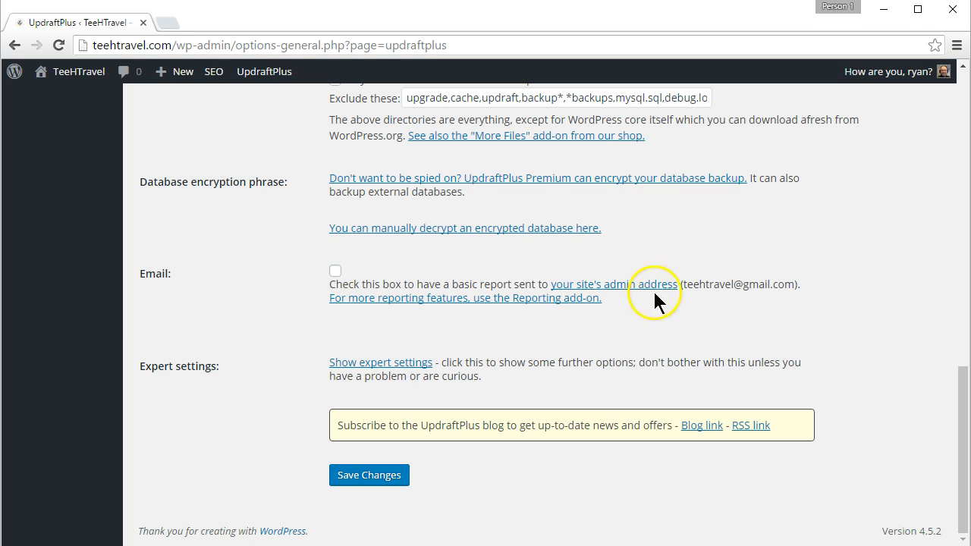
scroll("up", 3)
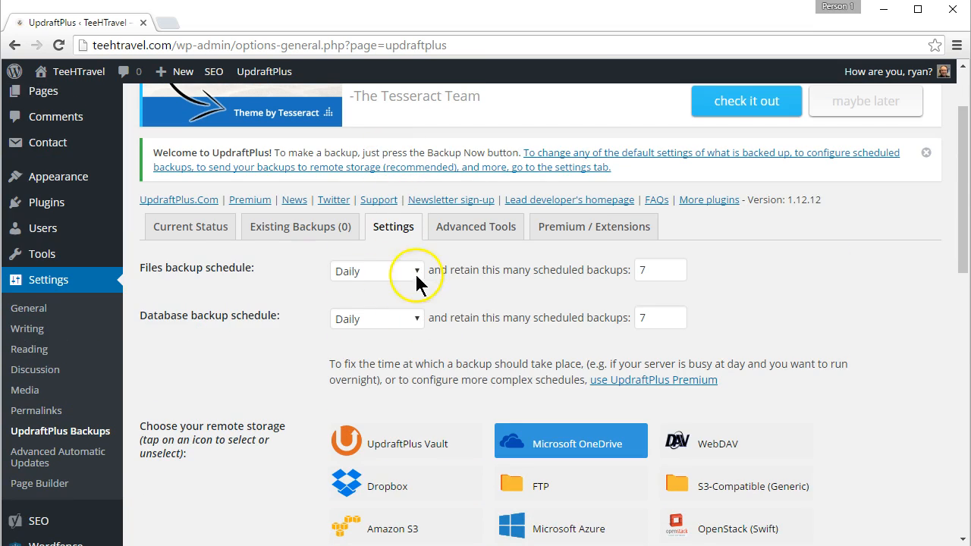
scroll("down", 3)
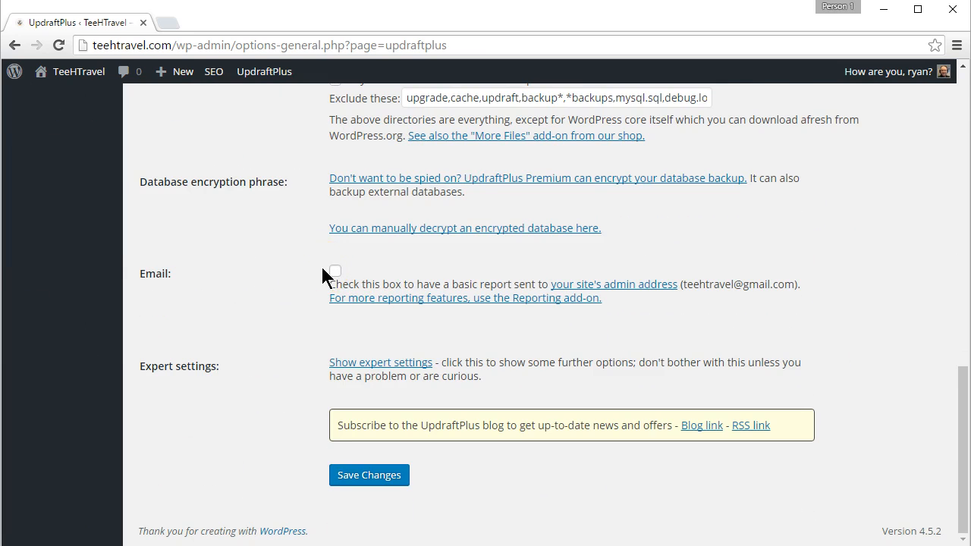
mouse_move(296, 352)
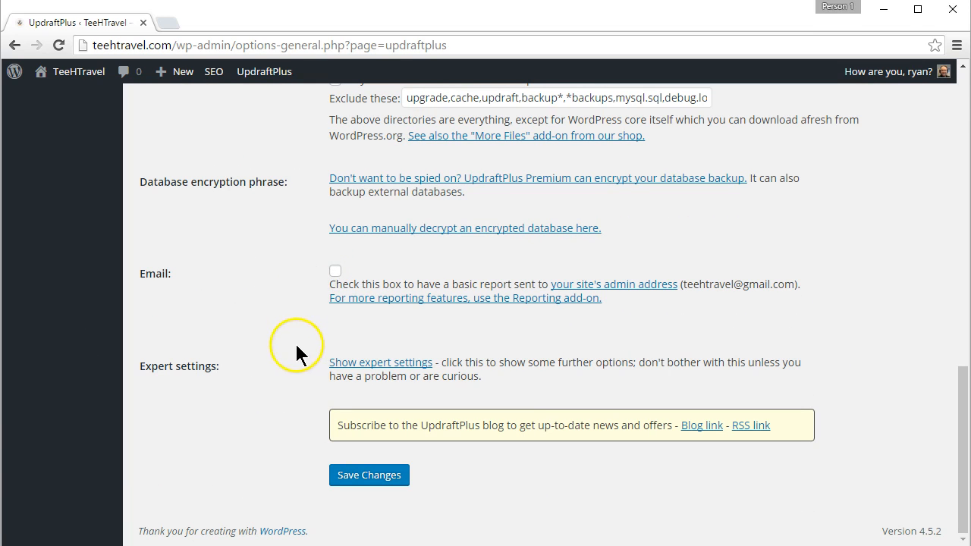
mouse_move(296, 355)
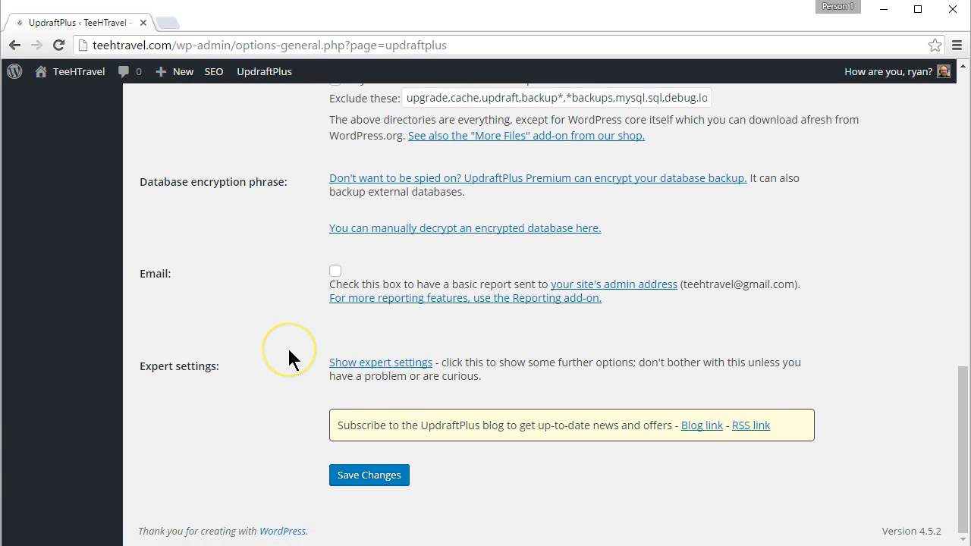
mouse_move(534, 382)
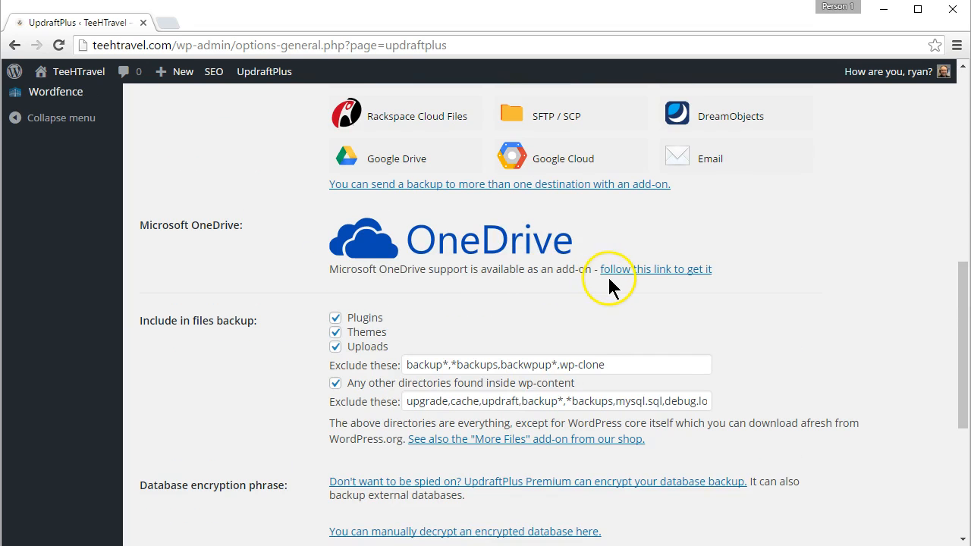
mouse_move(613, 276)
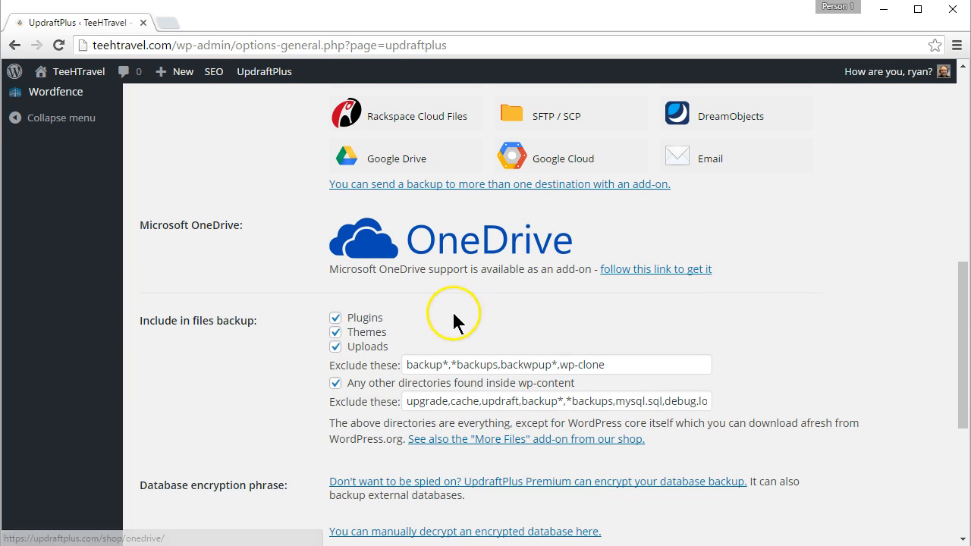
scroll("down", 3)
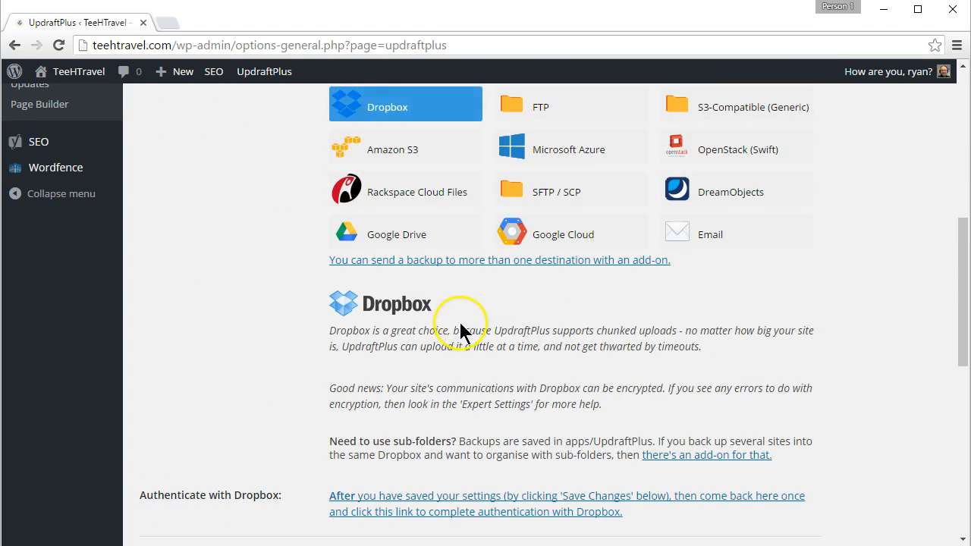
scroll("down", 3)
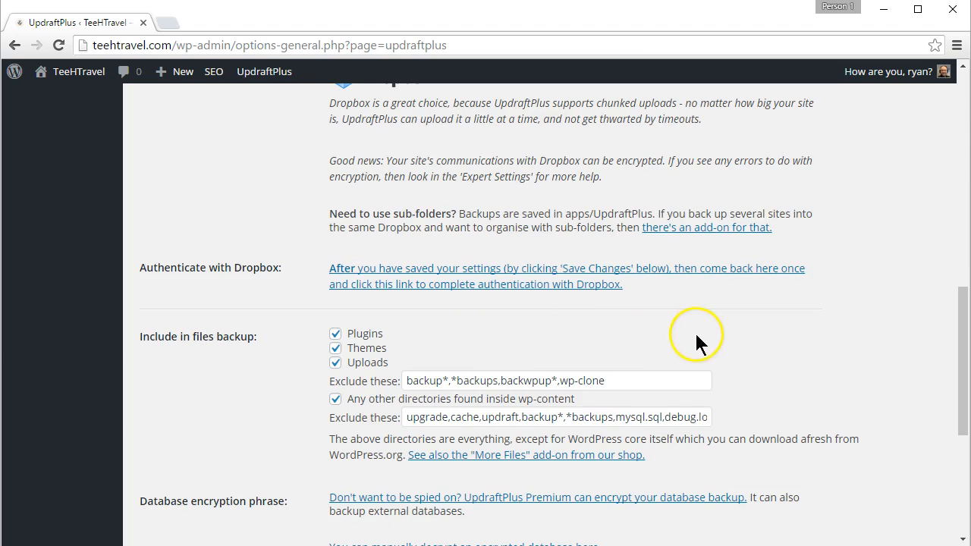
mouse_move(762, 273)
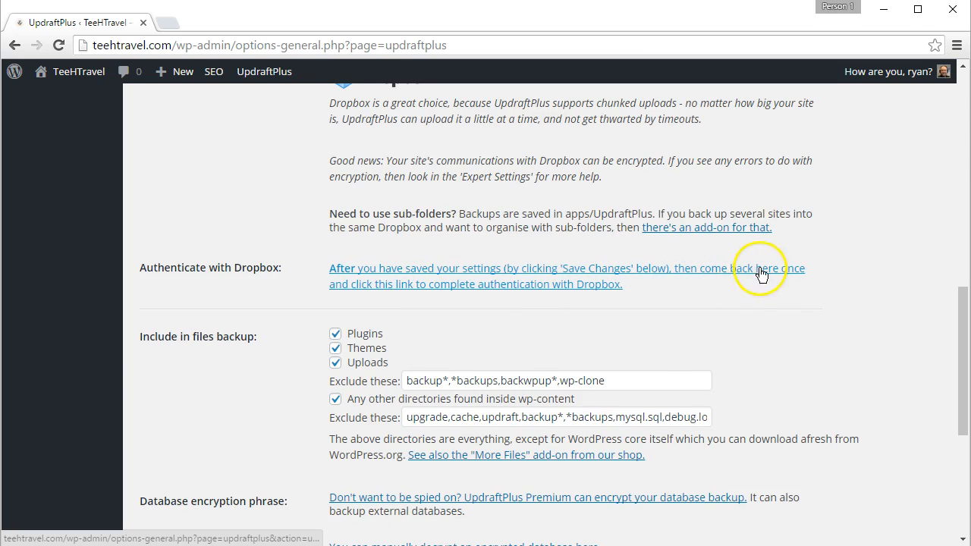
mouse_move(500, 291)
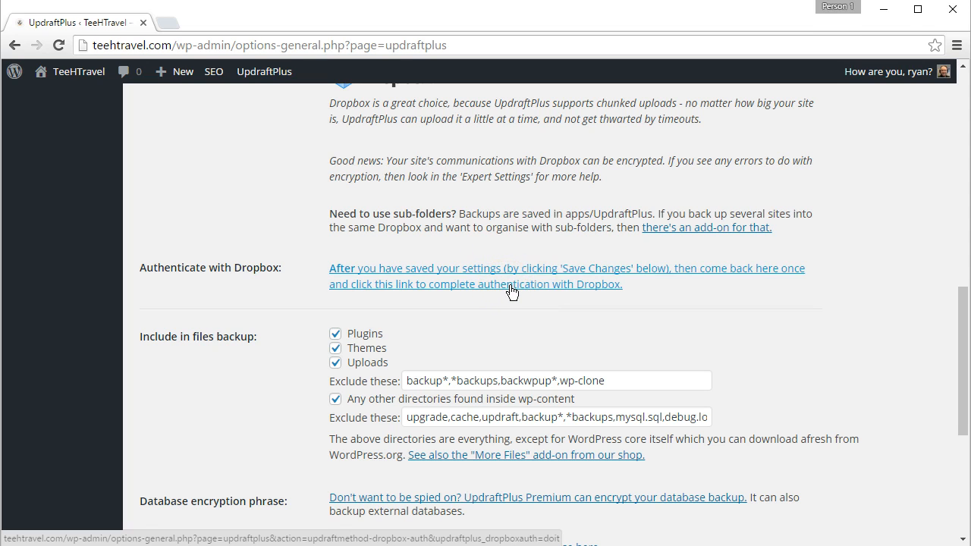
scroll("down", 3)
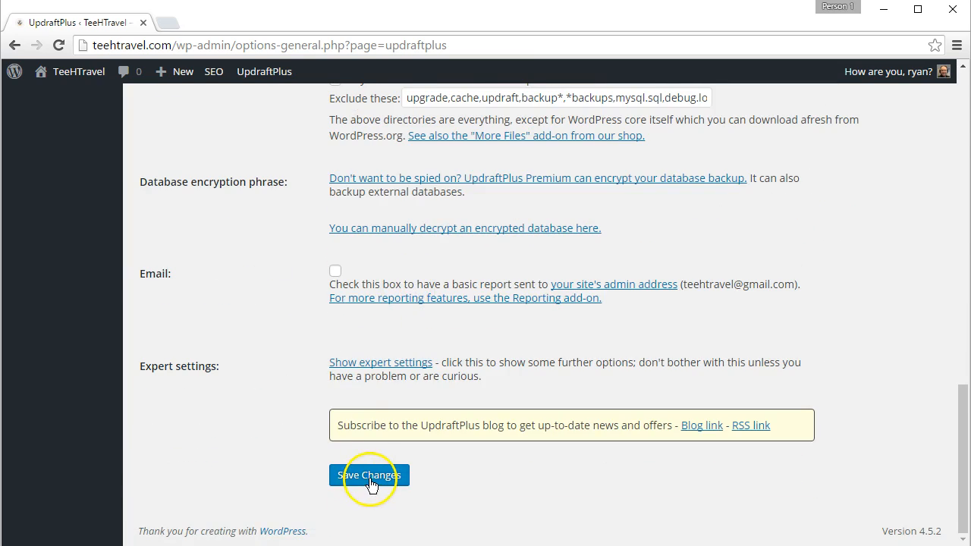
- Save the Daily file and database schedules with 7 retained, then return to Current Status
left_click(370, 475)
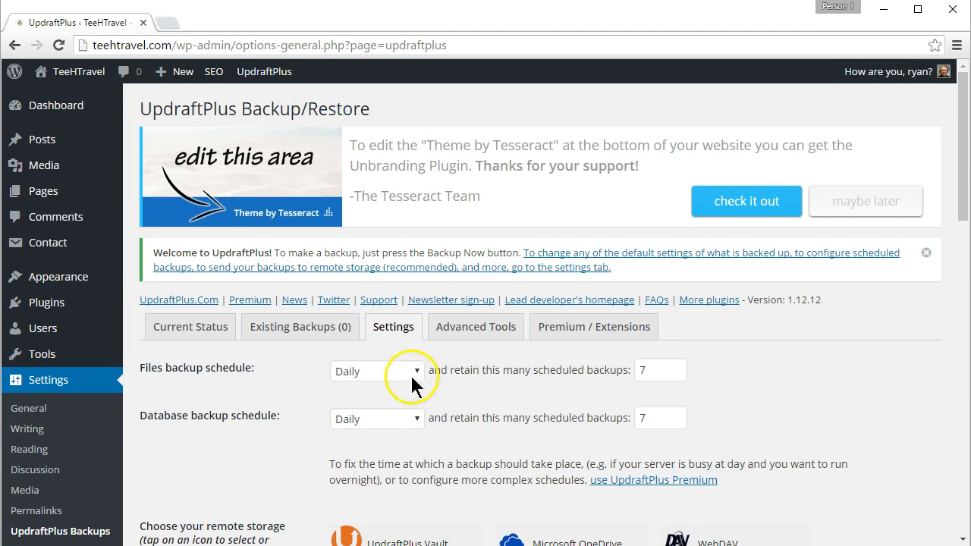
mouse_move(394, 383)
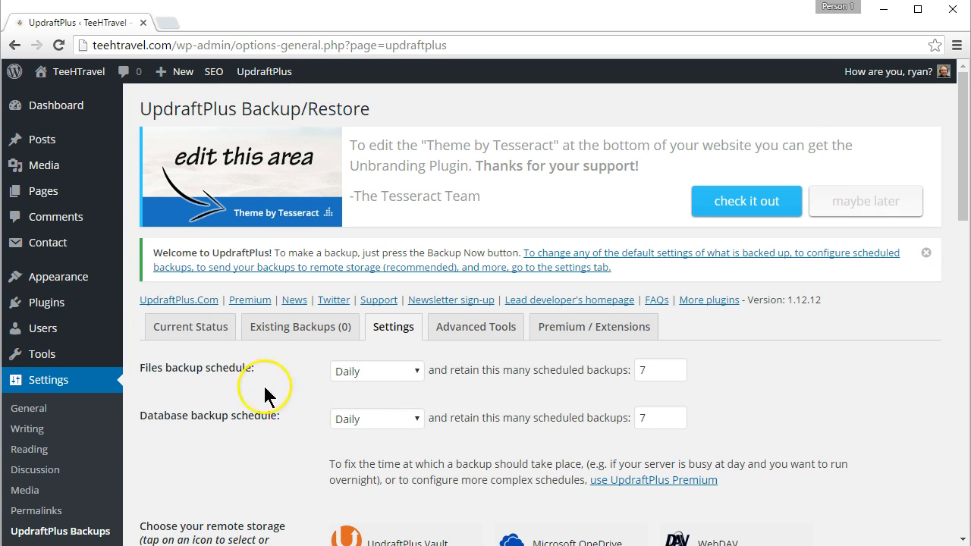
mouse_move(313, 397)
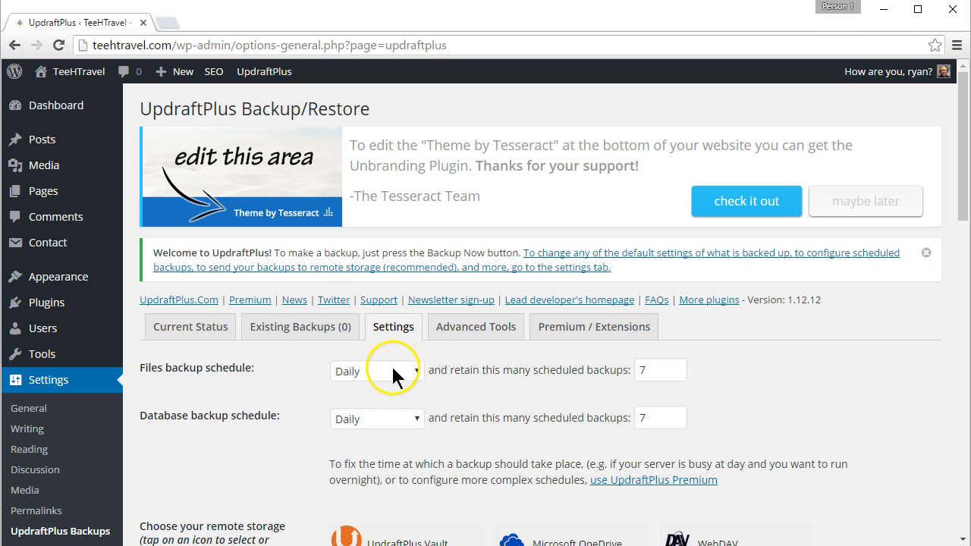
mouse_move(131, 36)
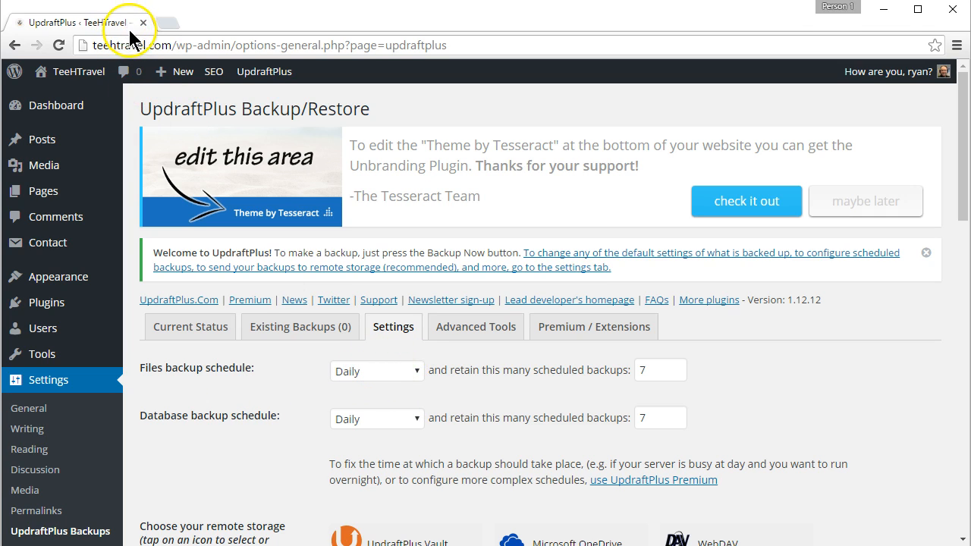
mouse_move(137, 36)
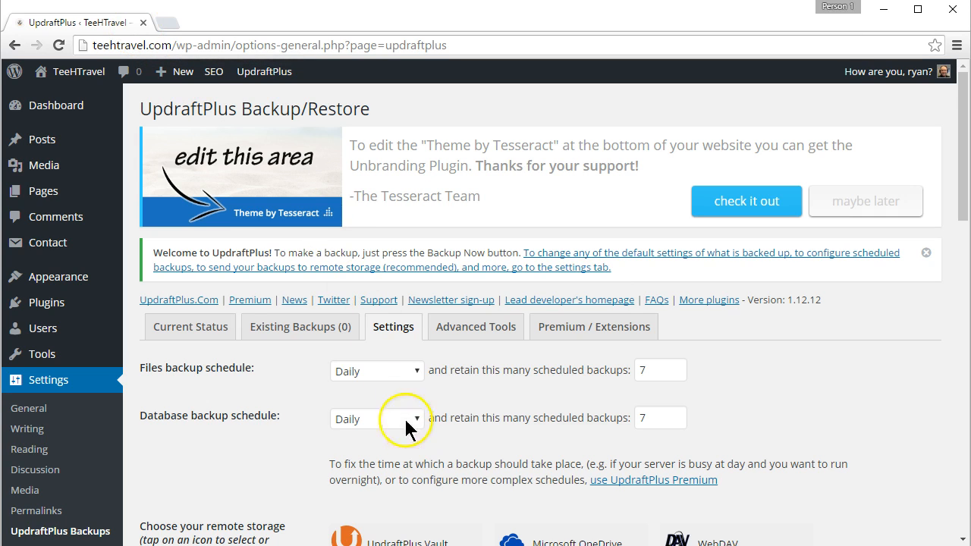
mouse_move(376, 370)
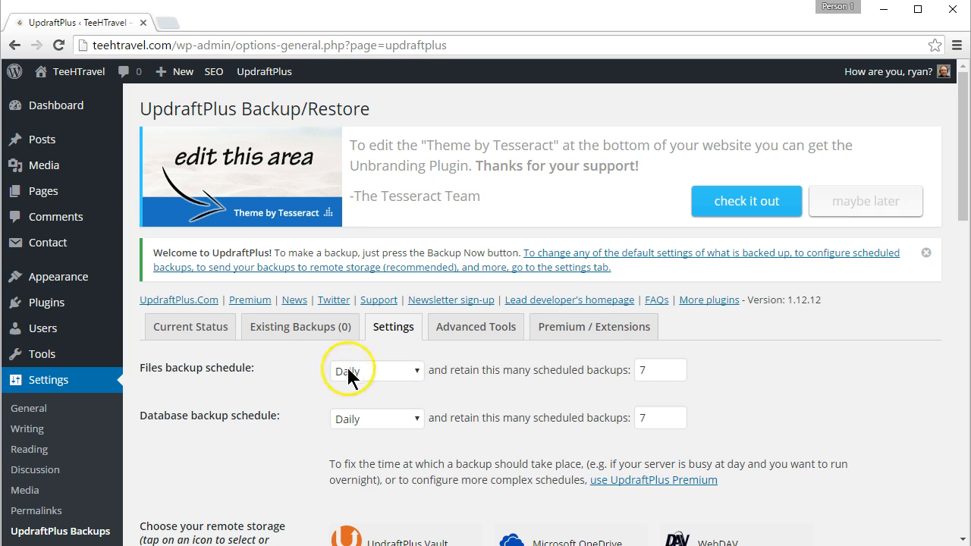
mouse_move(364, 379)
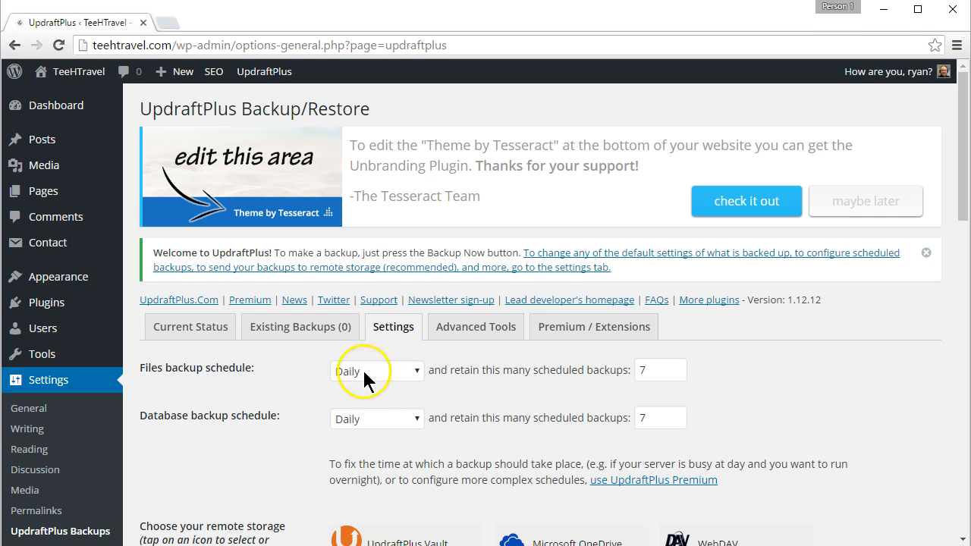
mouse_move(407, 373)
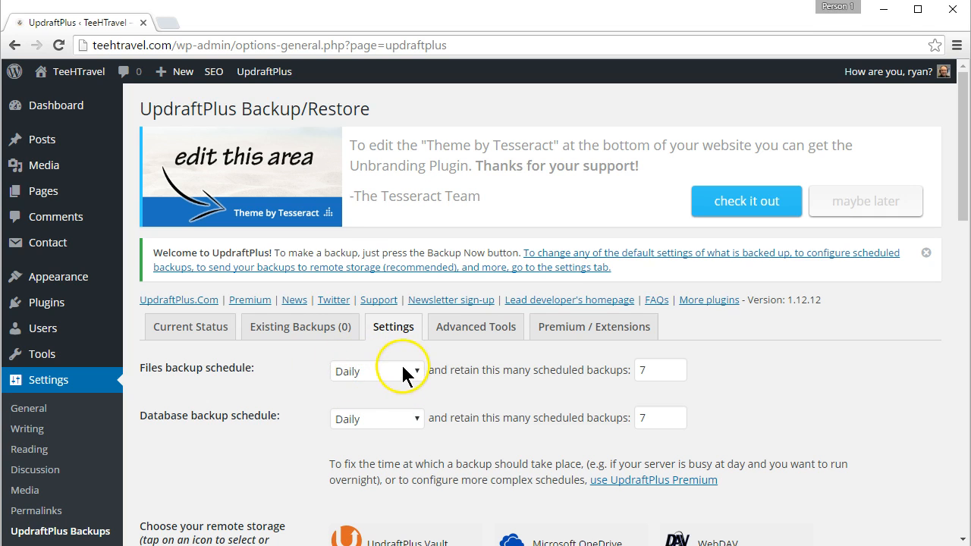
mouse_move(261, 36)
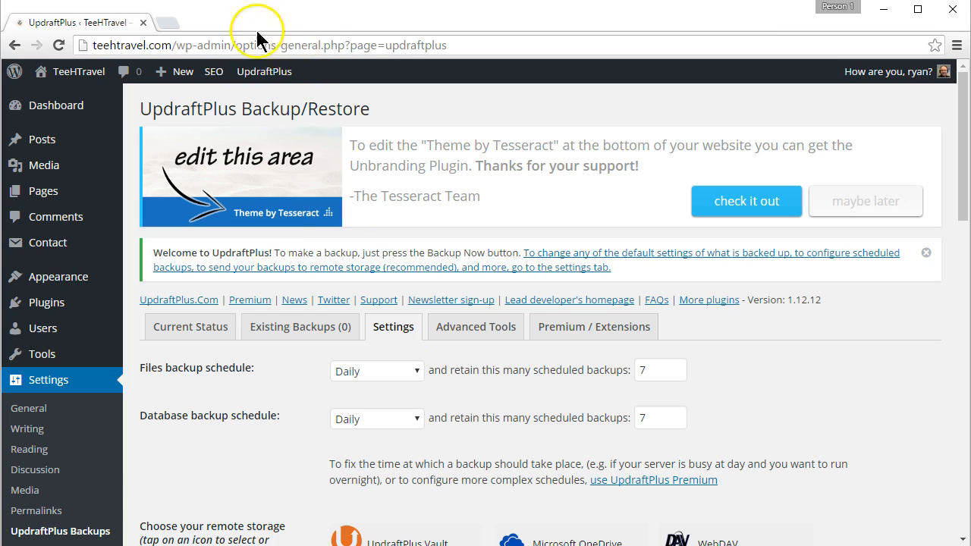
mouse_move(476, 242)
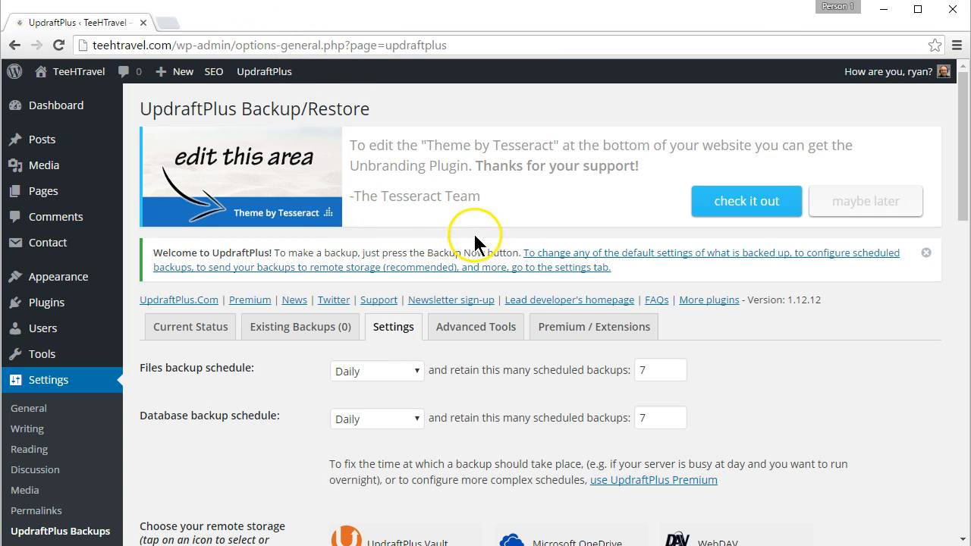
mouse_move(154, 209)
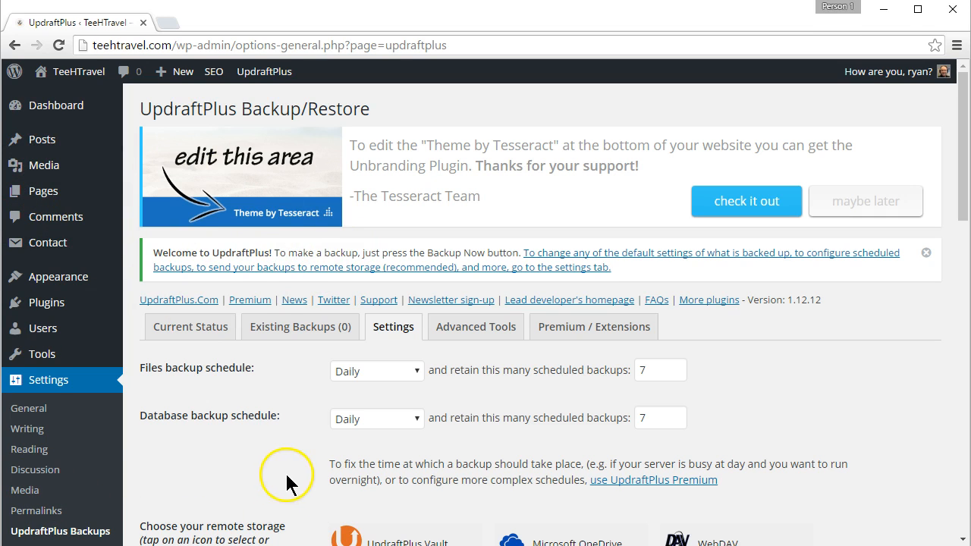
mouse_move(320, 488)
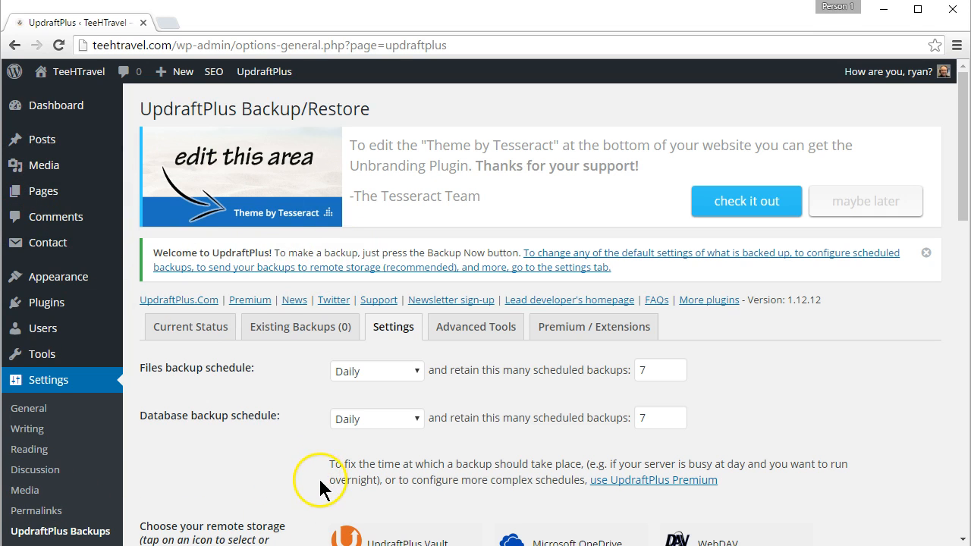
mouse_move(419, 309)
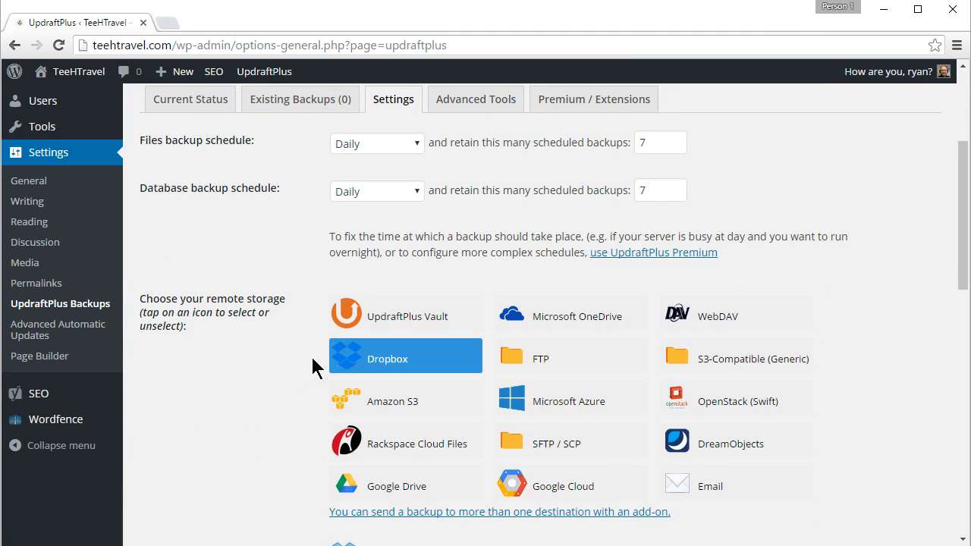
left_click(189, 98)
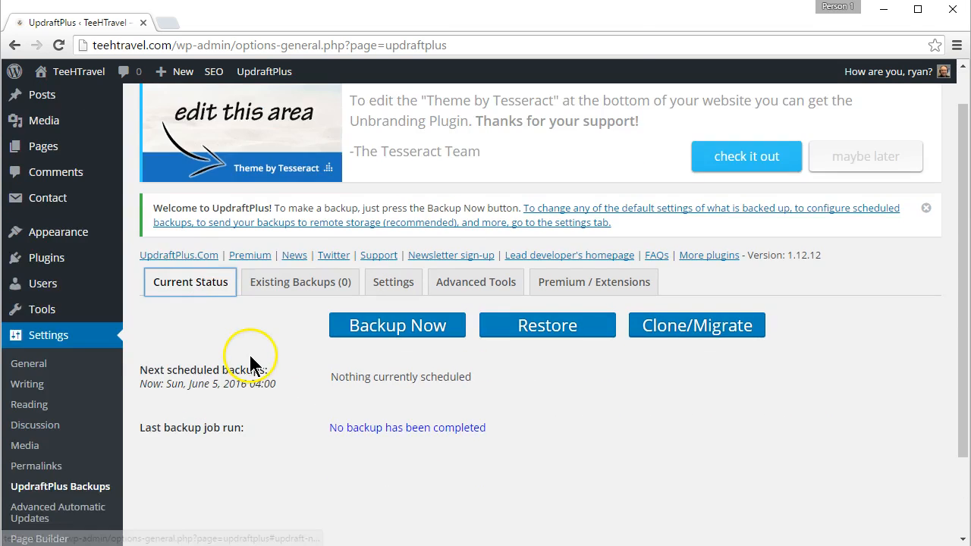
- Launch a one-time Backup Now including database and all files, accepting the unsaved-settings warning
left_click(398, 325)
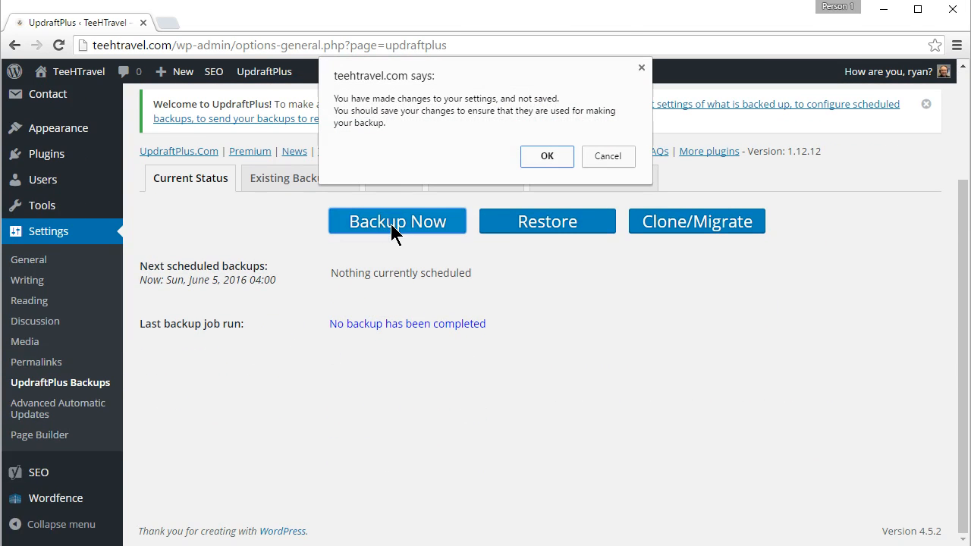
left_click(546, 156)
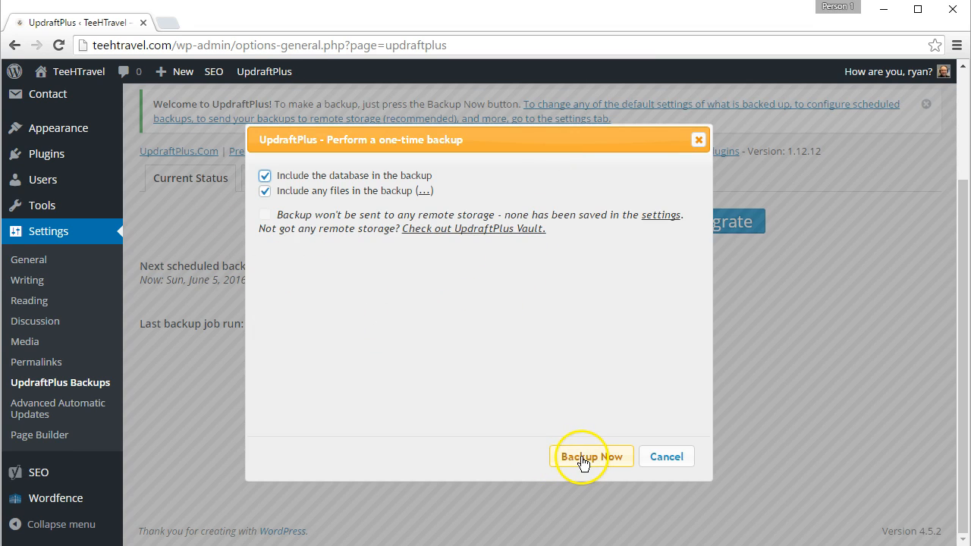
left_click(592, 455)
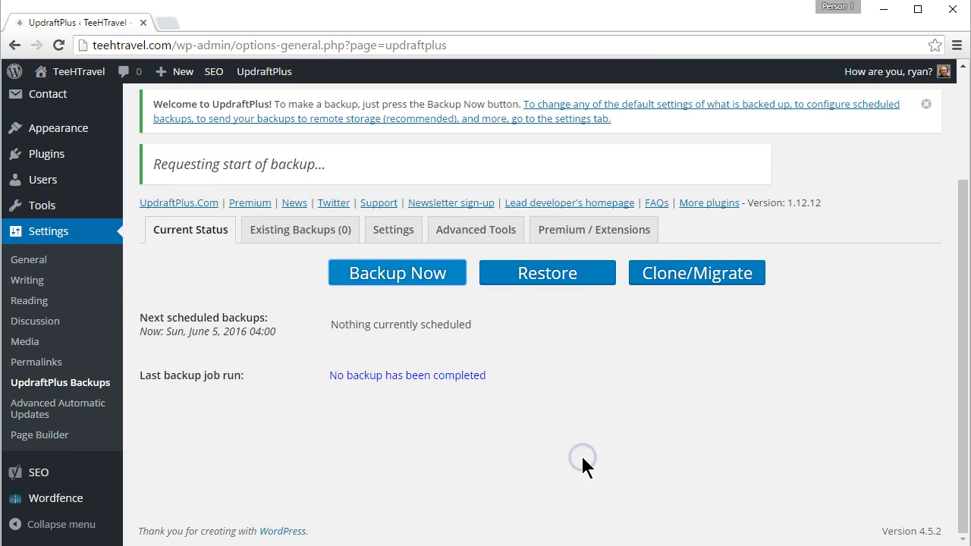
left_click(397, 274)
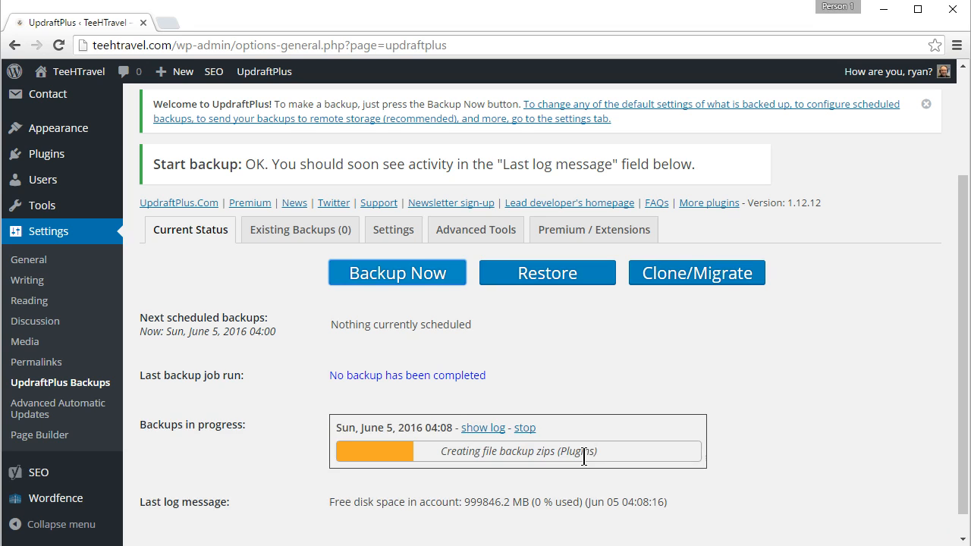
- Watch the running backup zip the Plugins files on Current Status
scroll("down", 3)
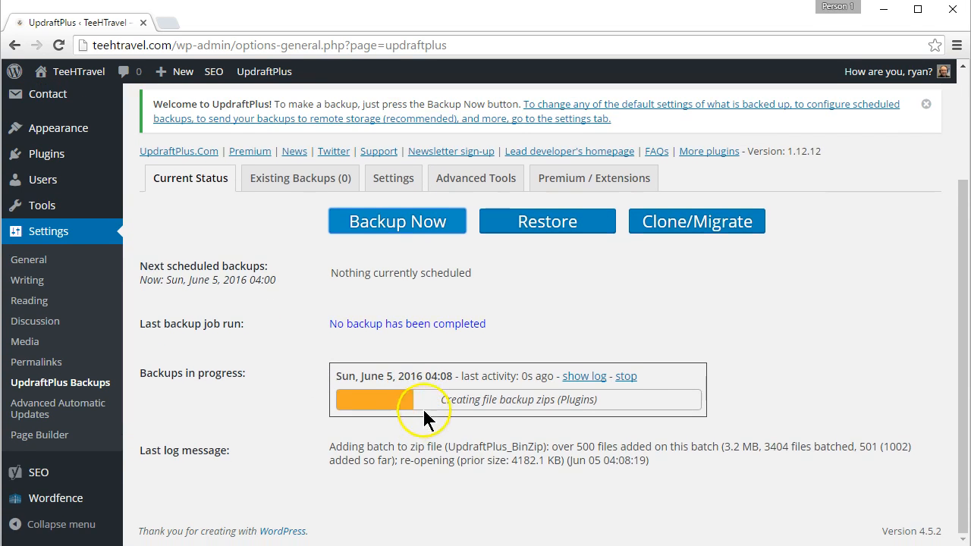
mouse_move(701, 446)
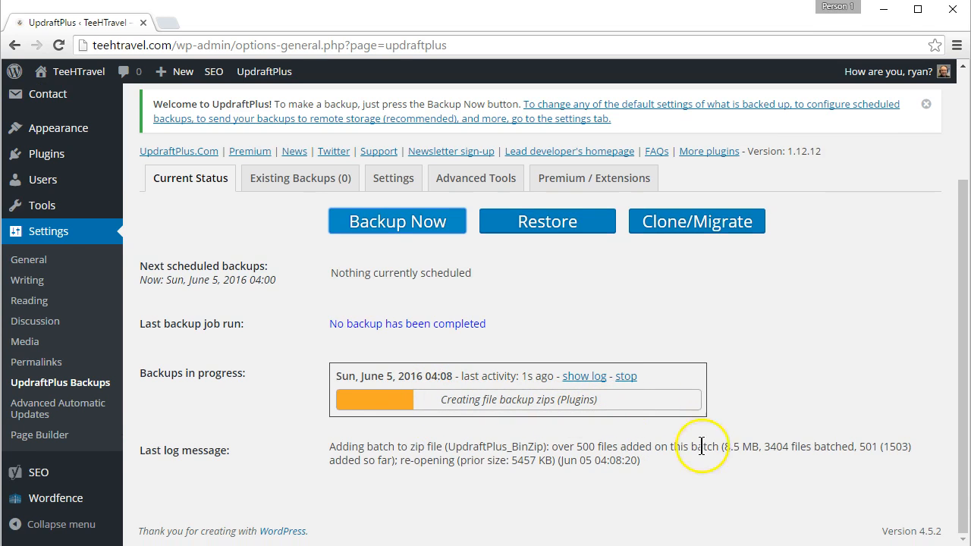
mouse_move(740, 478)
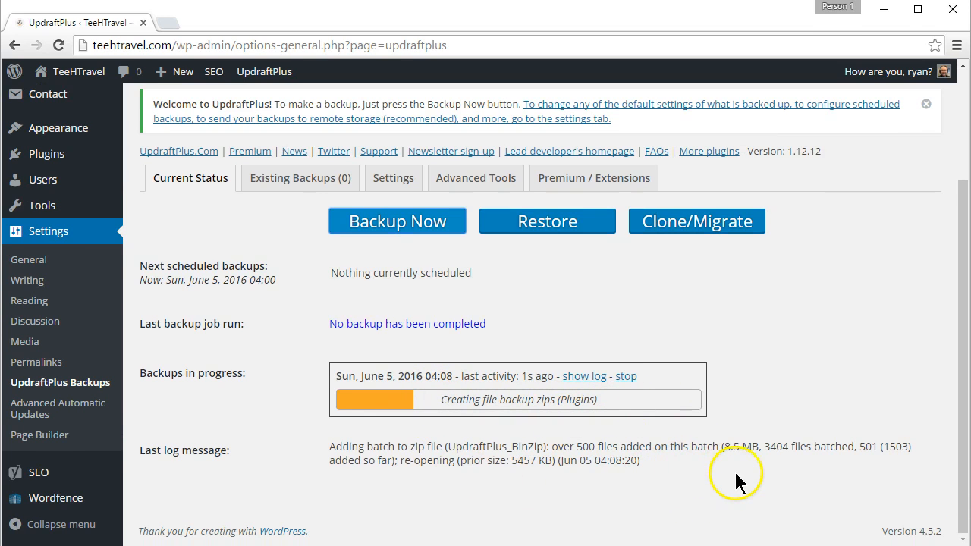
mouse_move(746, 482)
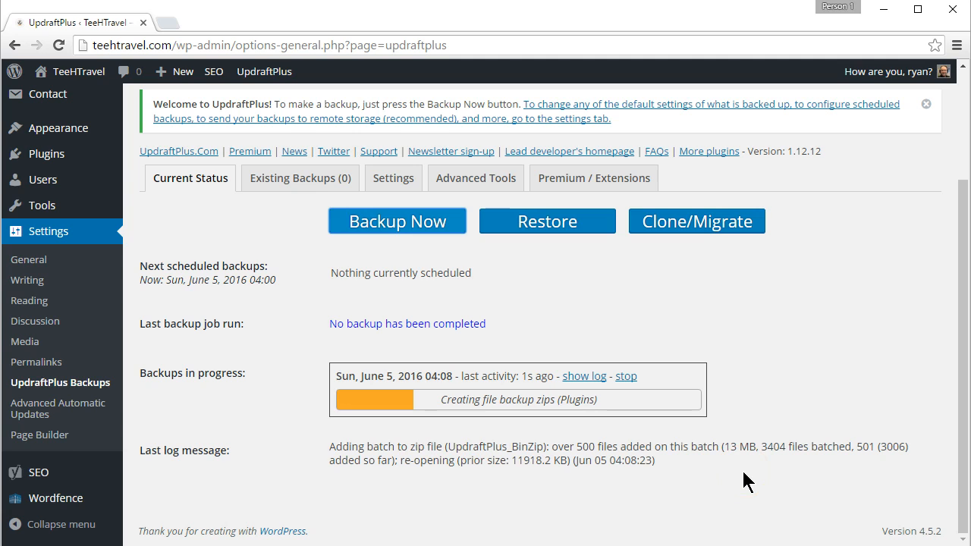
mouse_move(666, 485)
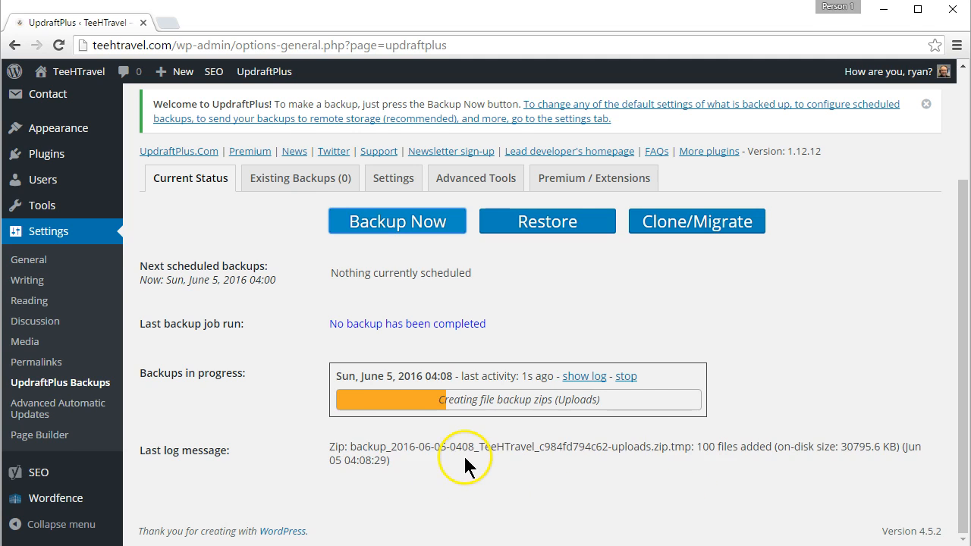
mouse_move(558, 478)
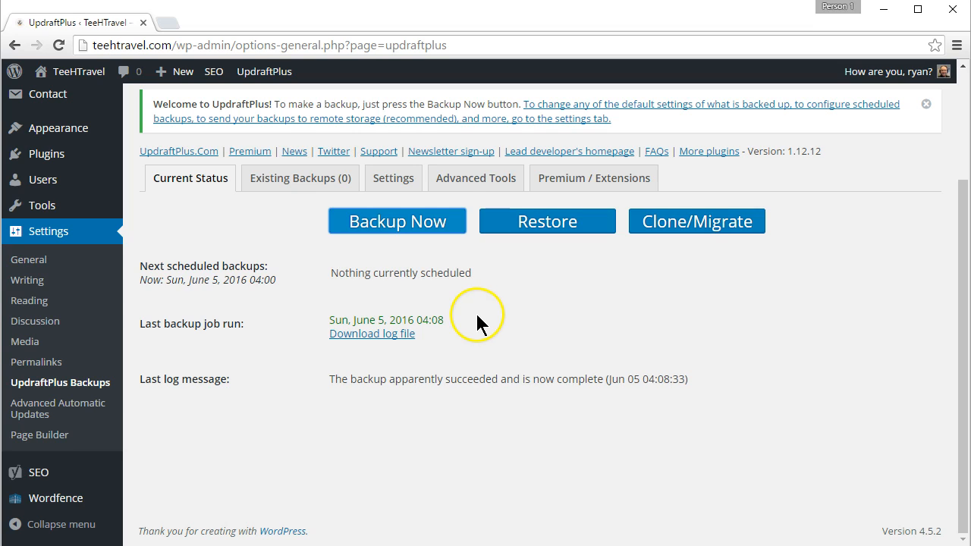
mouse_move(507, 321)
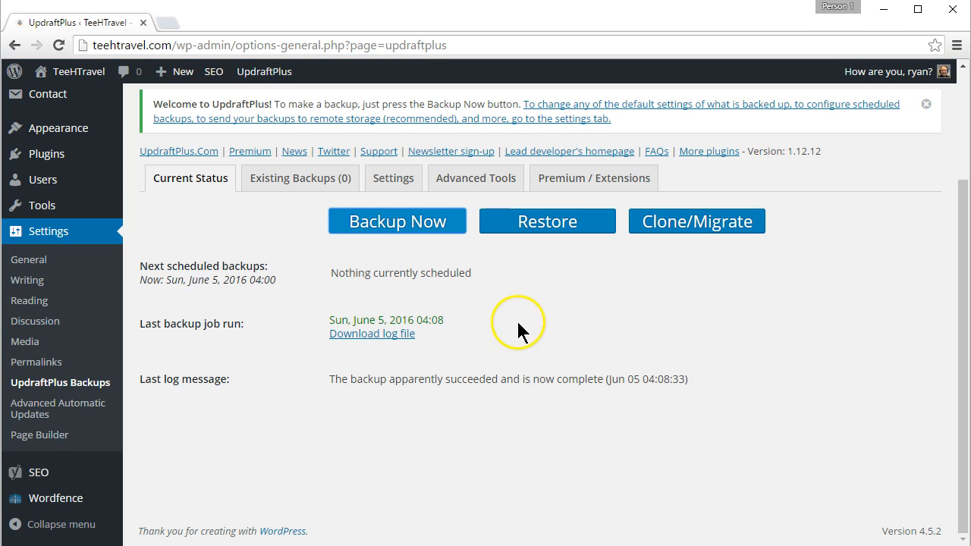
mouse_move(535, 325)
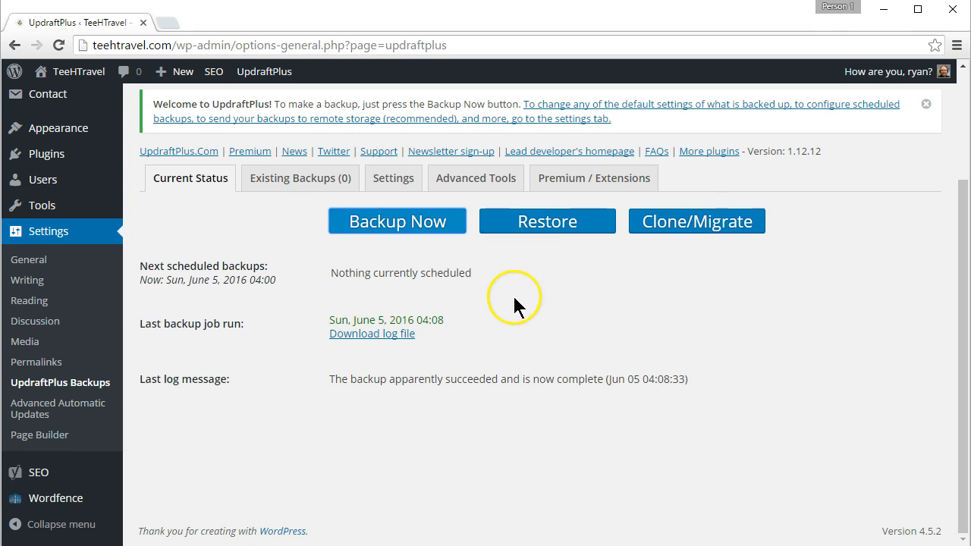
- After the backup completes, show the Settings with Daily schedules and Dropbox storage
left_click(393, 177)
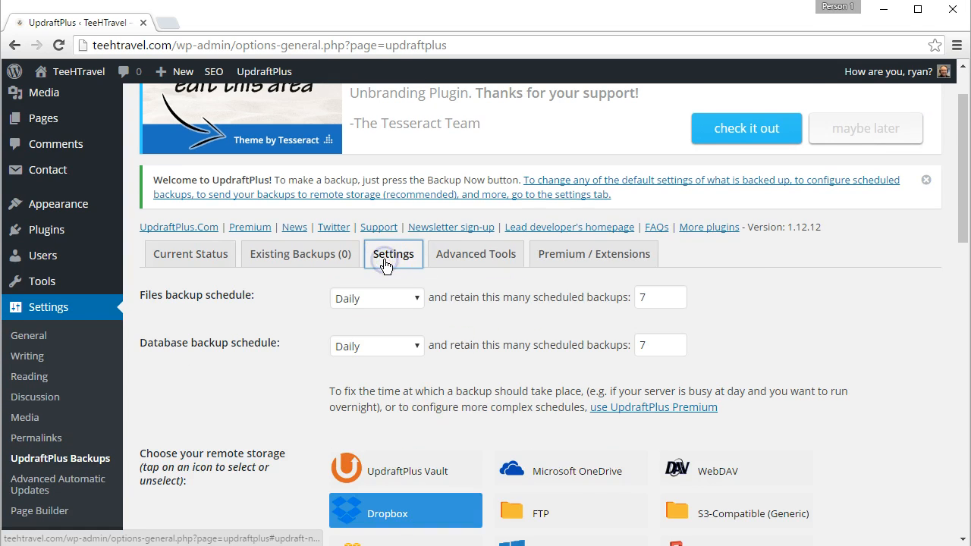
- Choose FTP as the remote storage destination, revealing its empty server and login fields
left_click(513, 206)
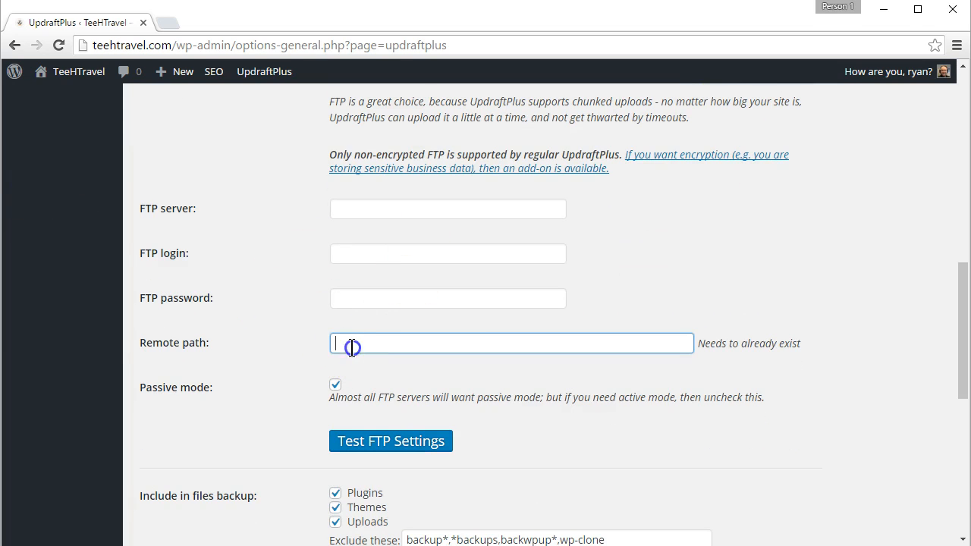
mouse_move(615, 343)
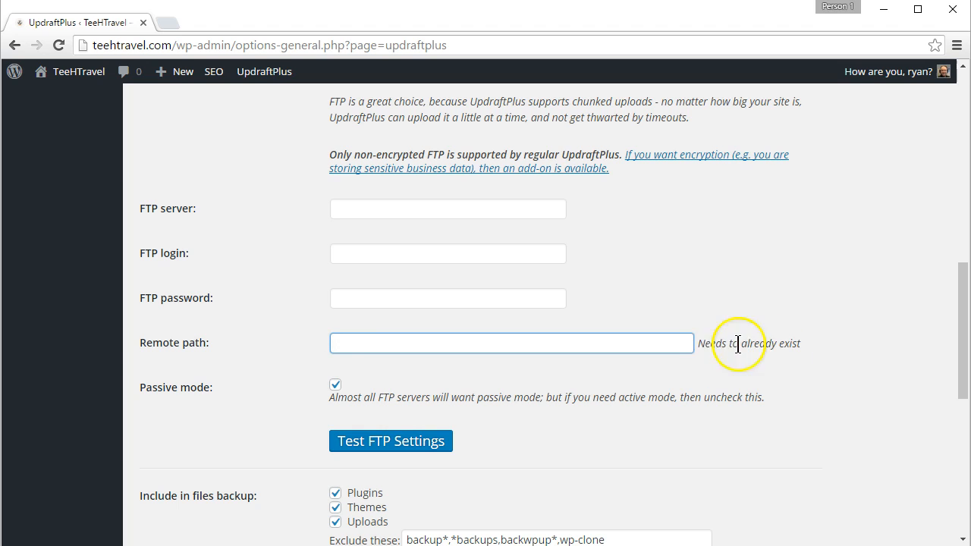
mouse_move(331, 355)
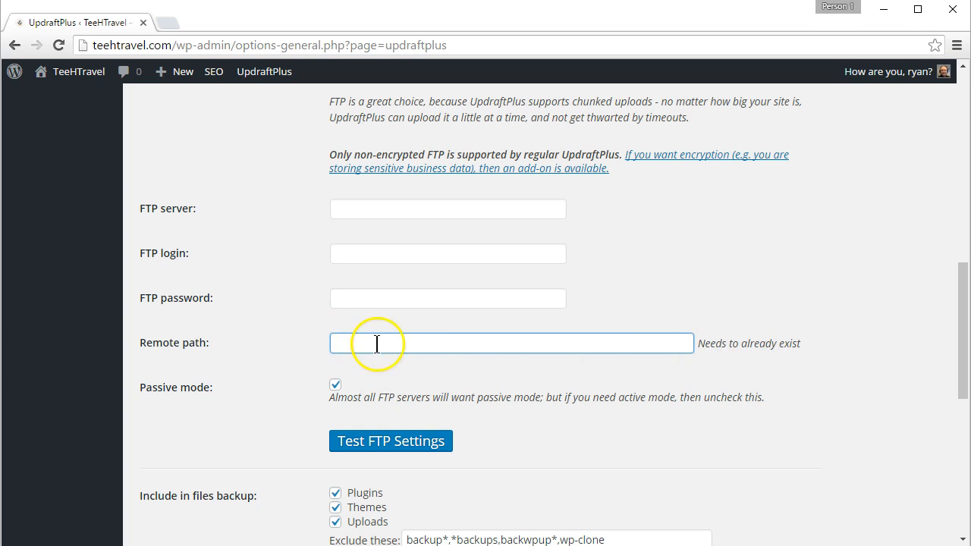
mouse_move(792, 270)
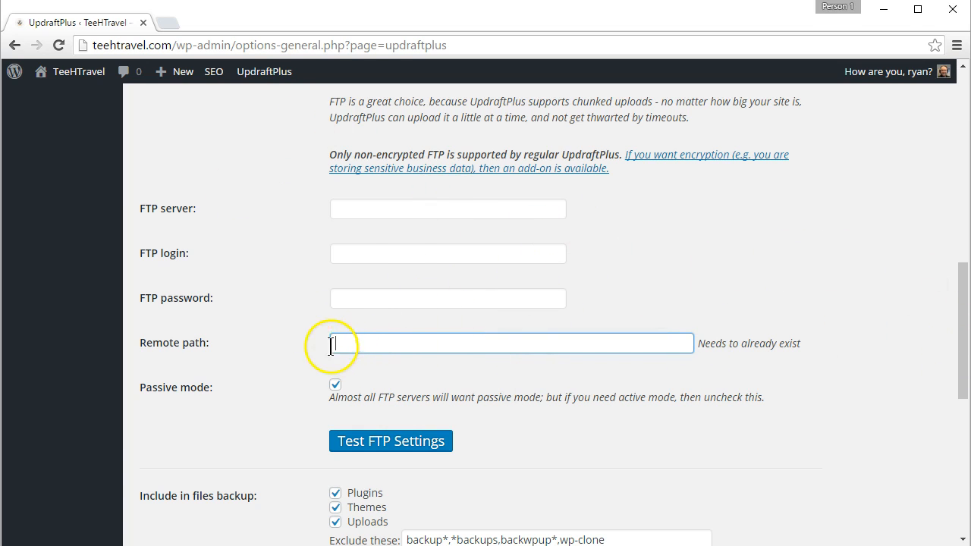
mouse_move(455, 350)
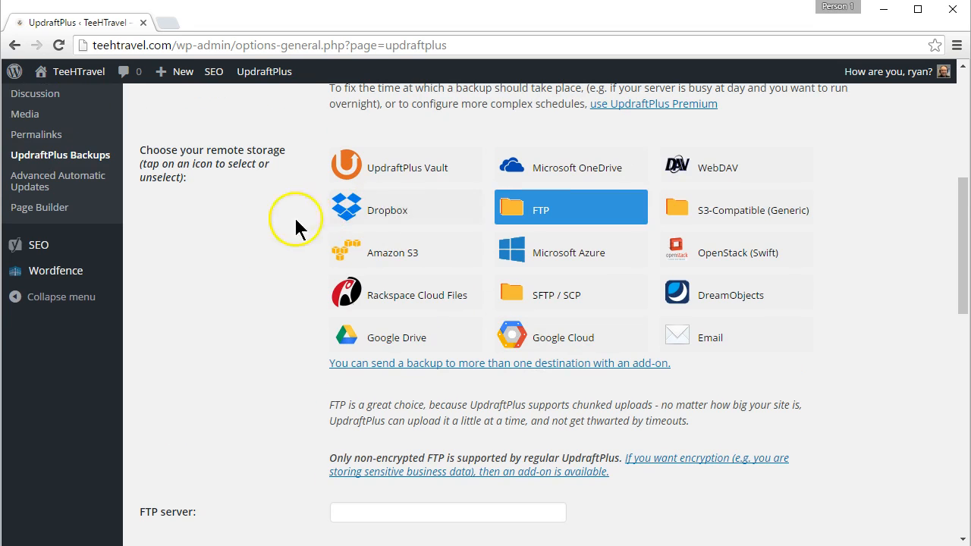
mouse_move(387, 337)
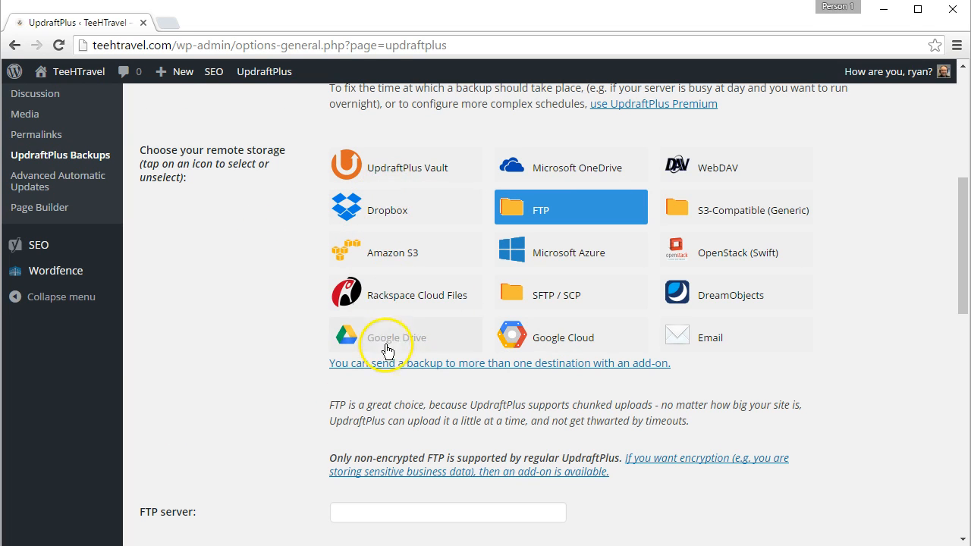
mouse_move(646, 416)
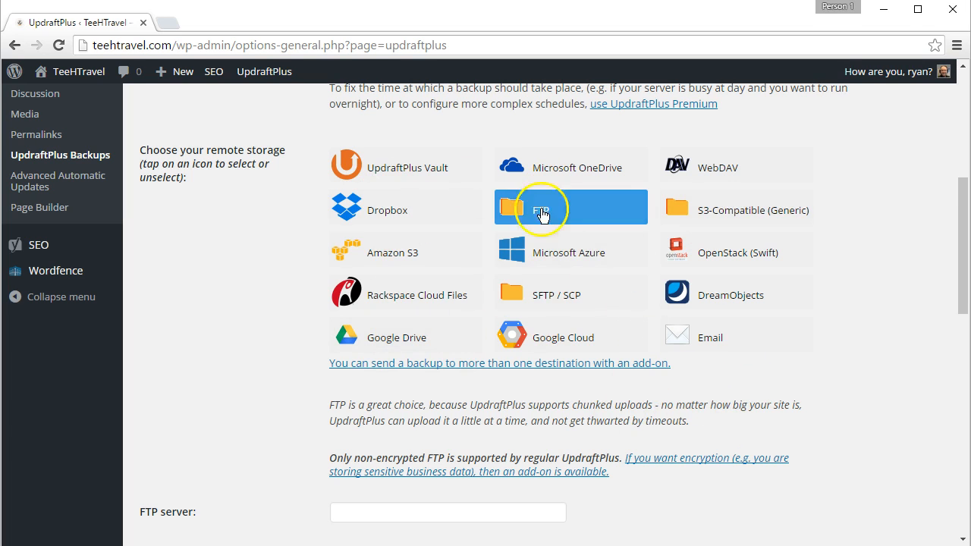
left_click(540, 210)
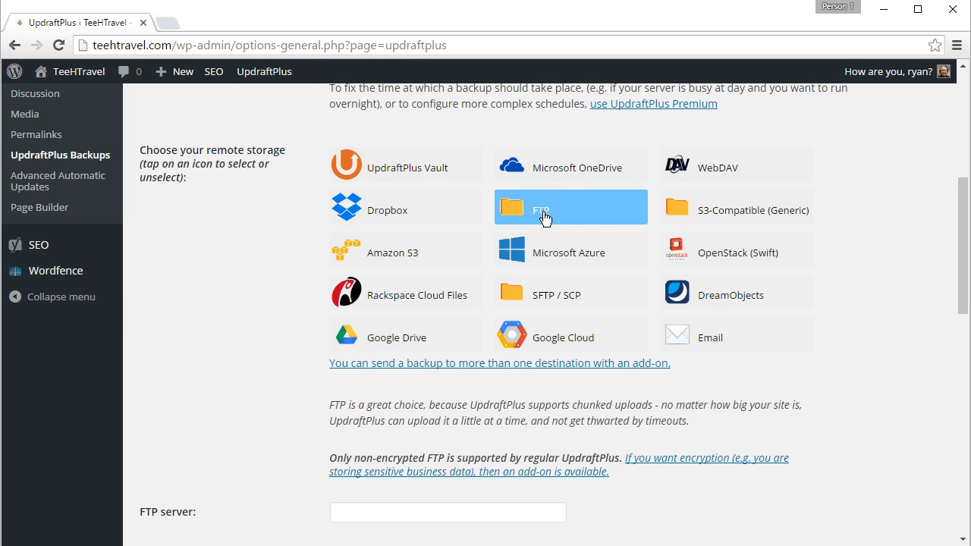
scroll("down", 3)
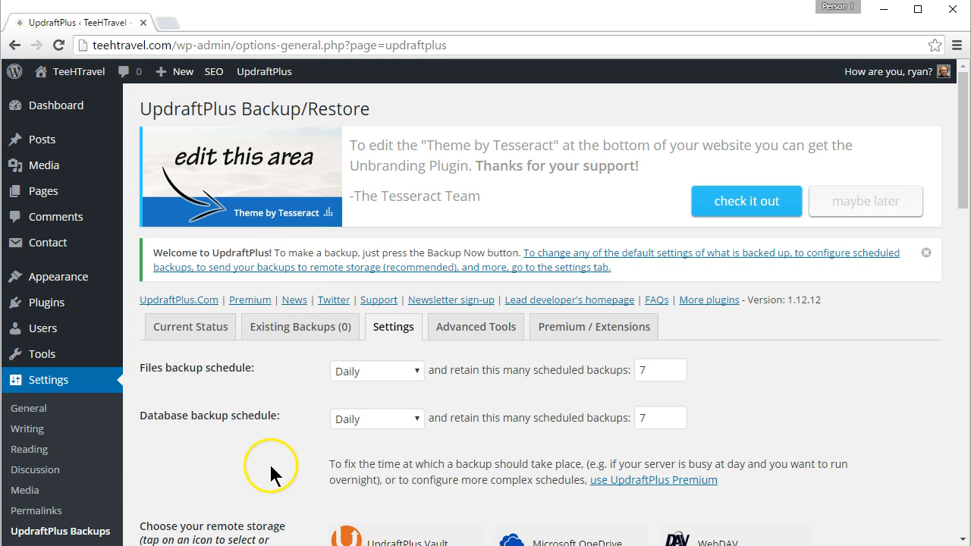
mouse_move(291, 458)
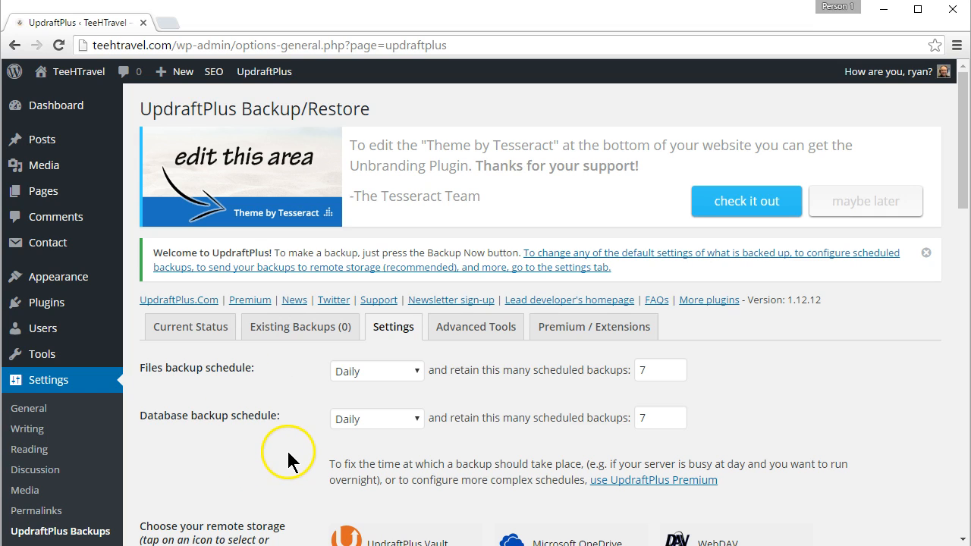
mouse_move(287, 458)
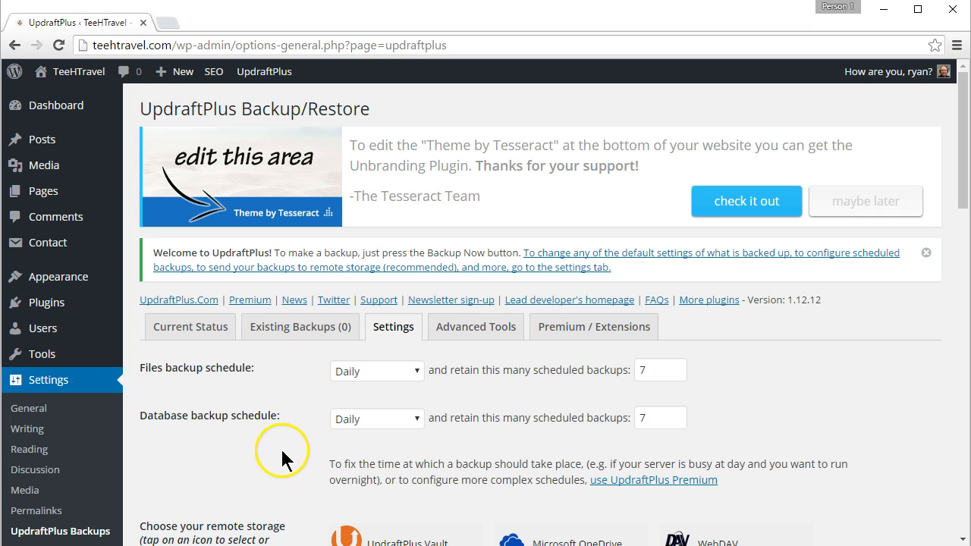
mouse_move(281, 455)
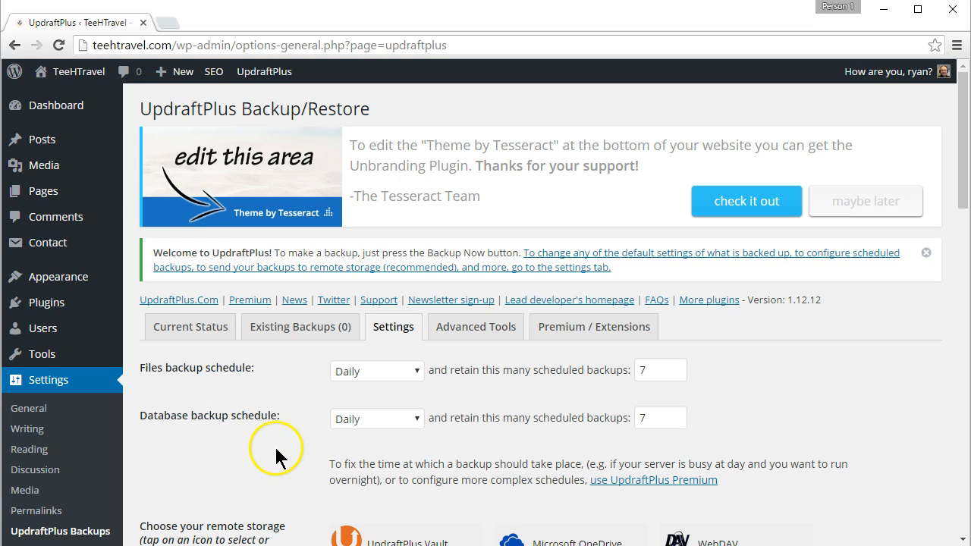
mouse_move(273, 452)
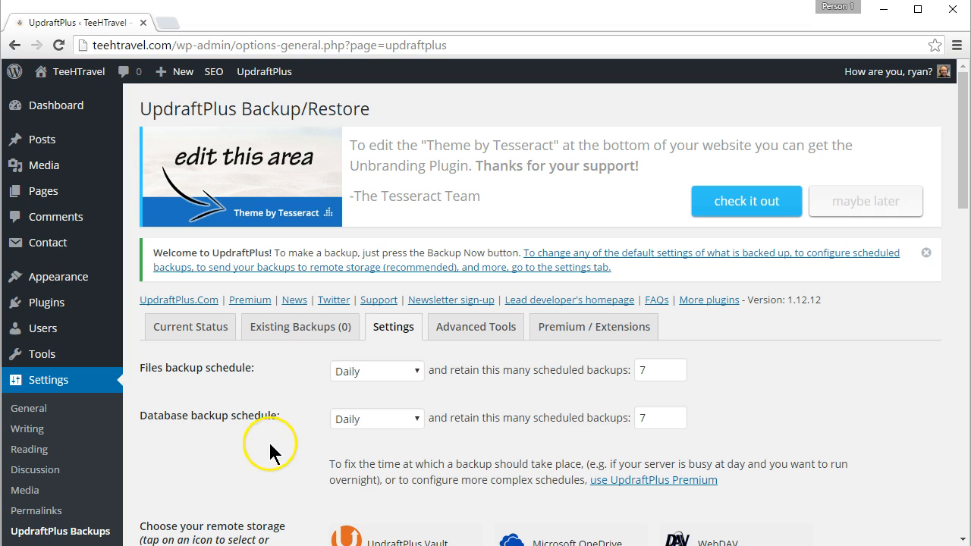
mouse_move(297, 437)
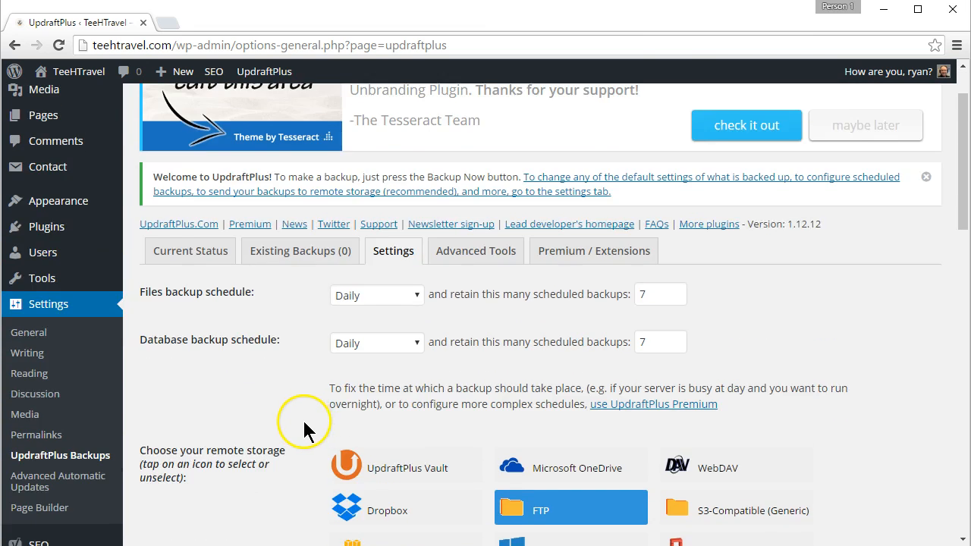
- Show the Existing Backups list, currently reporting no backups yet
left_click(190, 250)
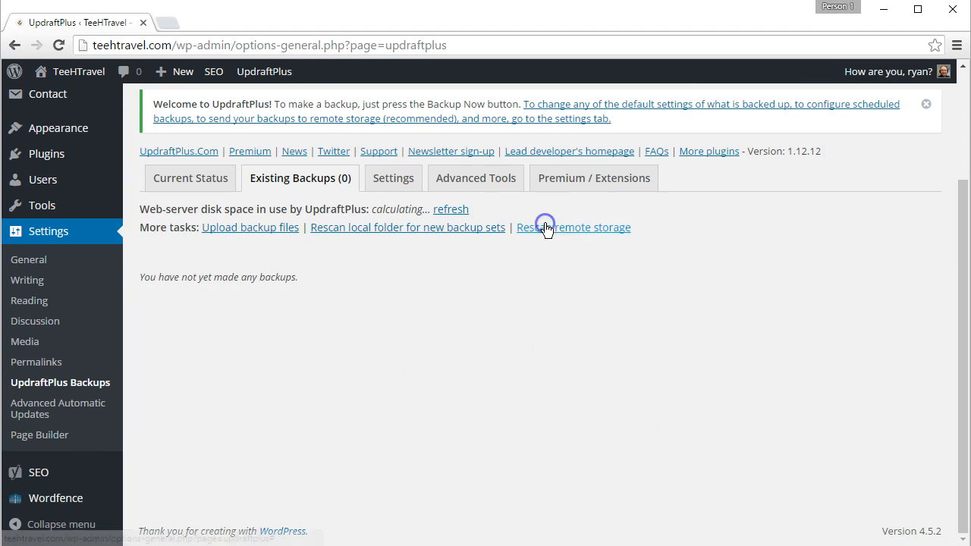
- Rescan remote storage so the Jun 05, 2016 4:08 backup appears with Restore, Delete and View Log
left_click(574, 227)
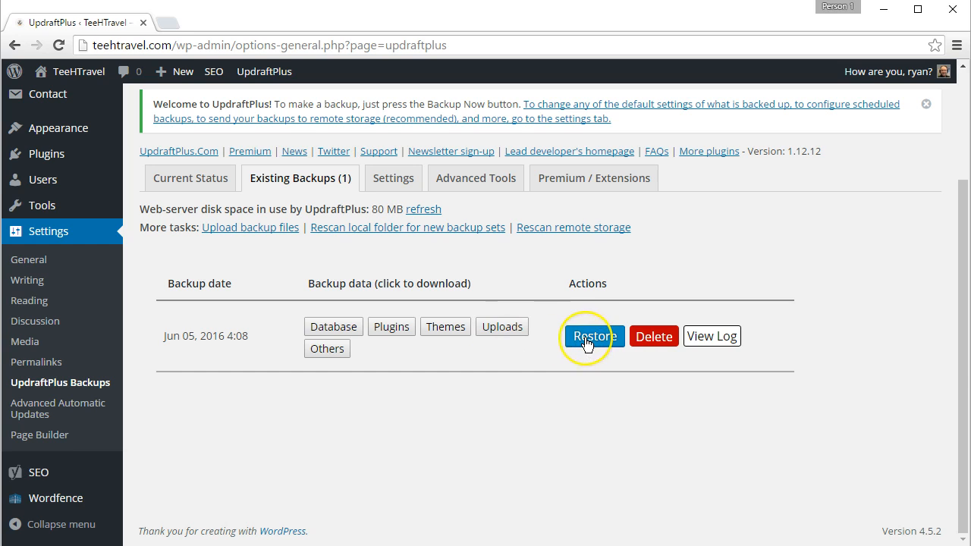
mouse_move(334, 327)
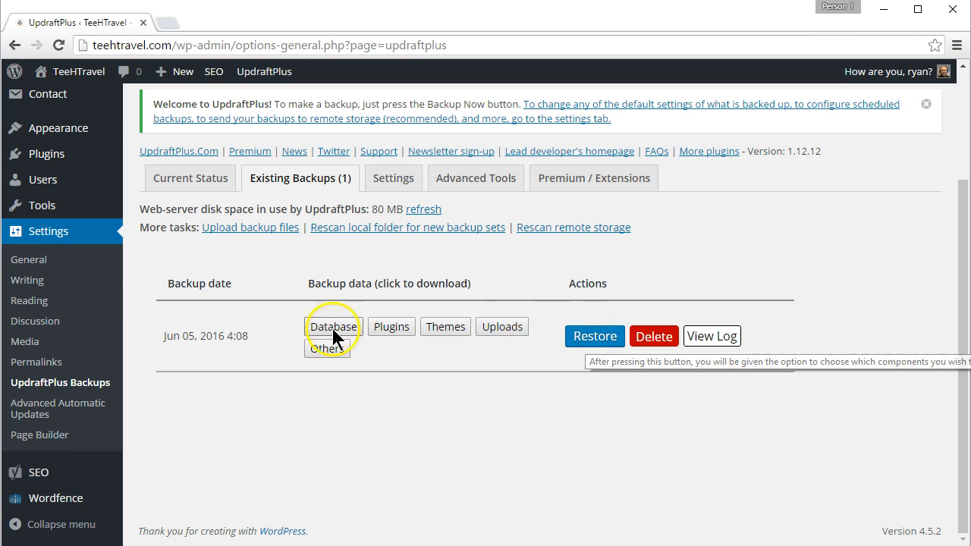
mouse_move(448, 365)
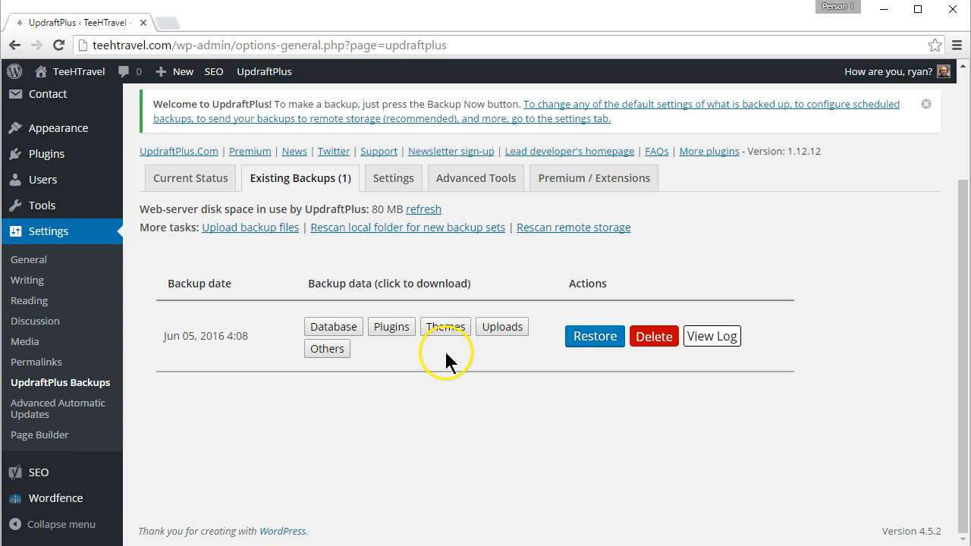
mouse_move(434, 368)
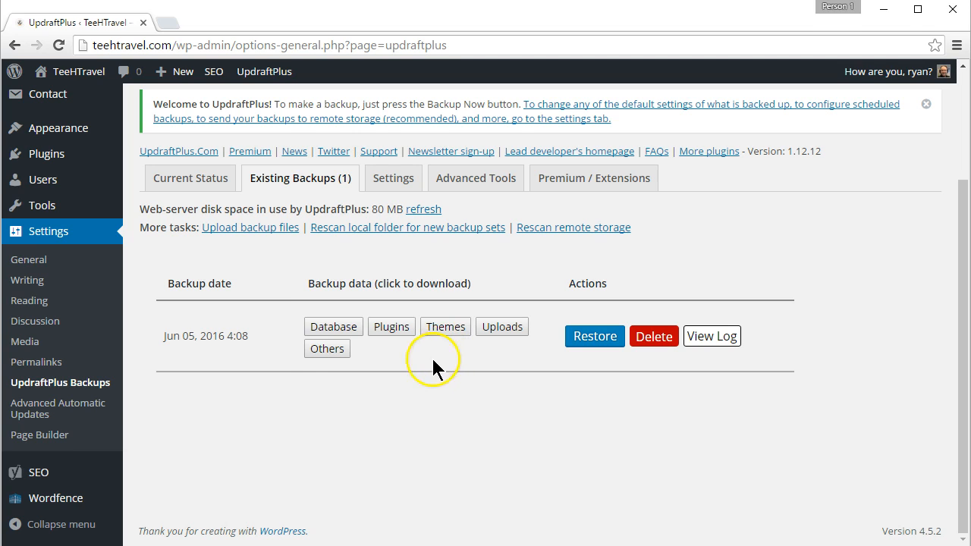
mouse_move(585, 450)
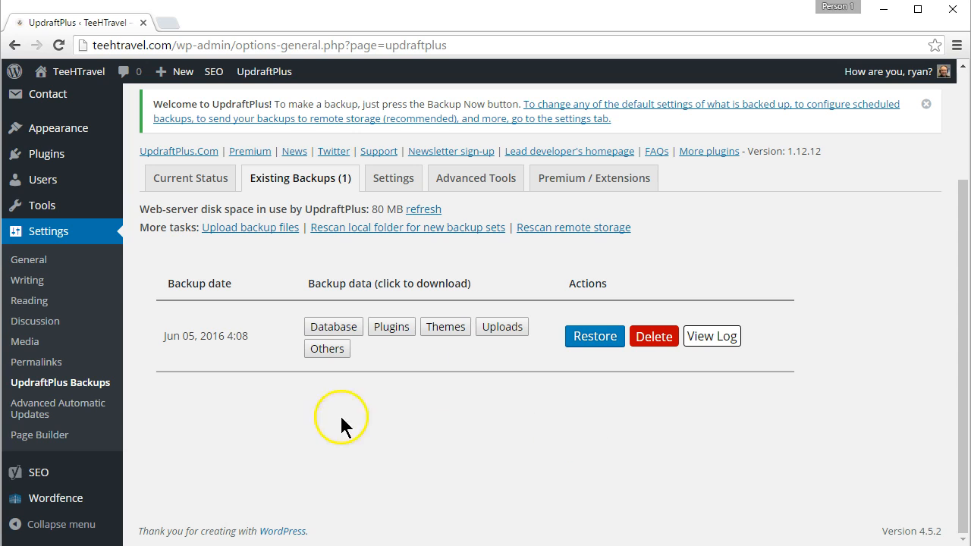
mouse_move(358, 425)
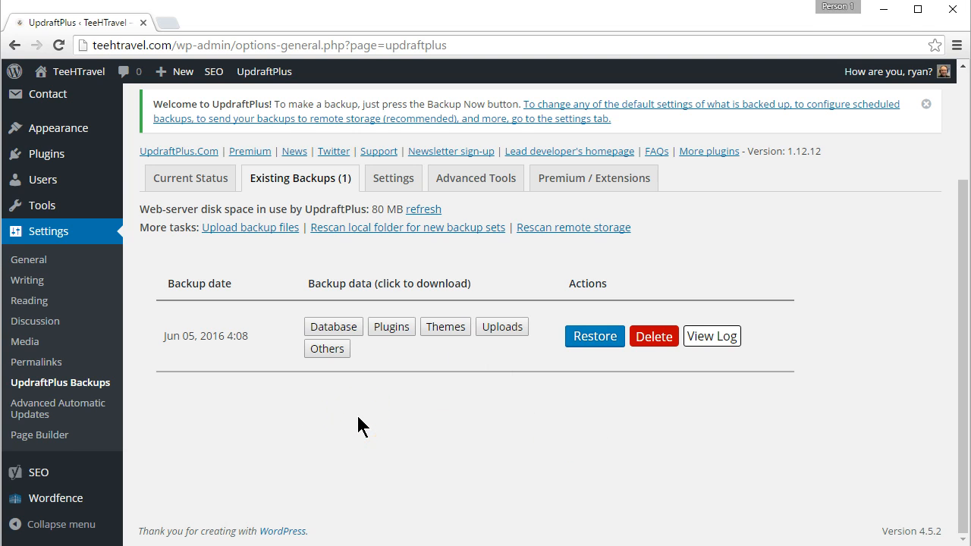
mouse_move(357, 434)
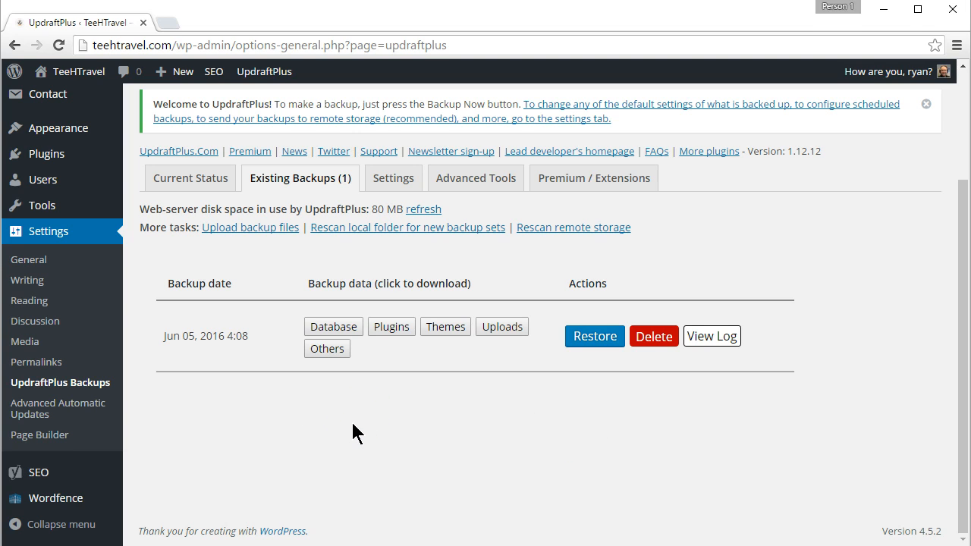
mouse_move(361, 433)
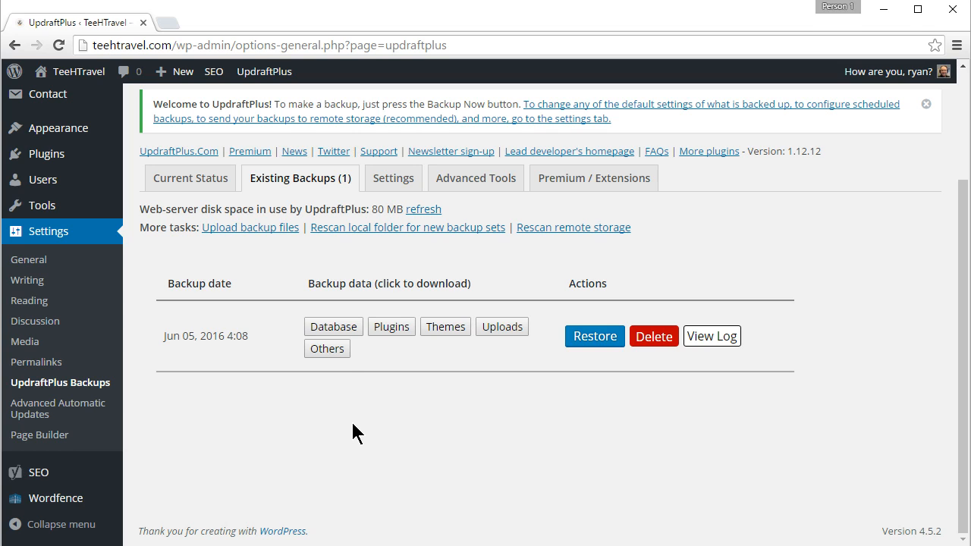
mouse_move(341, 434)
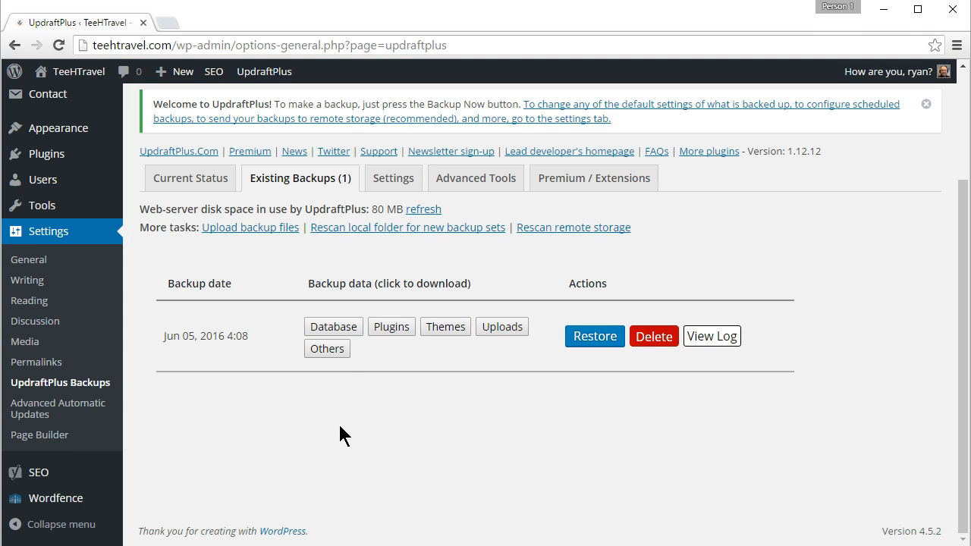